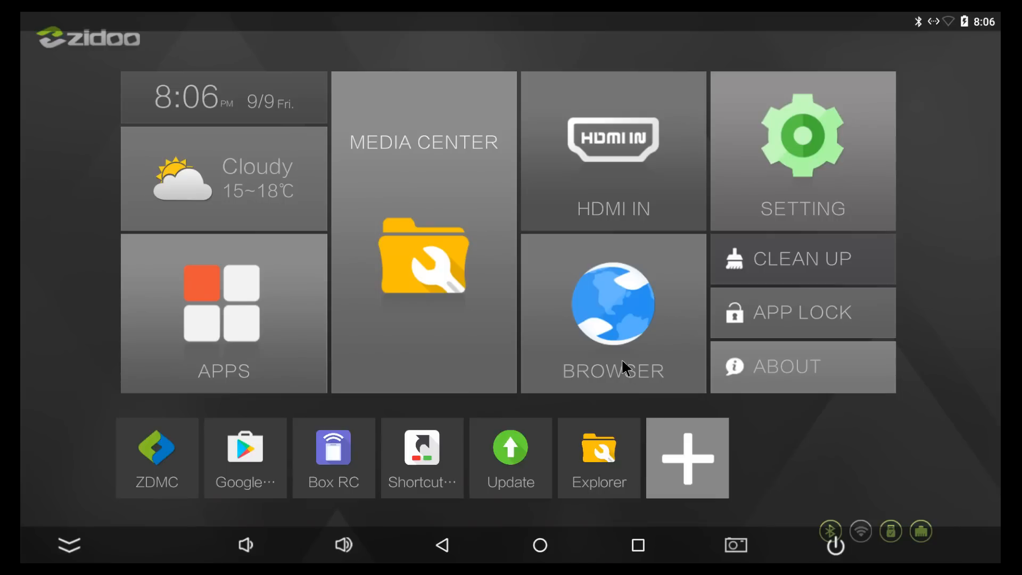
{"action": "mouse_move", "coordinate": [348, 21]}
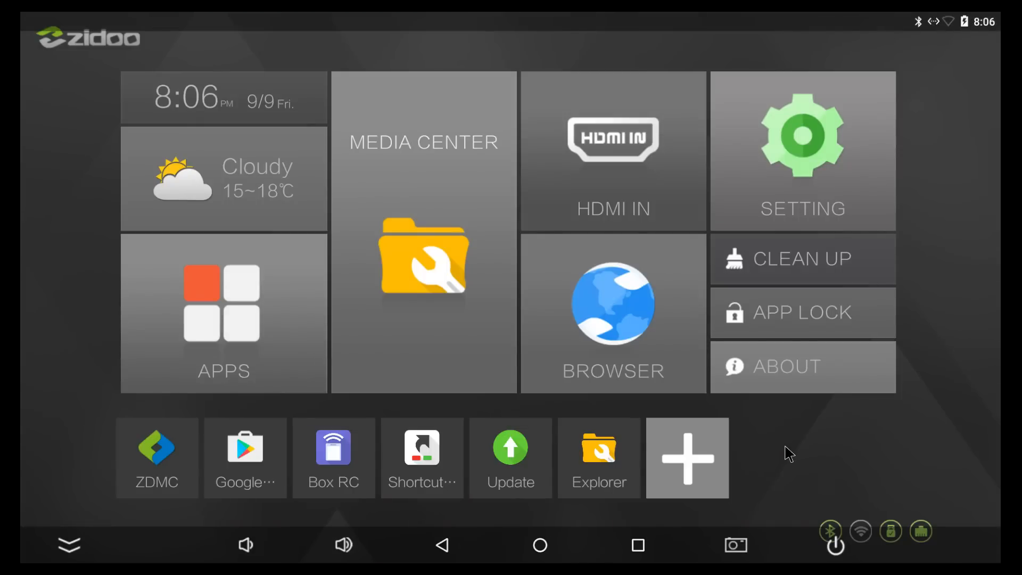
{"action": "mouse_move", "coordinate": [763, 199]}
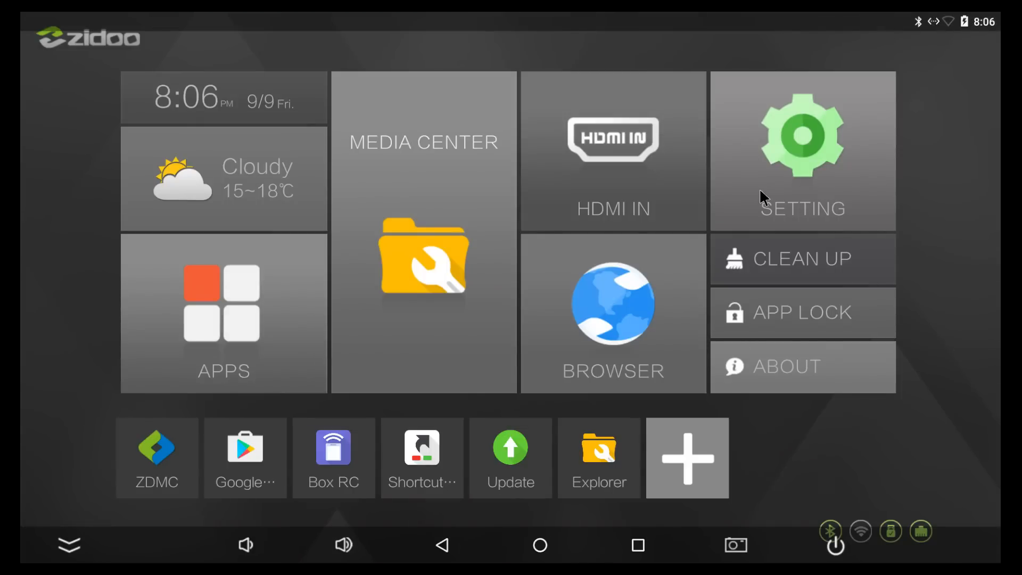
From the launcher's SETTING tile, view the Wi-Fi networks list, then go back.
{"action": "left_click", "coordinate": [802, 134]}
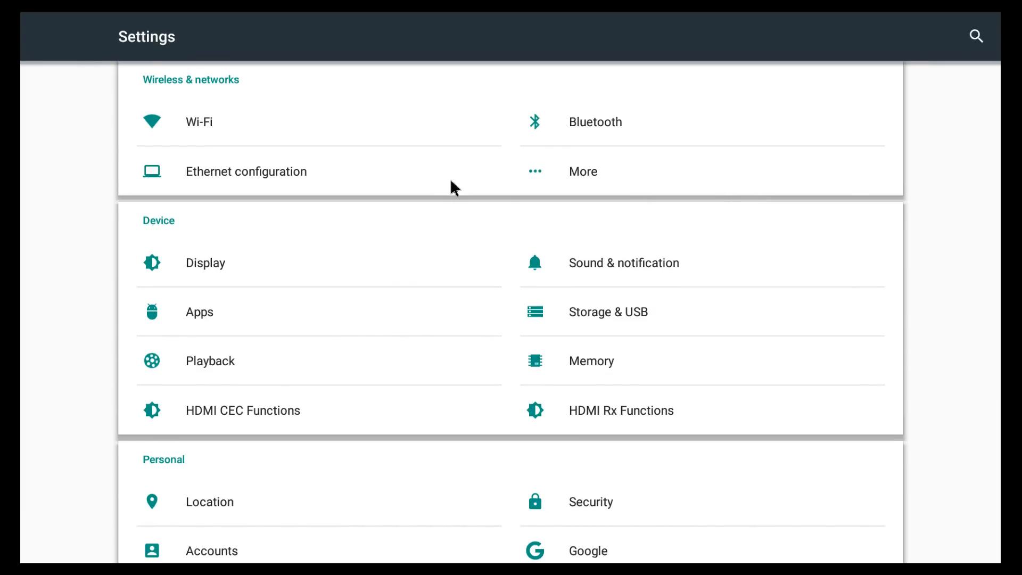
{"action": "mouse_move", "coordinate": [226, 136]}
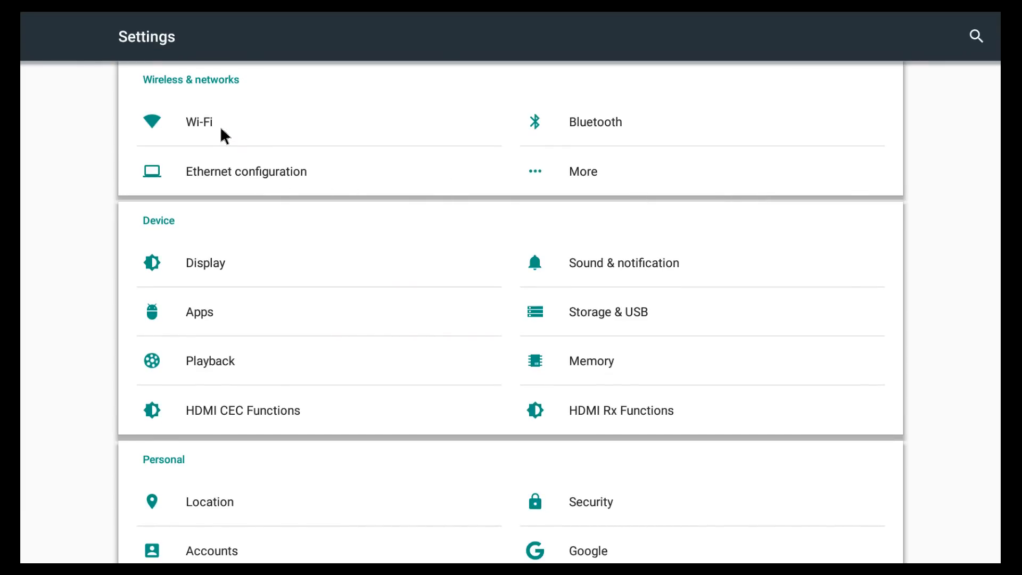
{"action": "left_click", "coordinate": [199, 121]}
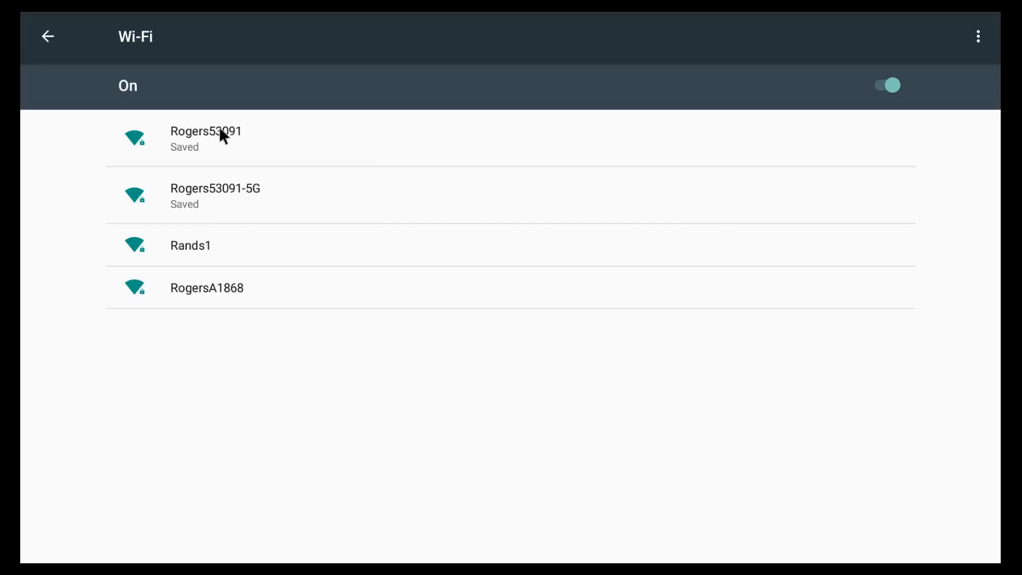
{"action": "mouse_move", "coordinate": [326, 201]}
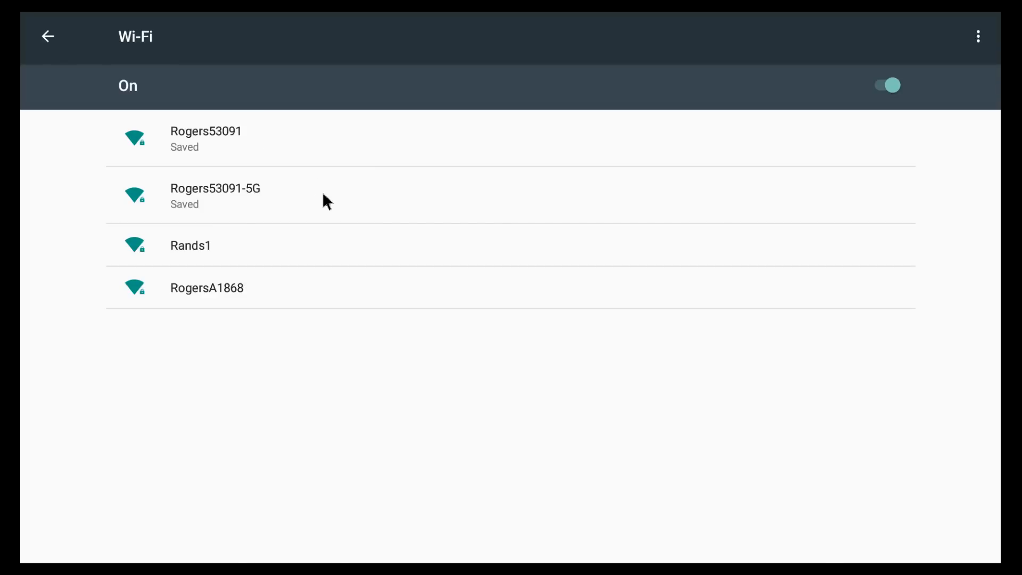
{"action": "left_click", "coordinate": [47, 37]}
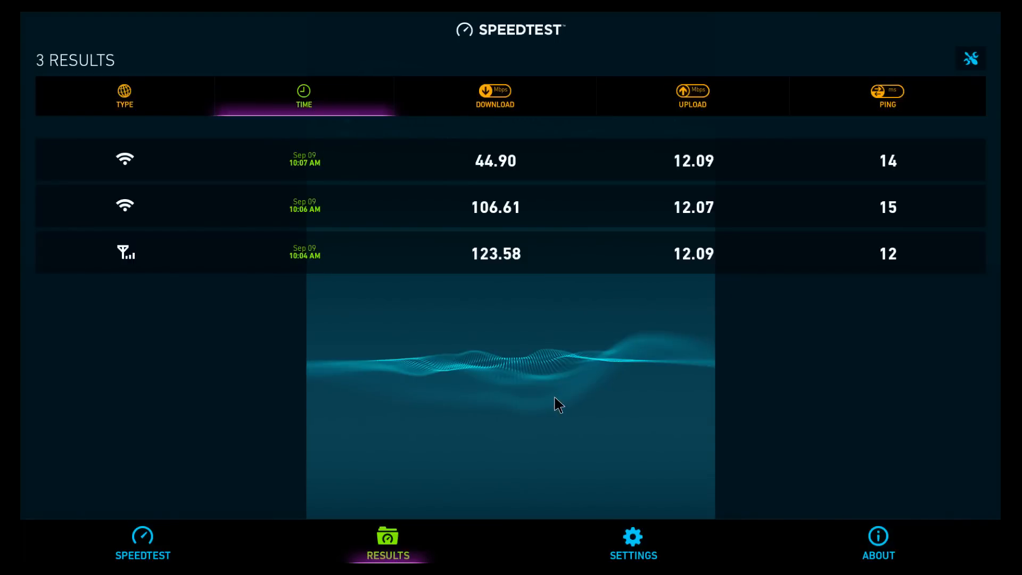
{"action": "mouse_move", "coordinate": [525, 138]}
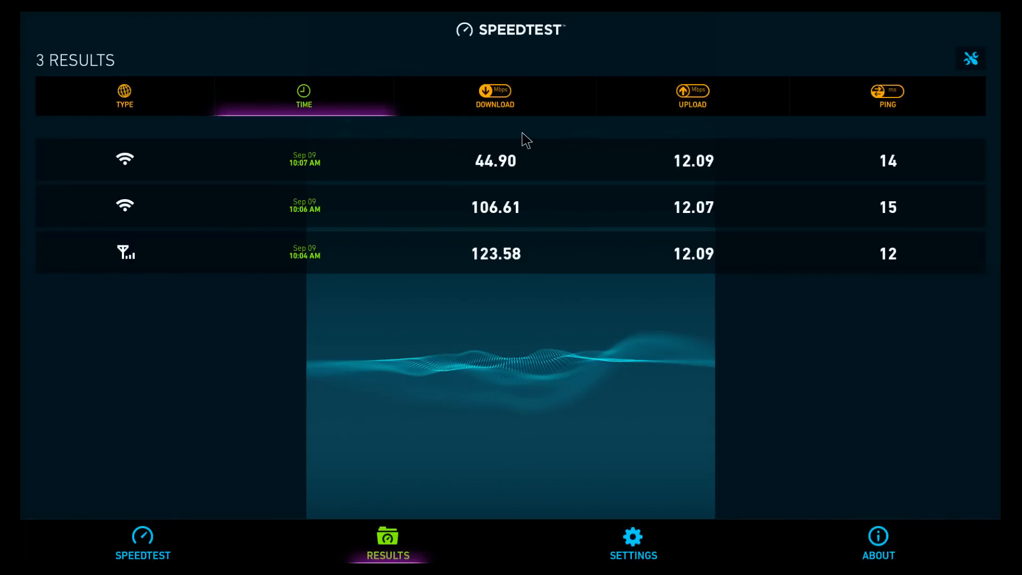
{"action": "mouse_move", "coordinate": [490, 232]}
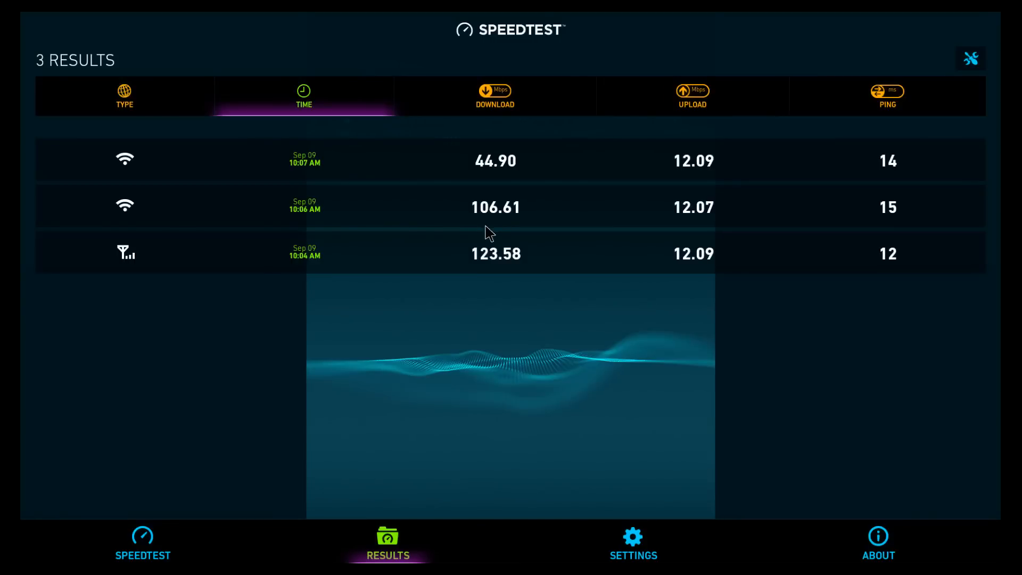
{"action": "mouse_move", "coordinate": [511, 189]}
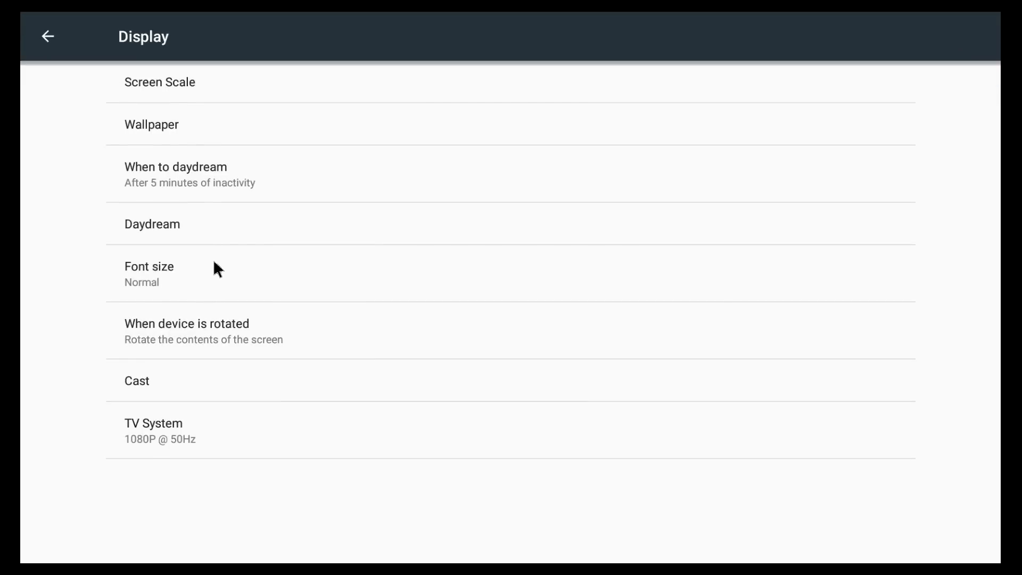
Check Display > TV System choices, cancel keeping 1080P @ 50Hz, and return to Settings.
{"action": "left_click", "coordinate": [209, 430]}
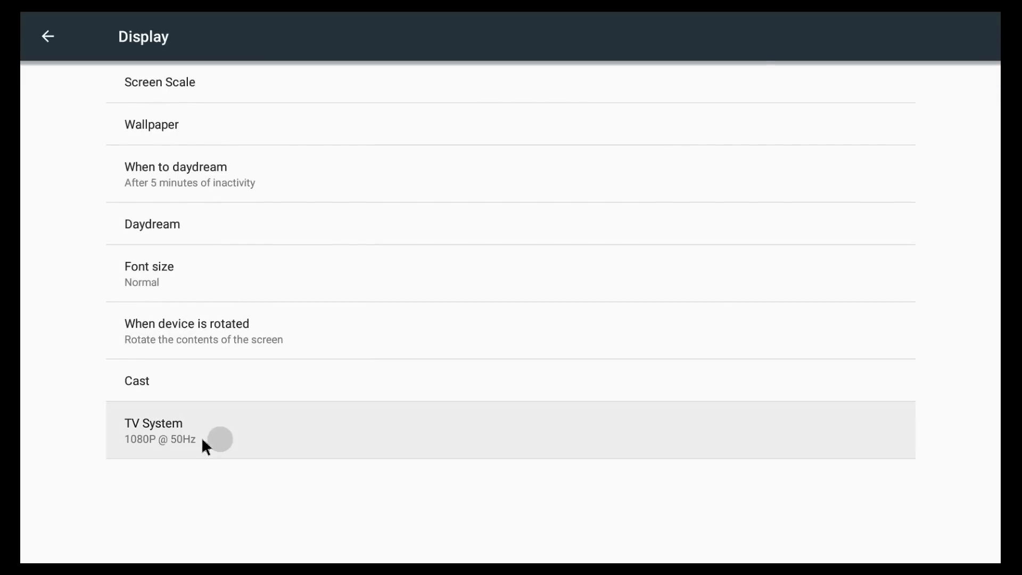
{"action": "left_click", "coordinate": [153, 431]}
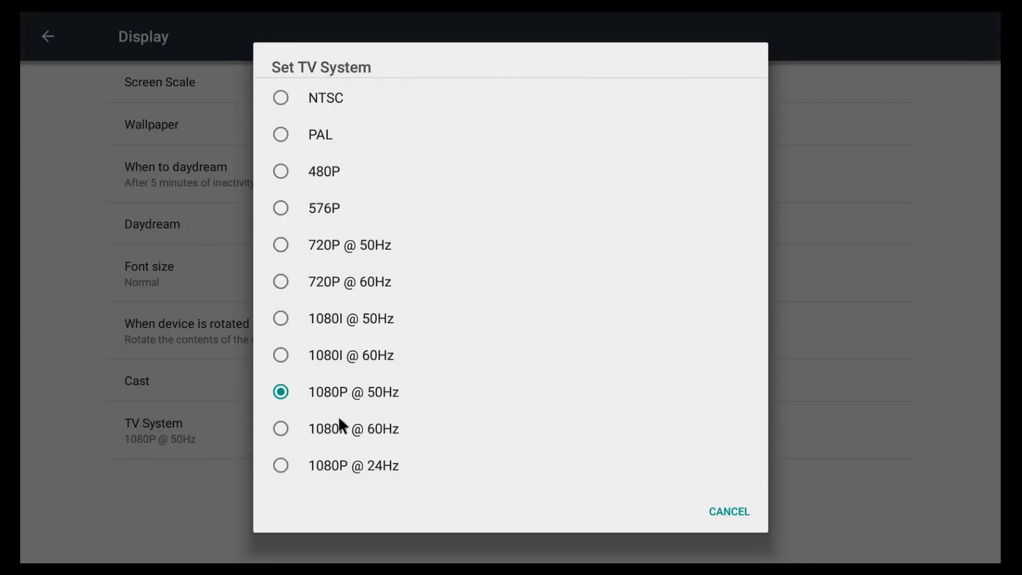
{"action": "left_click", "coordinate": [729, 511]}
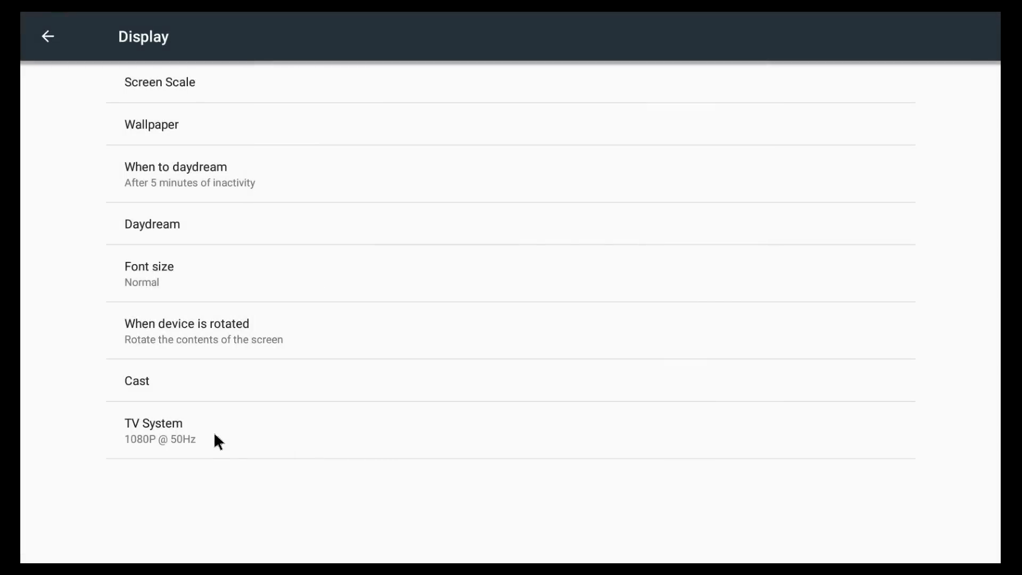
{"action": "mouse_move", "coordinate": [221, 438]}
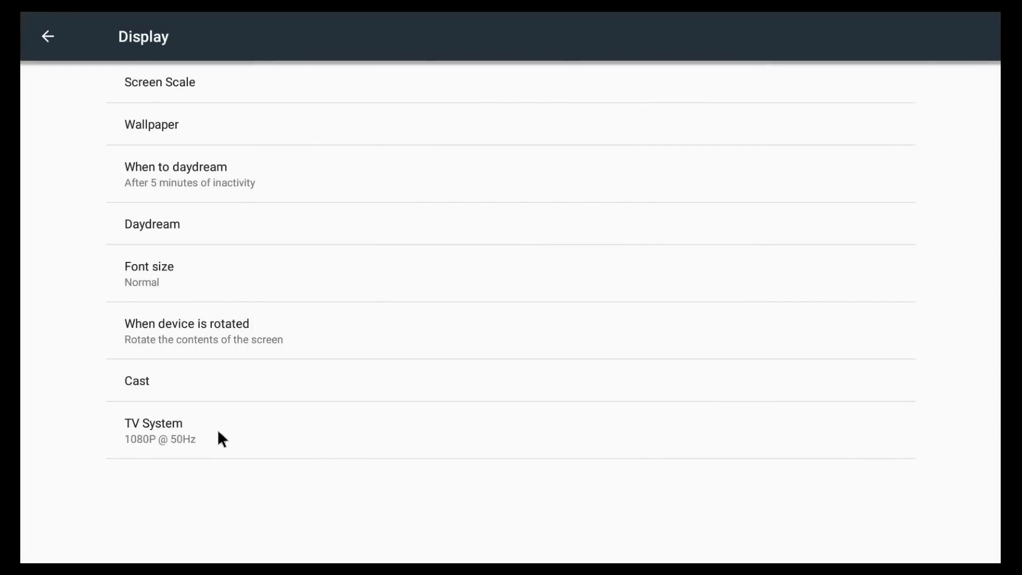
{"action": "left_click", "coordinate": [47, 37]}
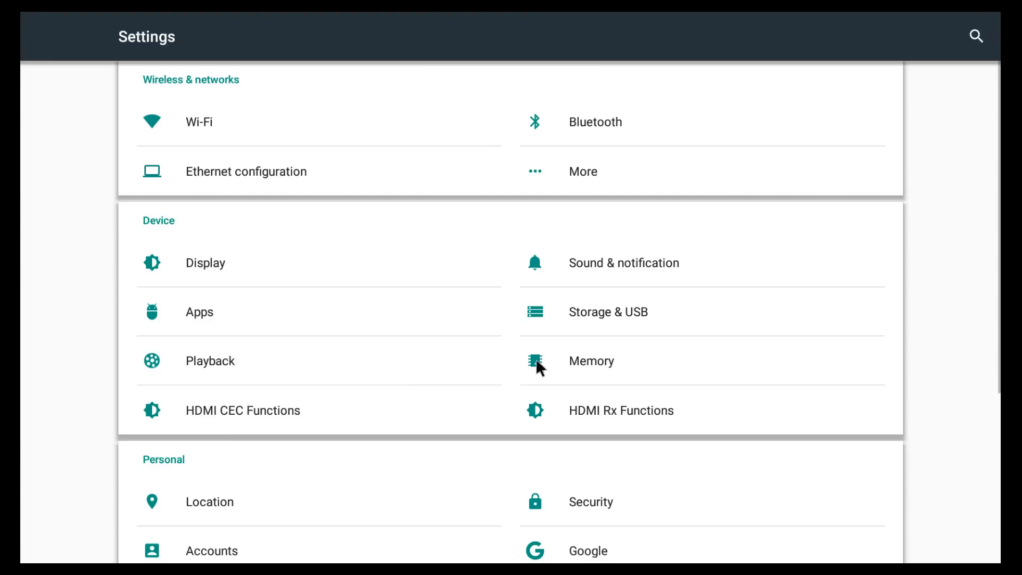
{"action": "mouse_move", "coordinate": [587, 267]}
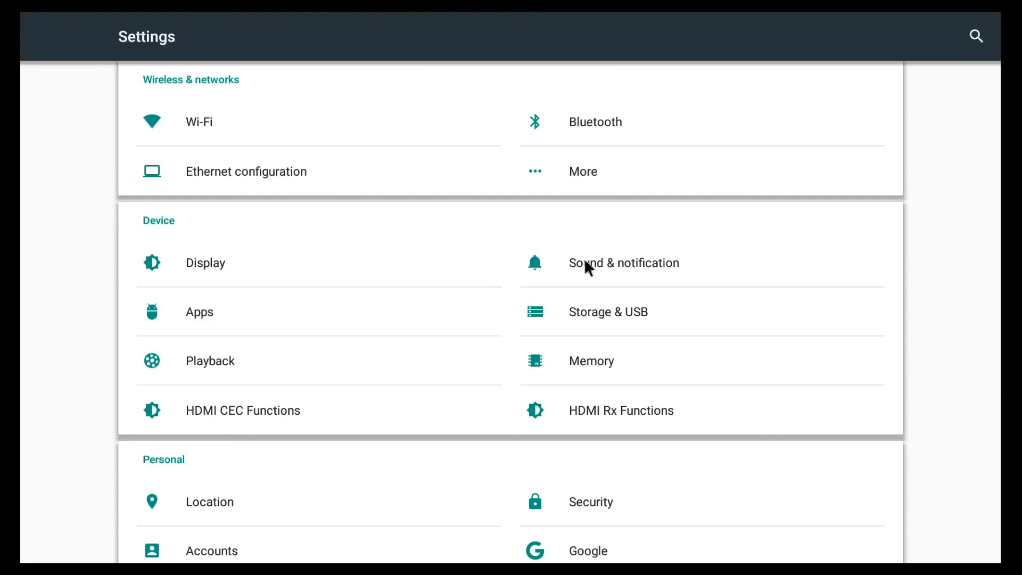
View Sound & notification's LPCM audio outputs and volume levels, then return to Settings.
{"action": "left_click", "coordinate": [622, 262]}
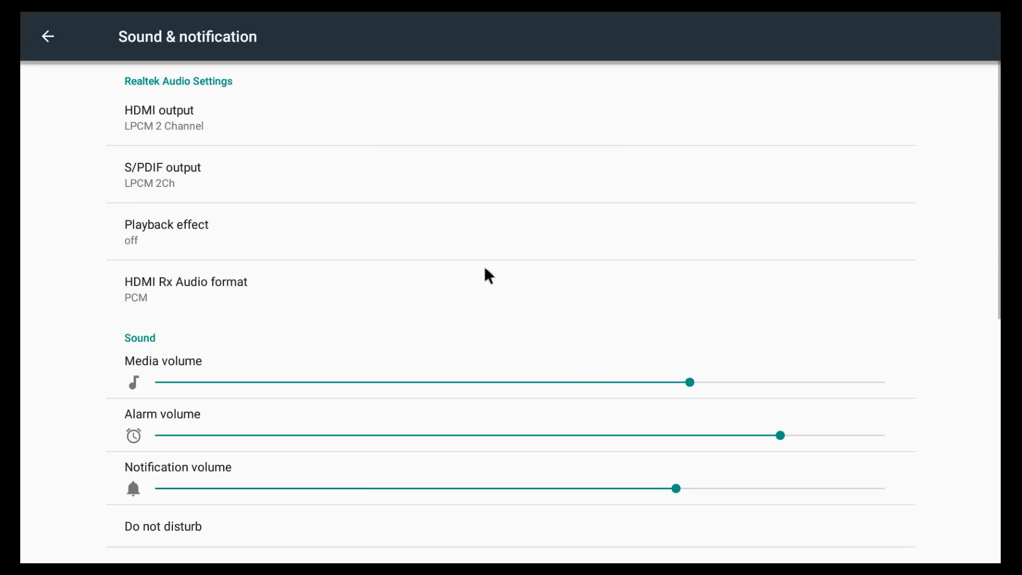
{"action": "left_click", "coordinate": [183, 117]}
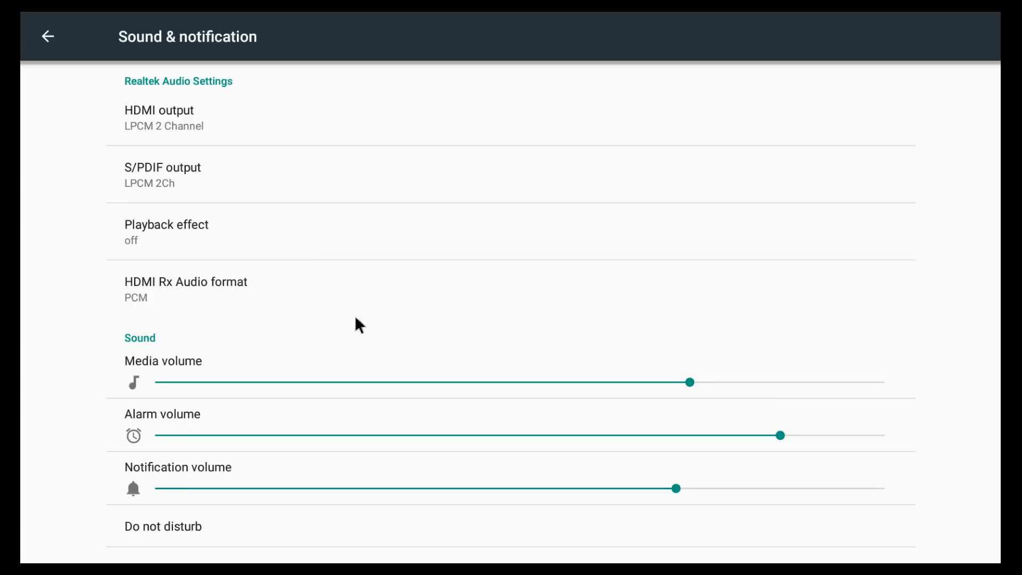
{"action": "left_click", "coordinate": [47, 37]}
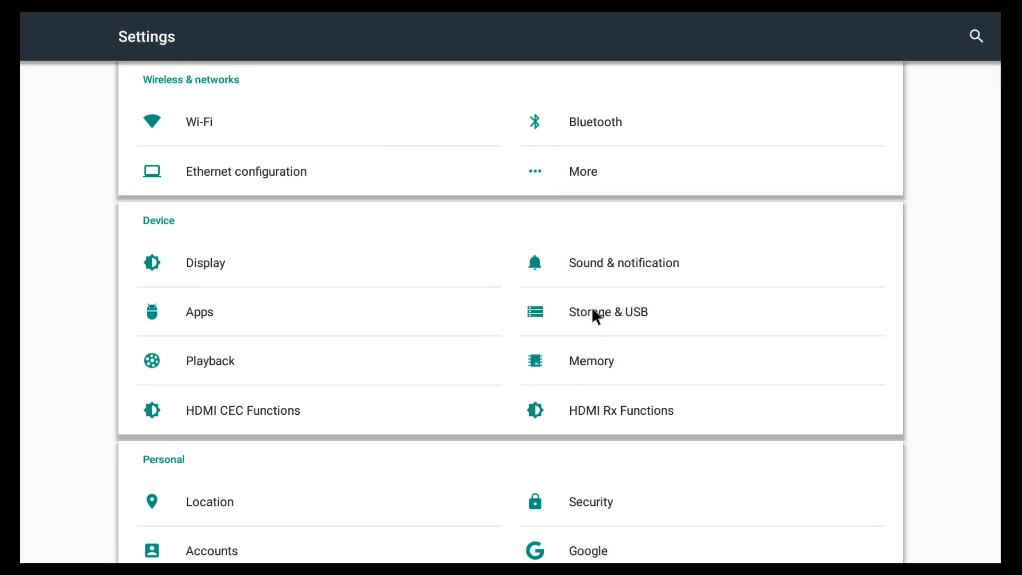
In Storage & USB, pick the 29.71 GB SanDisk card and choose Format as internal.
{"action": "left_click", "coordinate": [607, 311]}
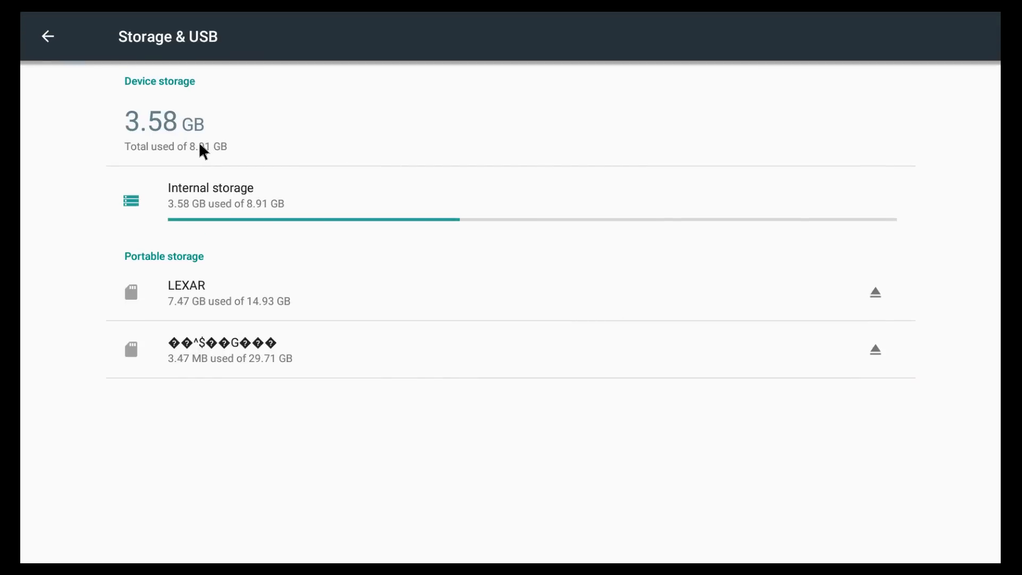
{"action": "mouse_move", "coordinate": [230, 154]}
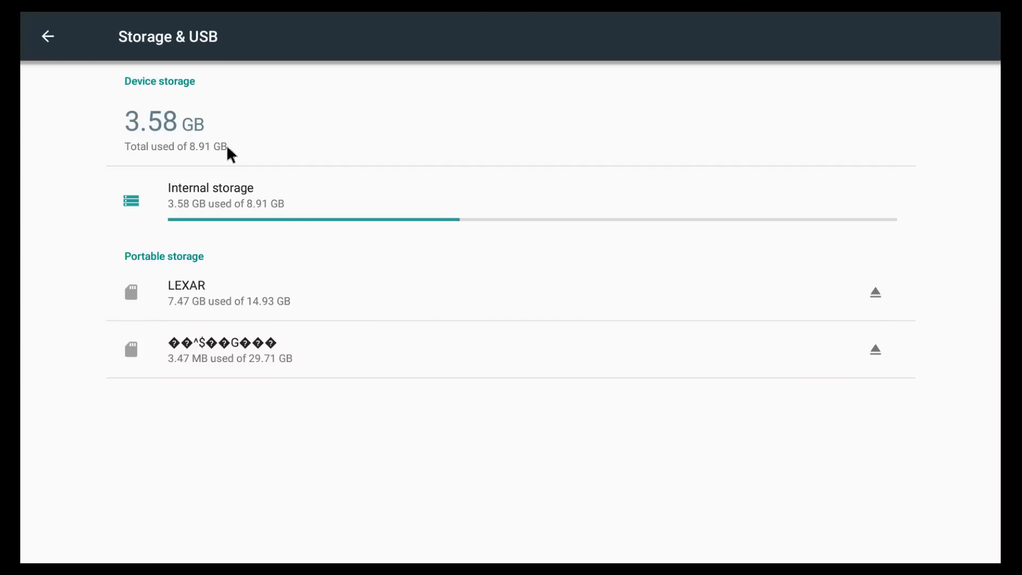
{"action": "mouse_move", "coordinate": [409, 253]}
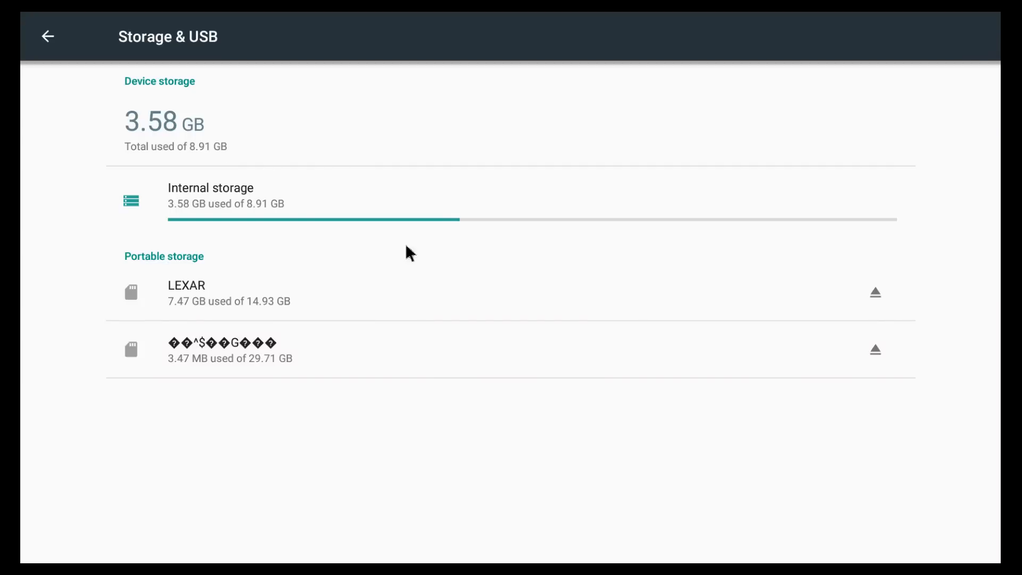
{"action": "left_click", "coordinate": [229, 350]}
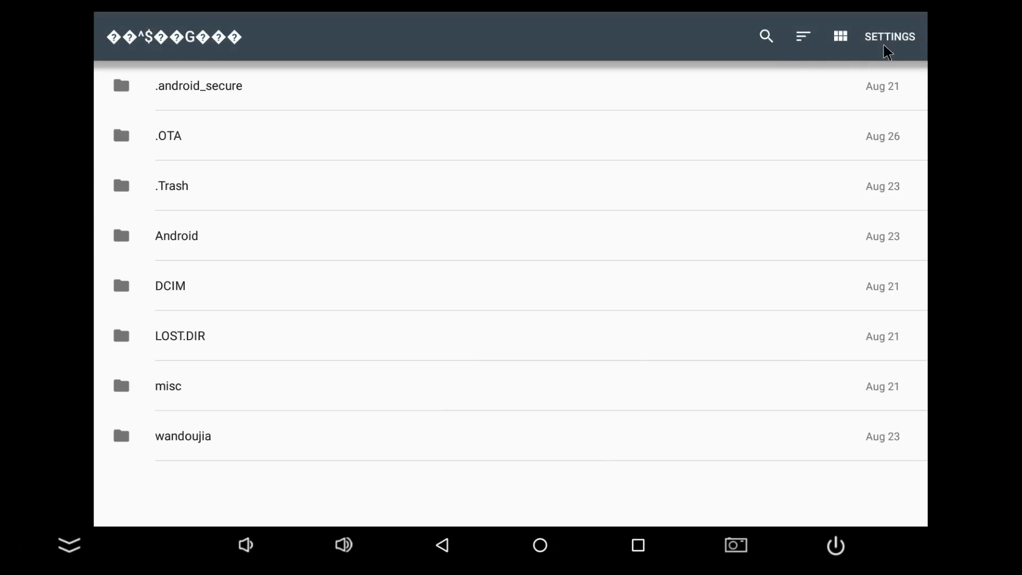
{"action": "left_click", "coordinate": [889, 36]}
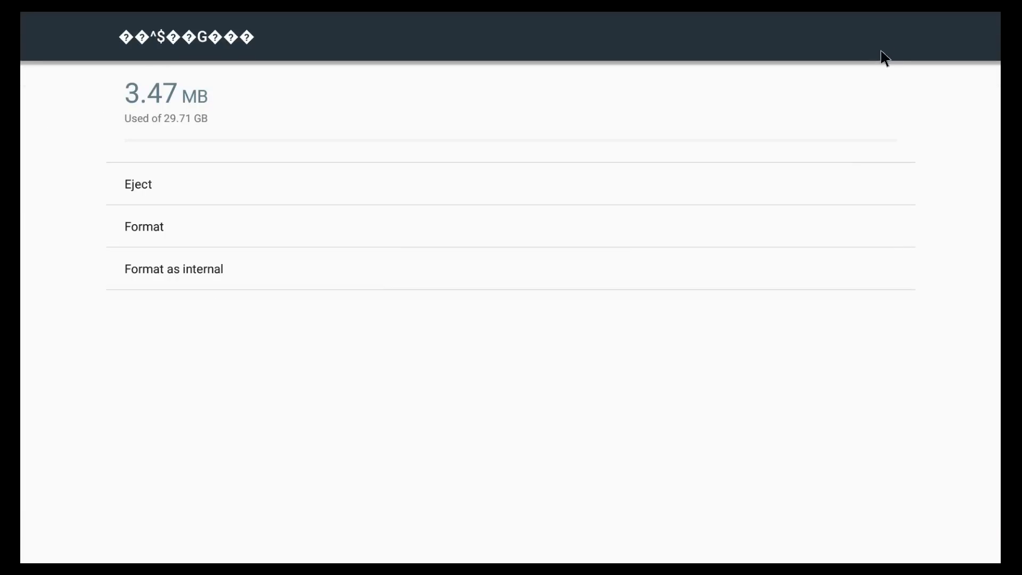
{"action": "mouse_move", "coordinate": [590, 268]}
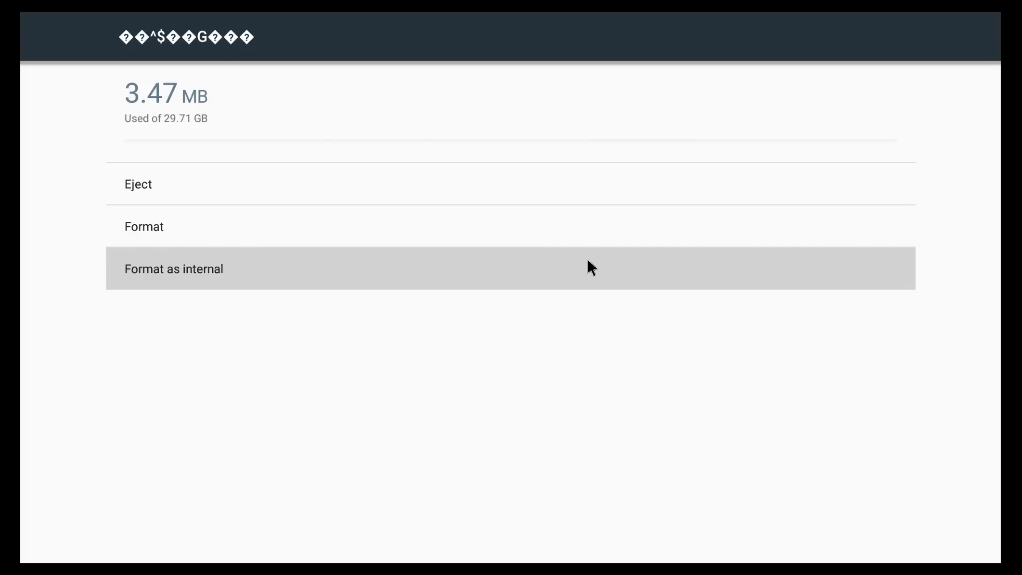
{"action": "left_click", "coordinate": [173, 268]}
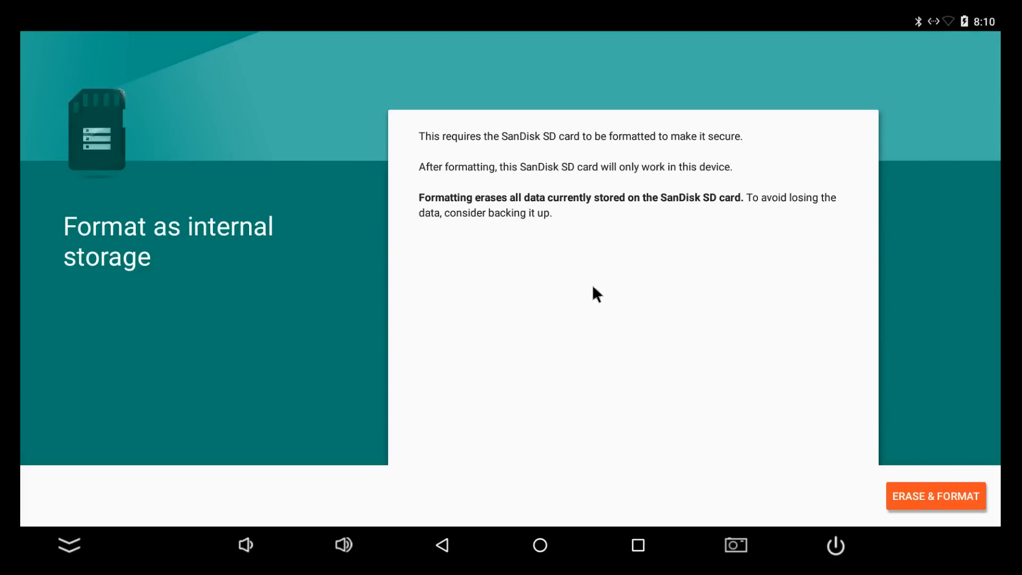
{"action": "left_click", "coordinate": [935, 496]}
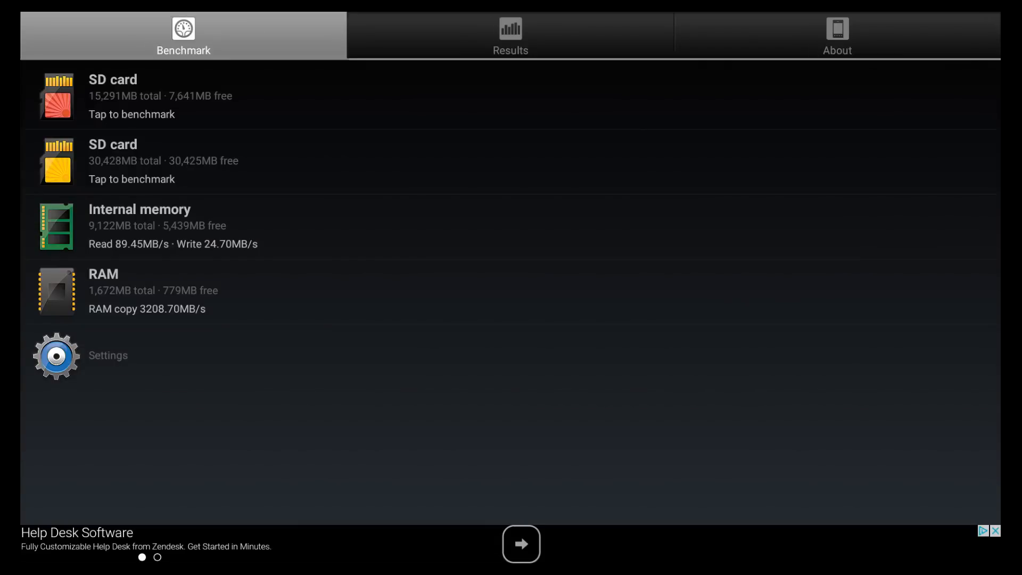
{"action": "mouse_move", "coordinate": [169, 392]}
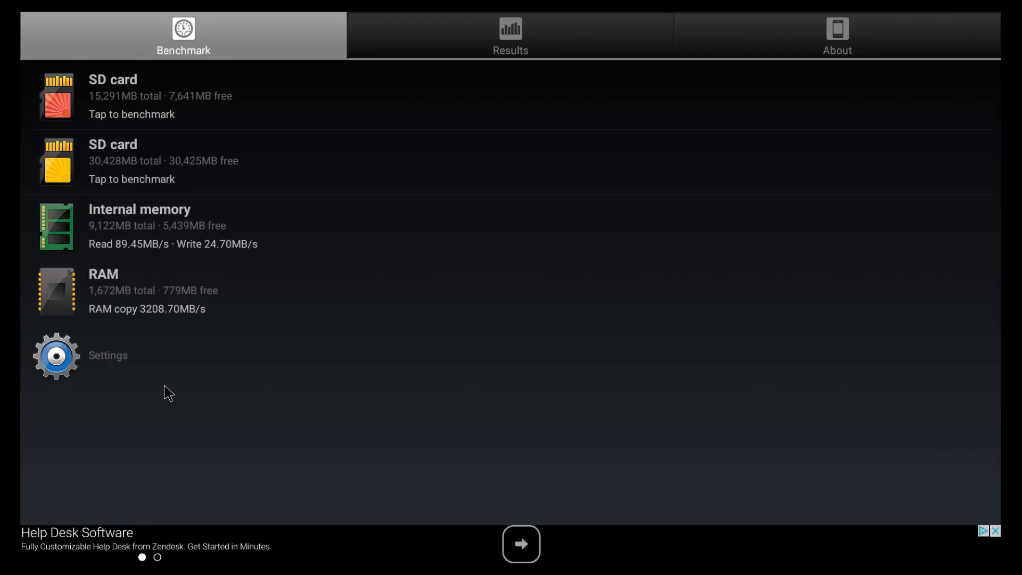
{"action": "mouse_move", "coordinate": [183, 324]}
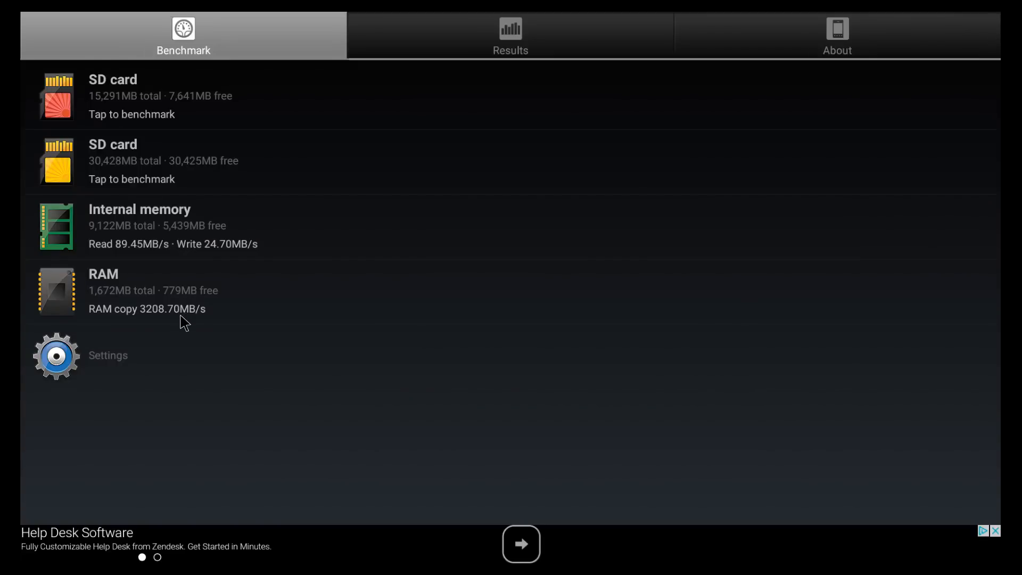
Leave the A1 SD Bench results and open Android Settings.
{"action": "left_click", "coordinate": [56, 355]}
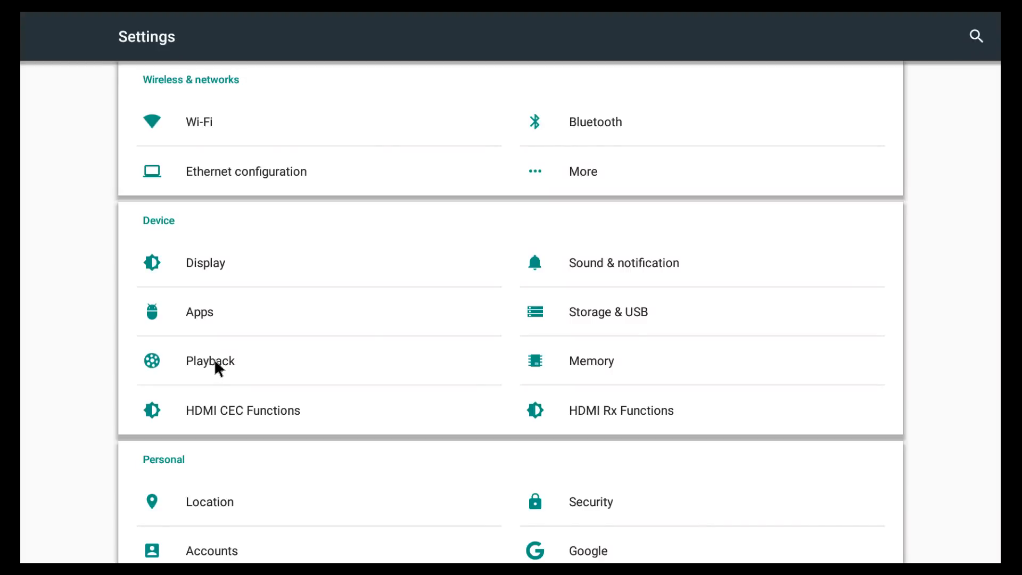
{"action": "left_click", "coordinate": [210, 361]}
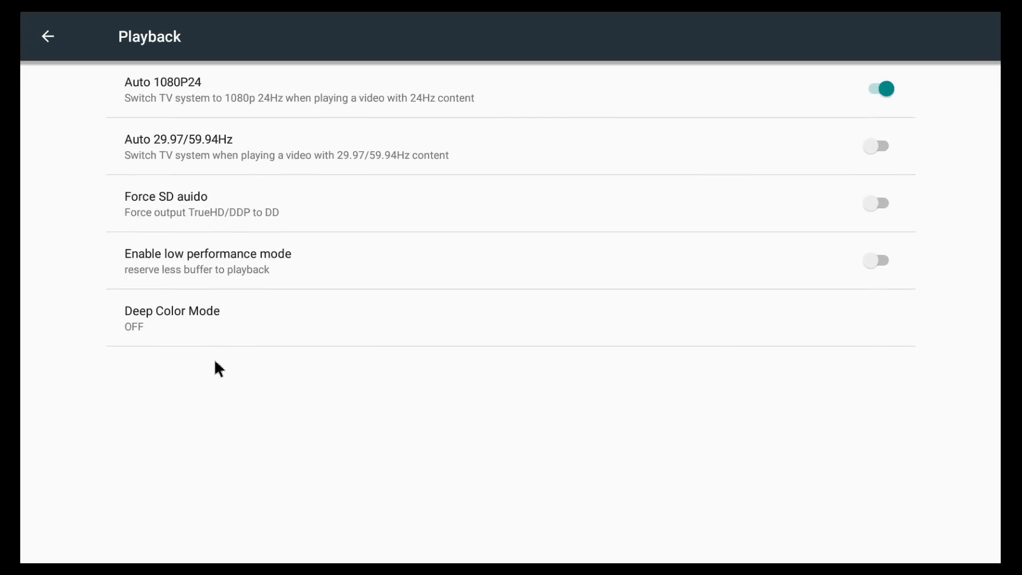
{"action": "mouse_move", "coordinate": [291, 402]}
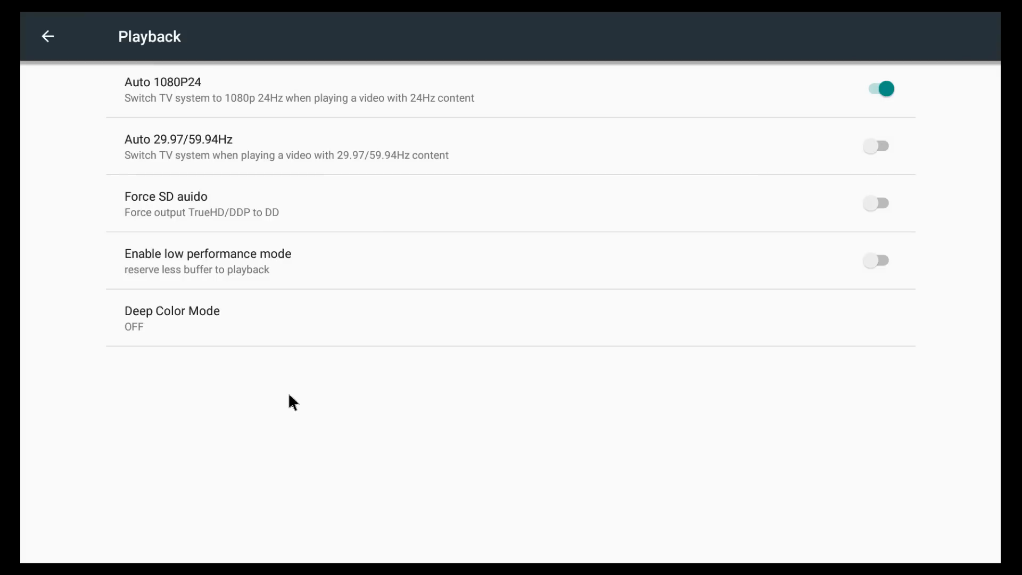
{"action": "left_click", "coordinate": [46, 36]}
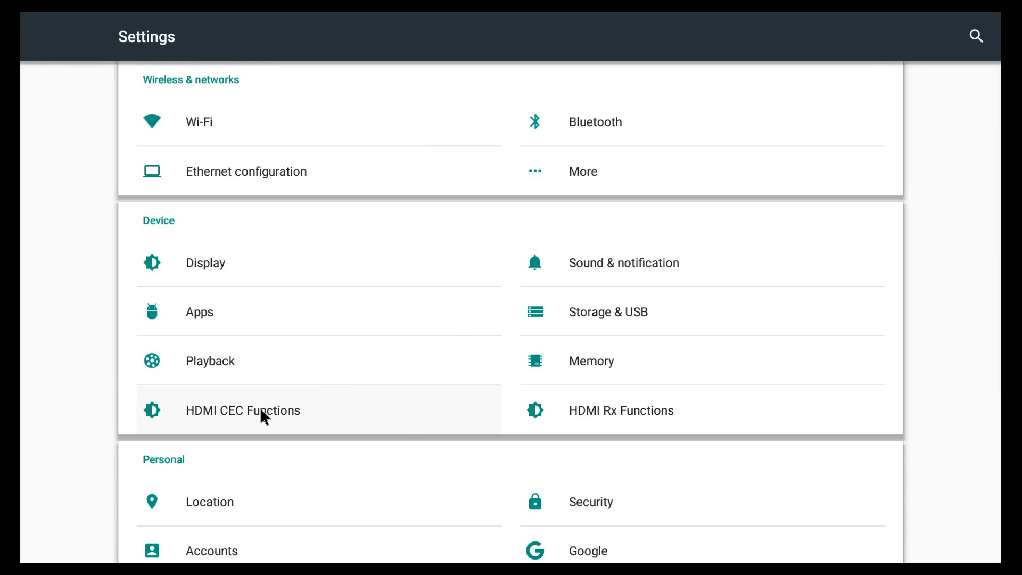
{"action": "left_click", "coordinate": [243, 410]}
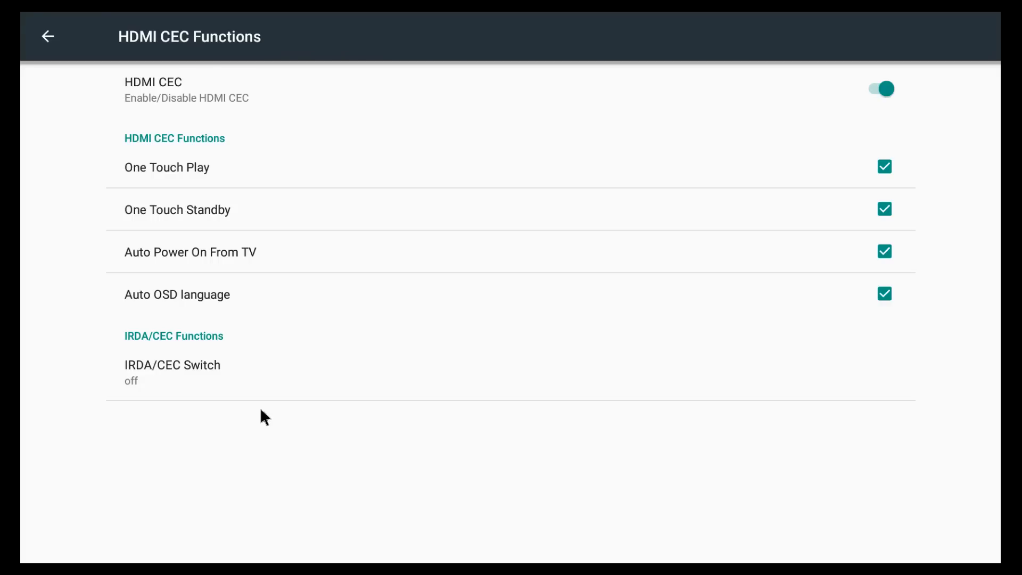
{"action": "left_click", "coordinate": [47, 37]}
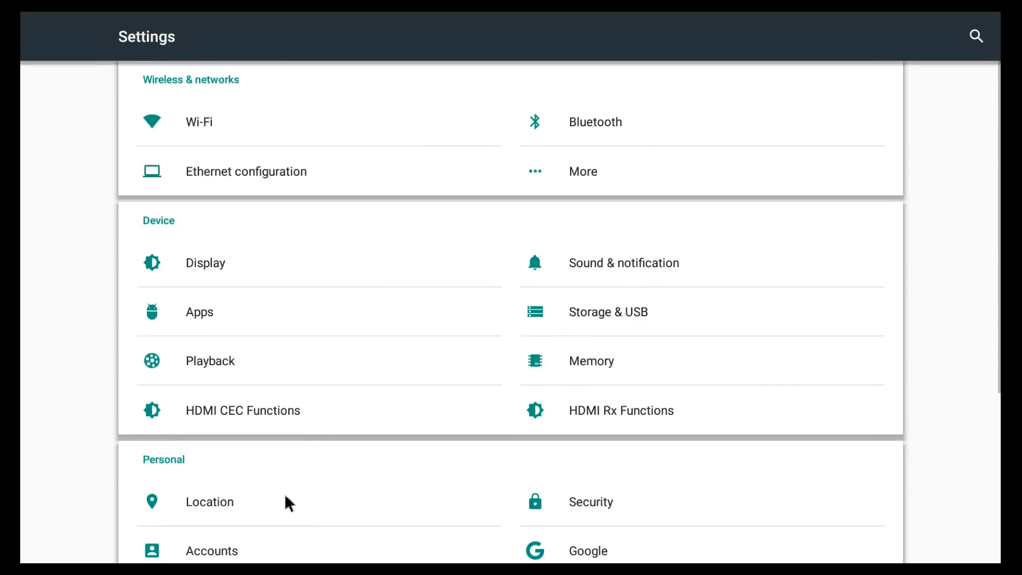
{"action": "scroll", "scroll_direction": "down", "scroll_amount": 3}
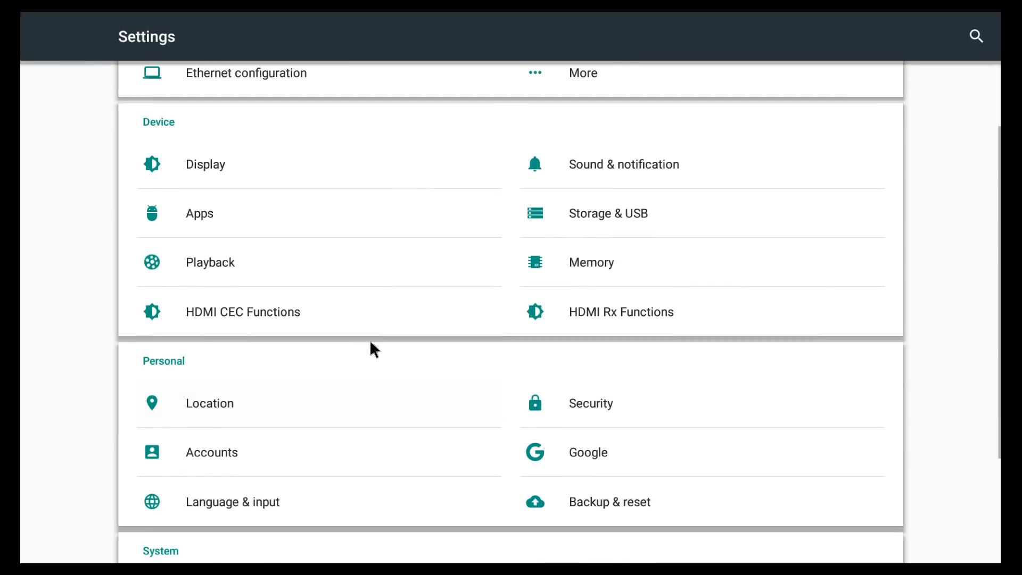
{"action": "scroll", "scroll_direction": "down", "scroll_amount": 3}
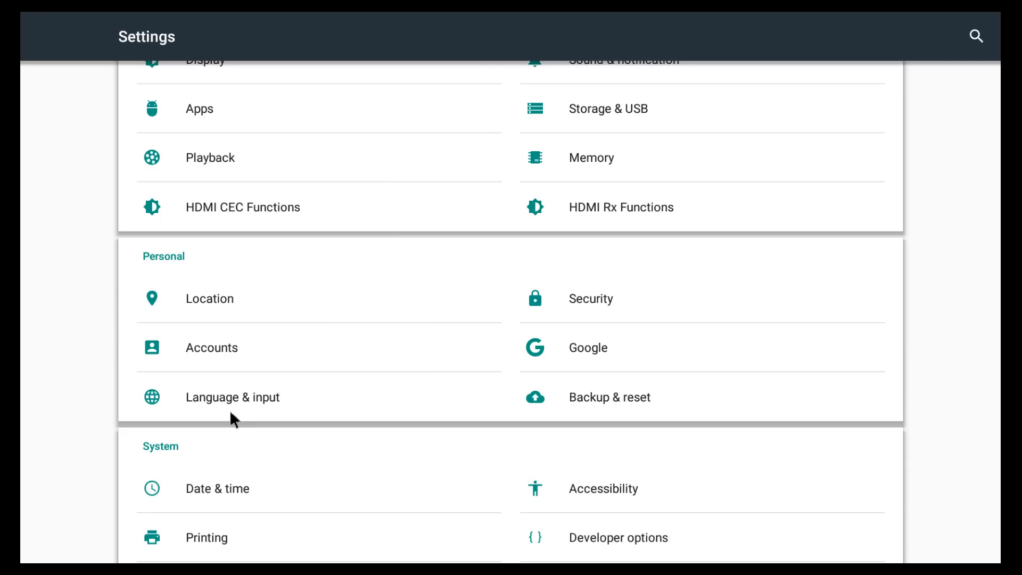
{"action": "left_click", "coordinate": [232, 397]}
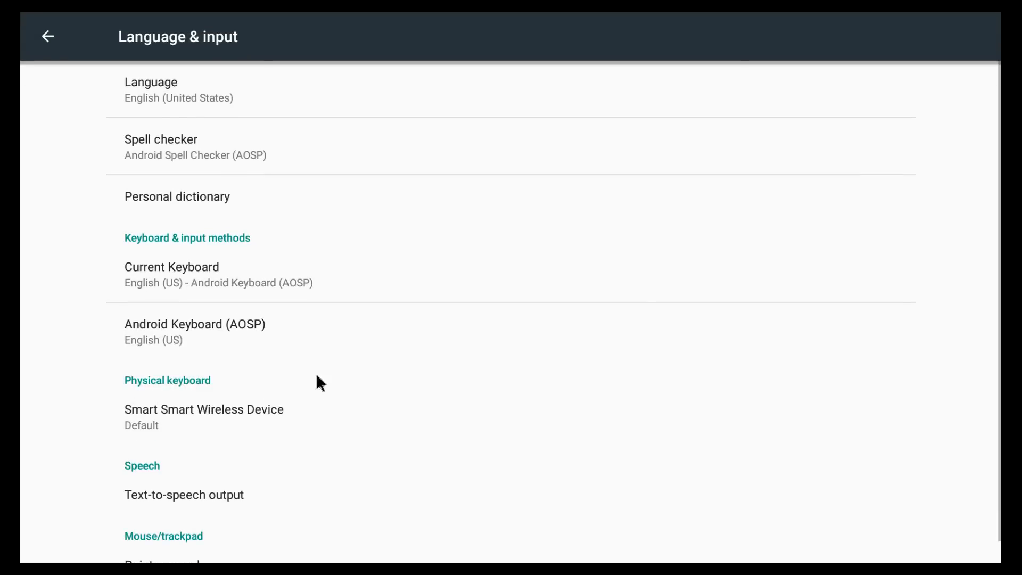
{"action": "left_click", "coordinate": [178, 89]}
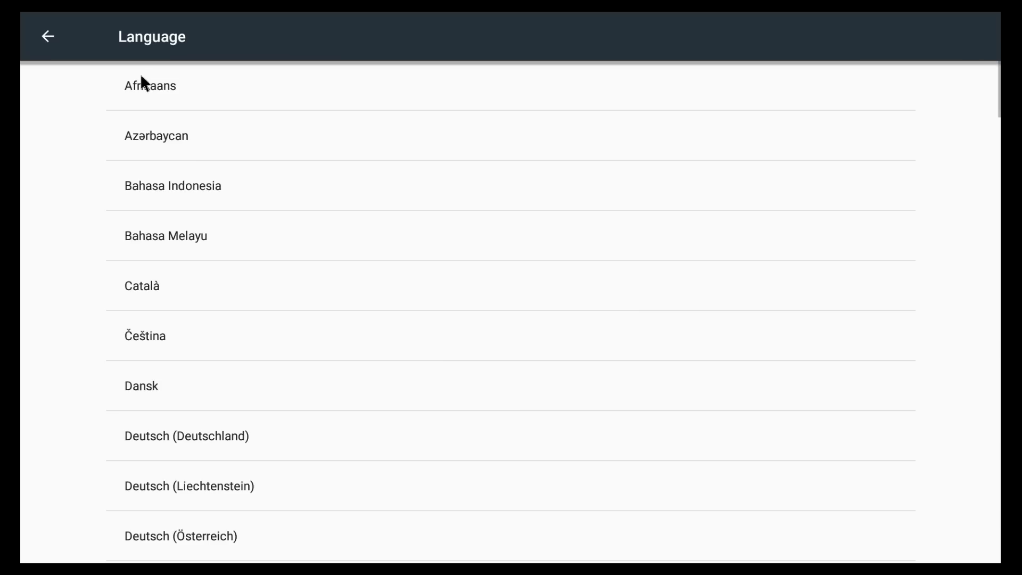
{"action": "left_click", "coordinate": [150, 86]}
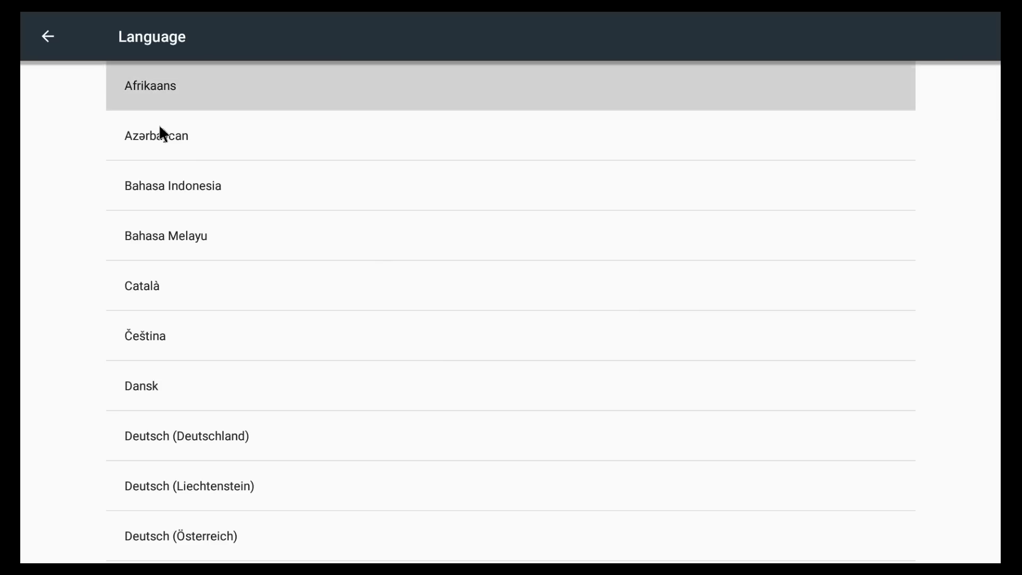
{"action": "scroll", "scroll_direction": "down", "scroll_amount": 3}
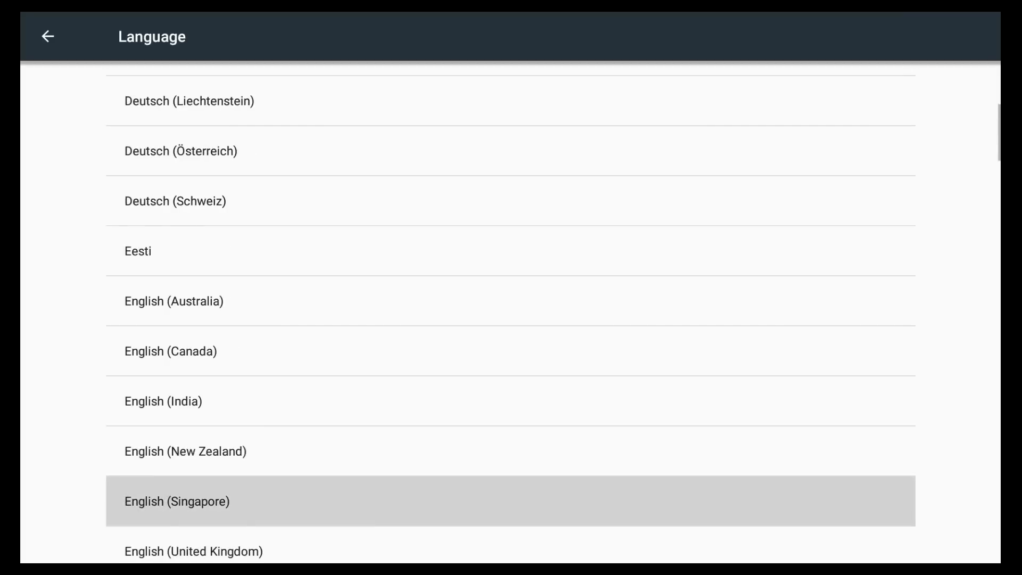
{"action": "scroll", "scroll_direction": "down", "scroll_amount": 3}
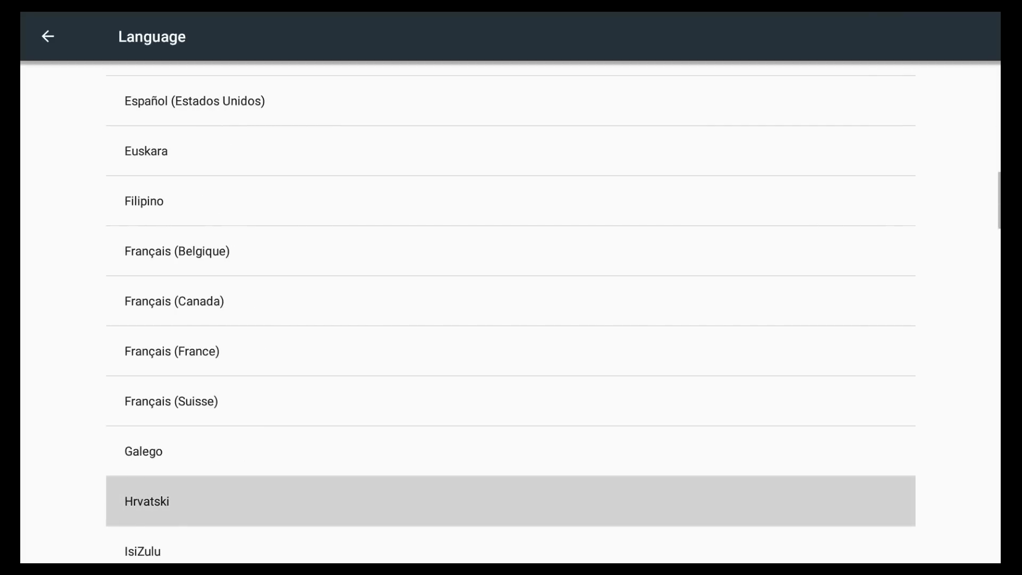
{"action": "scroll", "scroll_direction": "down", "scroll_amount": 3}
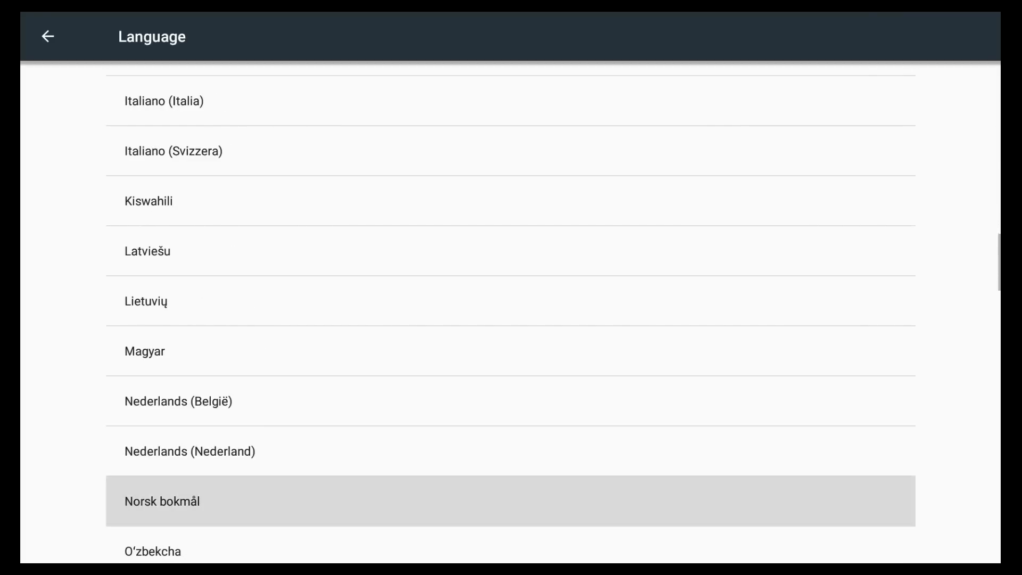
{"action": "scroll", "scroll_direction": "down", "scroll_amount": 3}
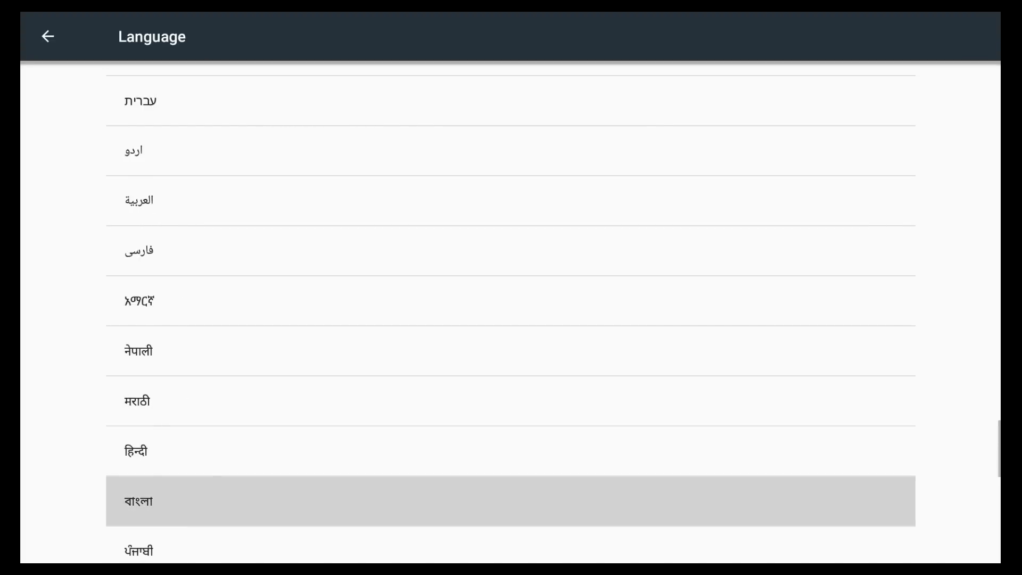
{"action": "scroll", "scroll_direction": "down", "scroll_amount": 3}
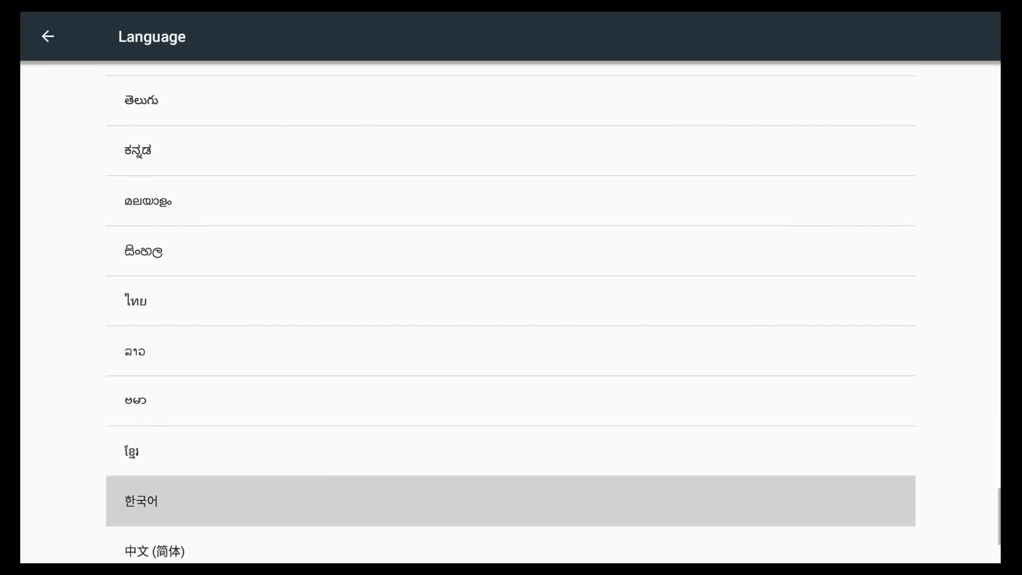
{"action": "scroll", "scroll_direction": "down", "scroll_amount": 3}
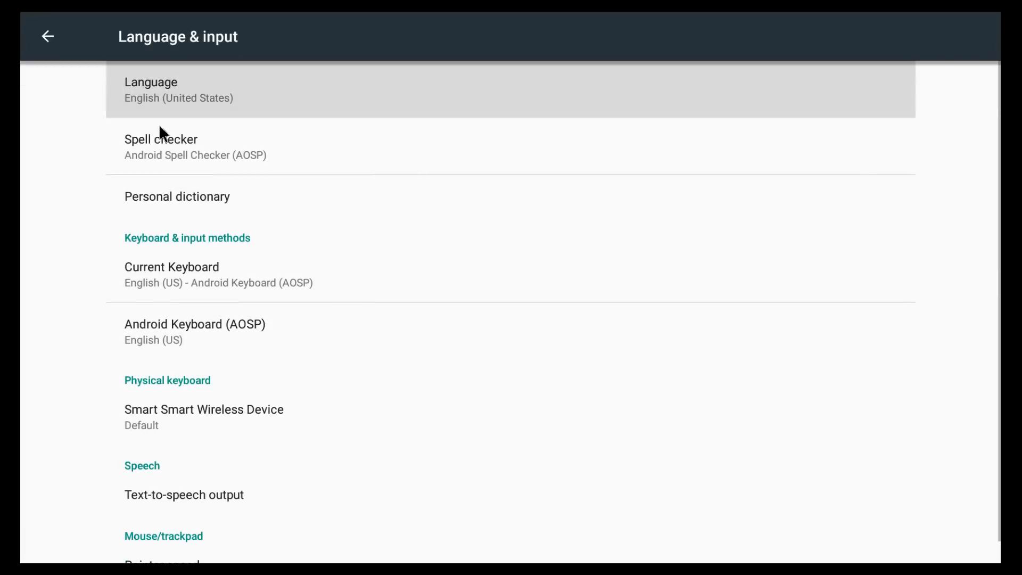
{"action": "left_click", "coordinate": [47, 36]}
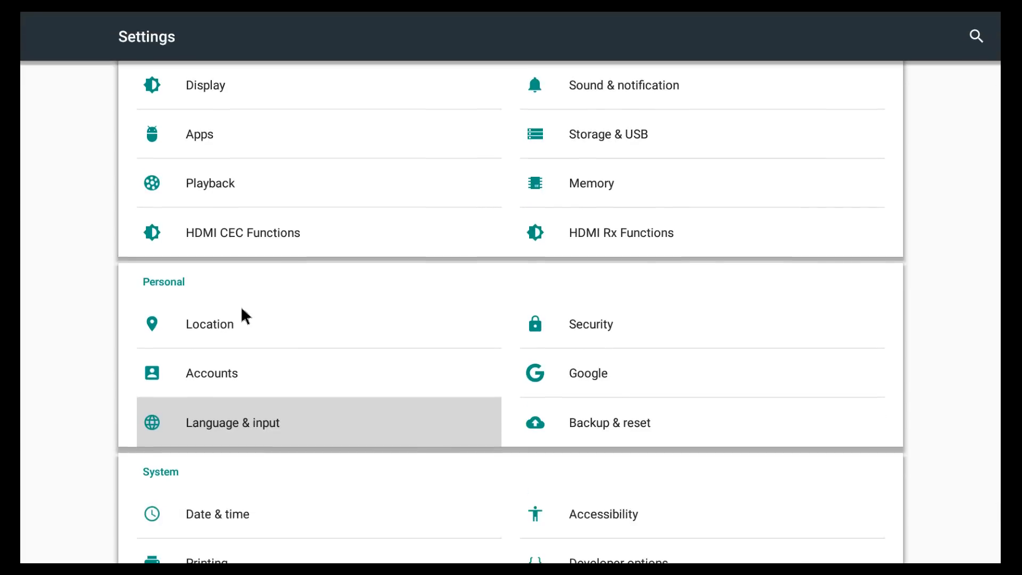
{"action": "scroll", "scroll_direction": "down", "scroll_amount": 3}
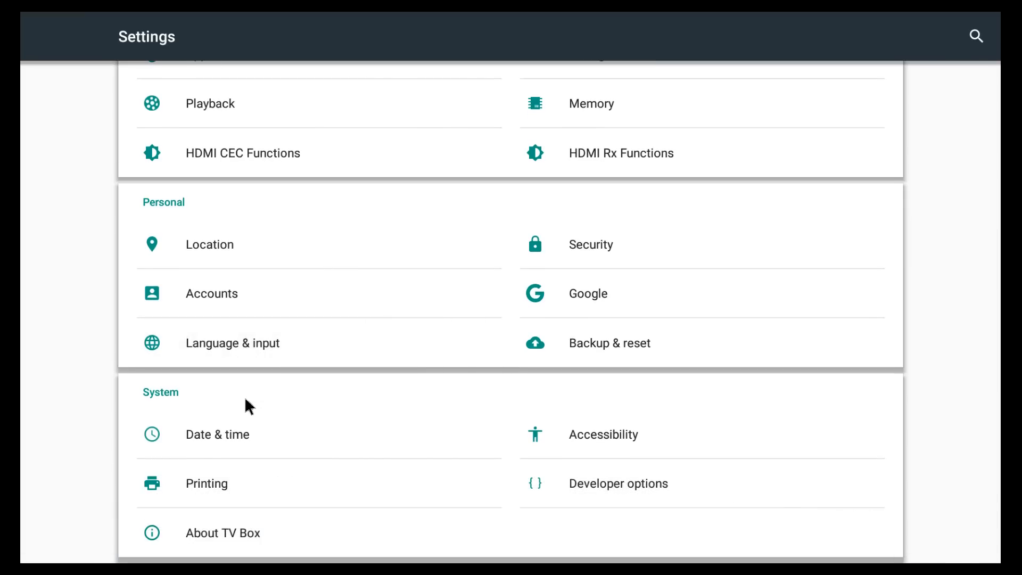
{"action": "mouse_move", "coordinate": [218, 539]}
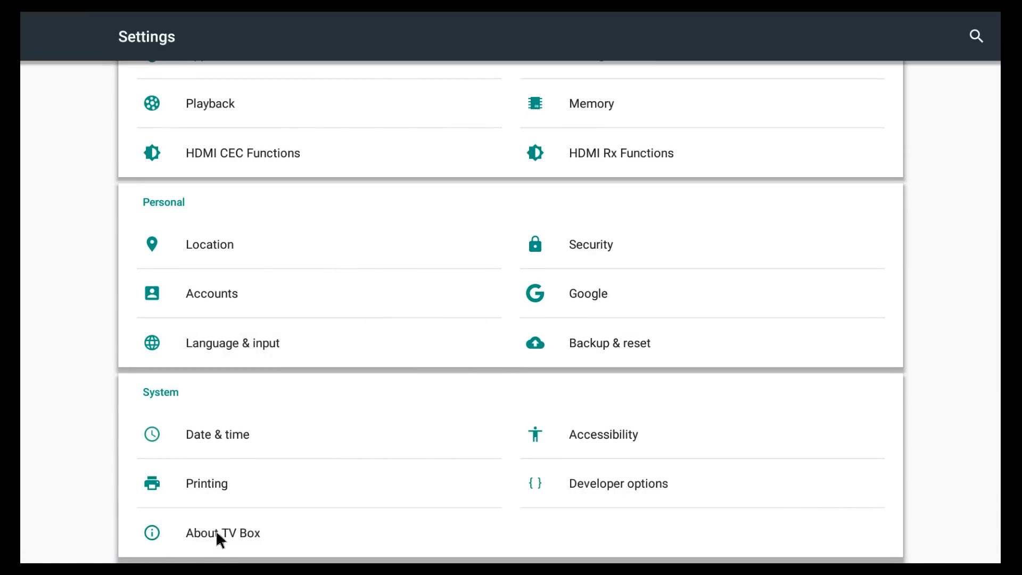
Open About TV Box to see model ZIDOO_X9S and Android 6.0.1.
{"action": "left_click", "coordinate": [222, 532]}
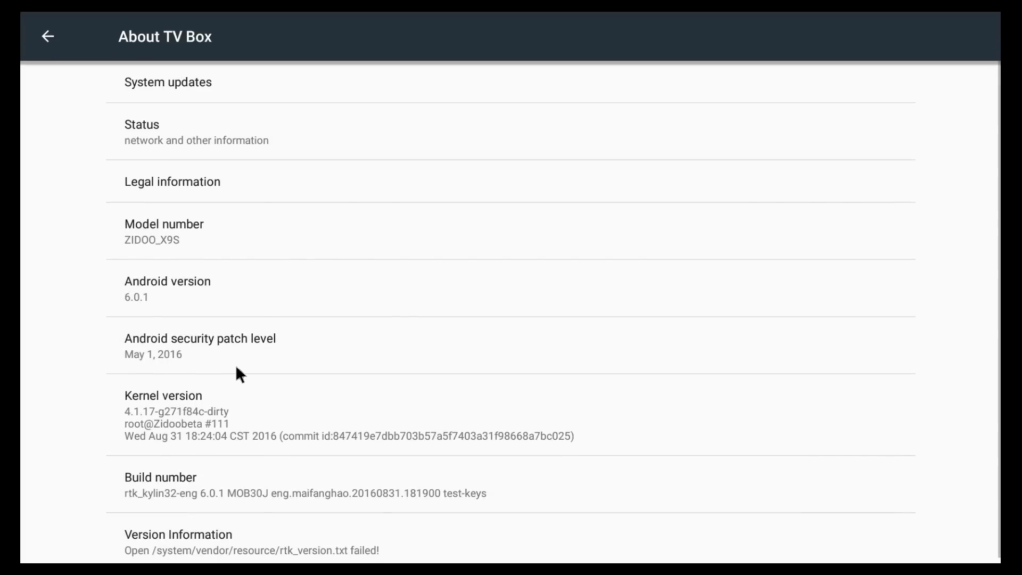
{"action": "mouse_move", "coordinate": [136, 314]}
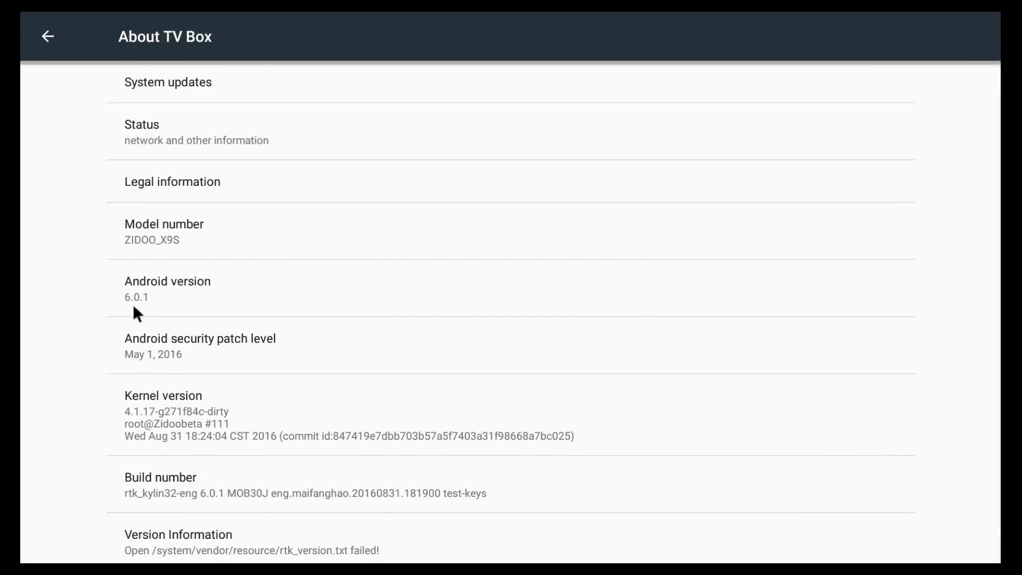
{"action": "mouse_move", "coordinate": [191, 259]}
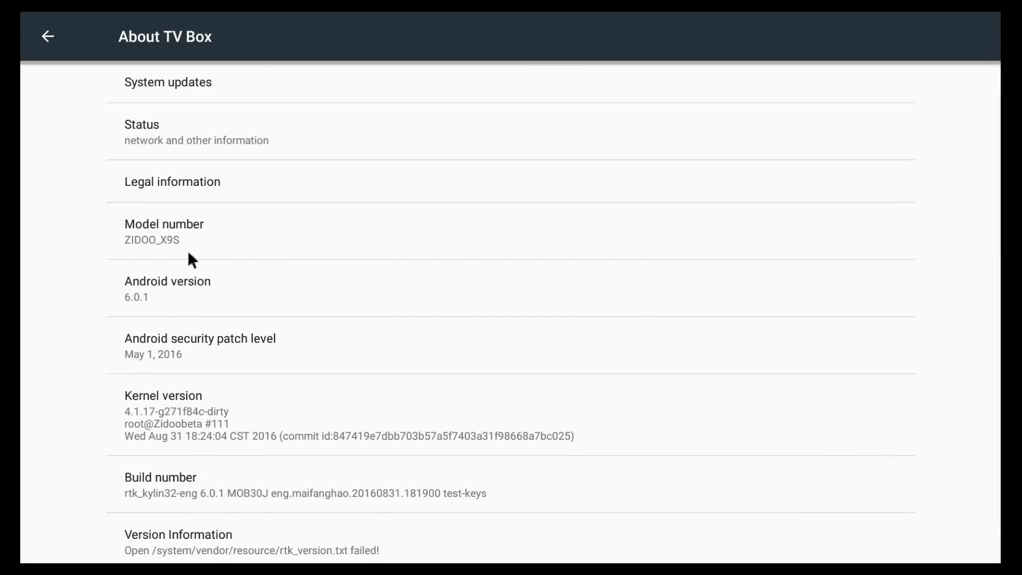
{"action": "mouse_move", "coordinate": [179, 256]}
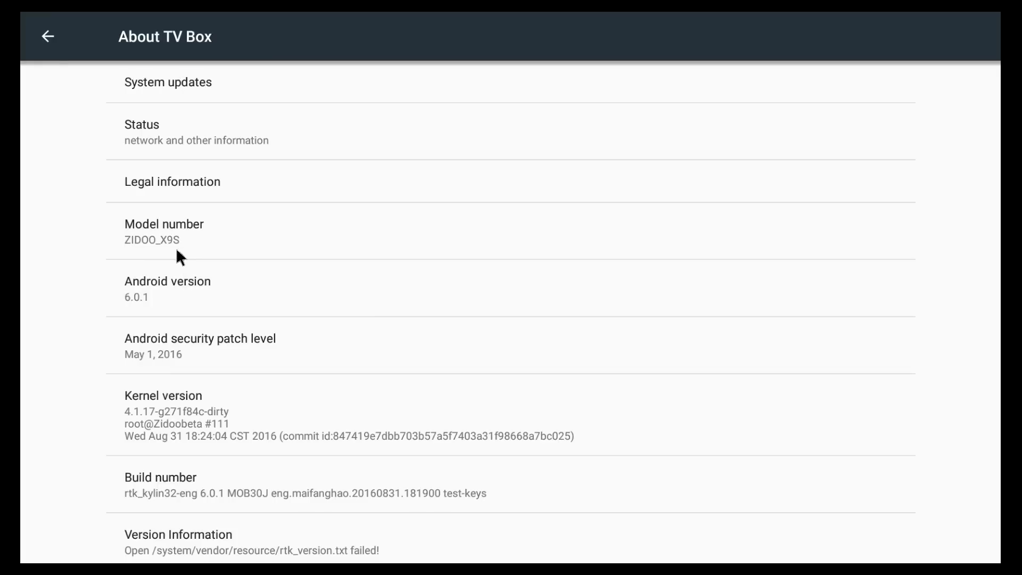
{"action": "mouse_move", "coordinate": [180, 372]}
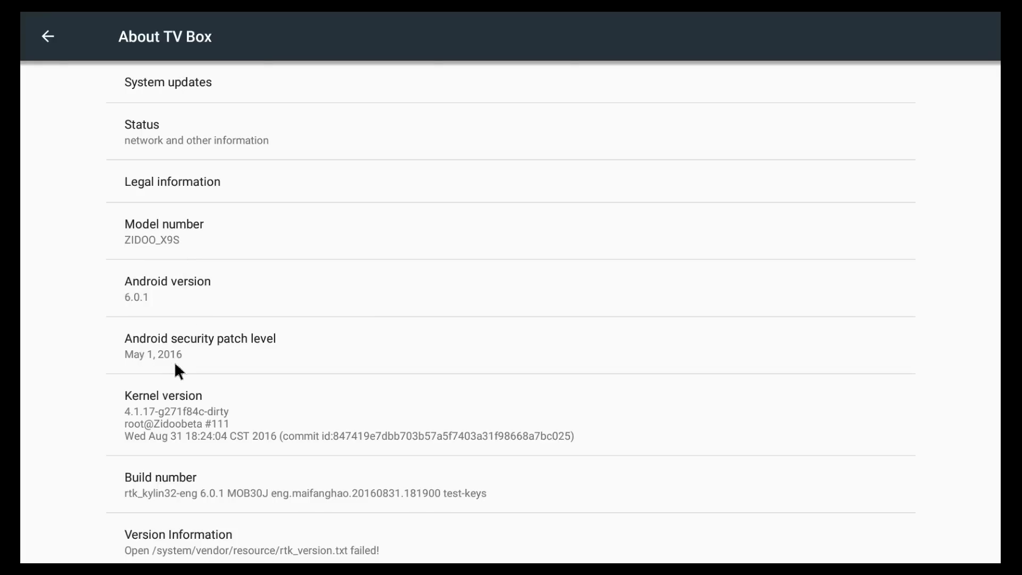
{"action": "mouse_move", "coordinate": [137, 372]}
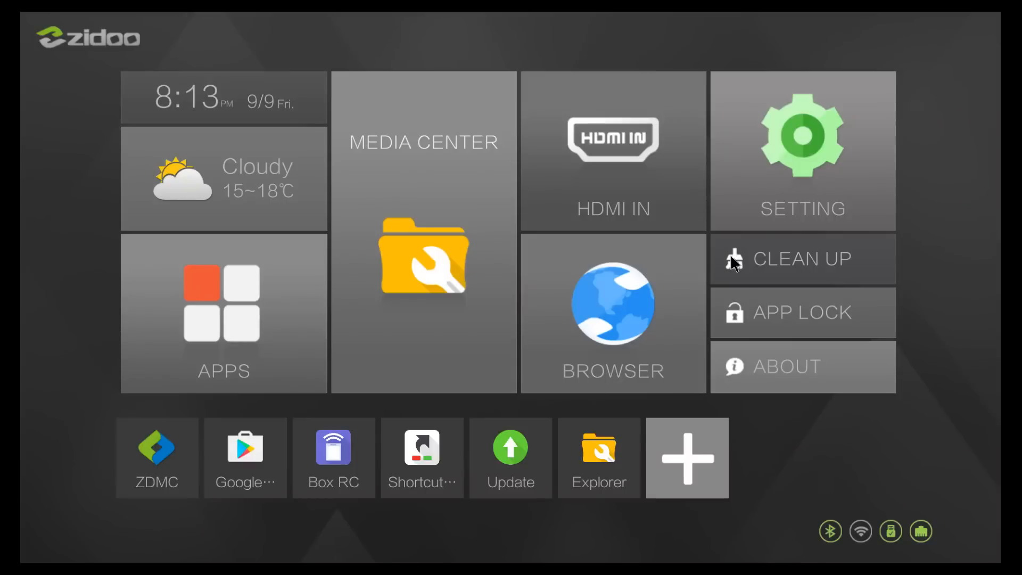
{"action": "mouse_move", "coordinate": [802, 279]}
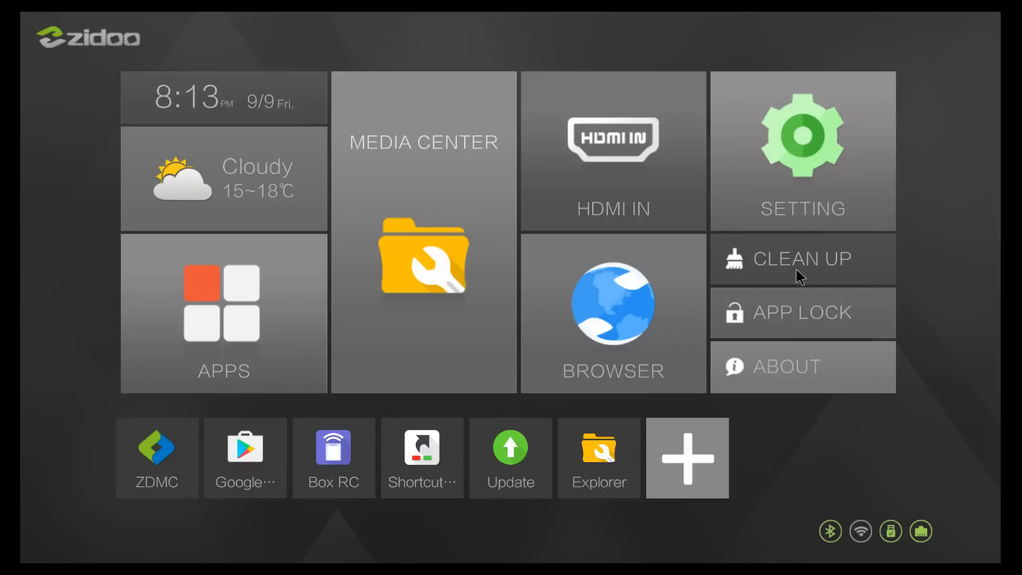
{"action": "mouse_move", "coordinate": [315, 233]}
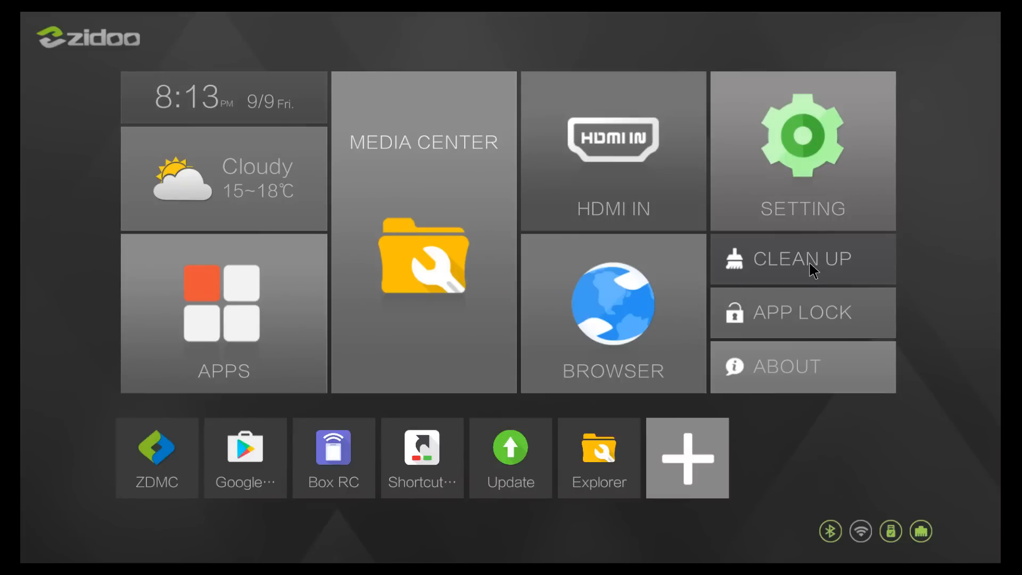
{"action": "left_click", "coordinate": [802, 258]}
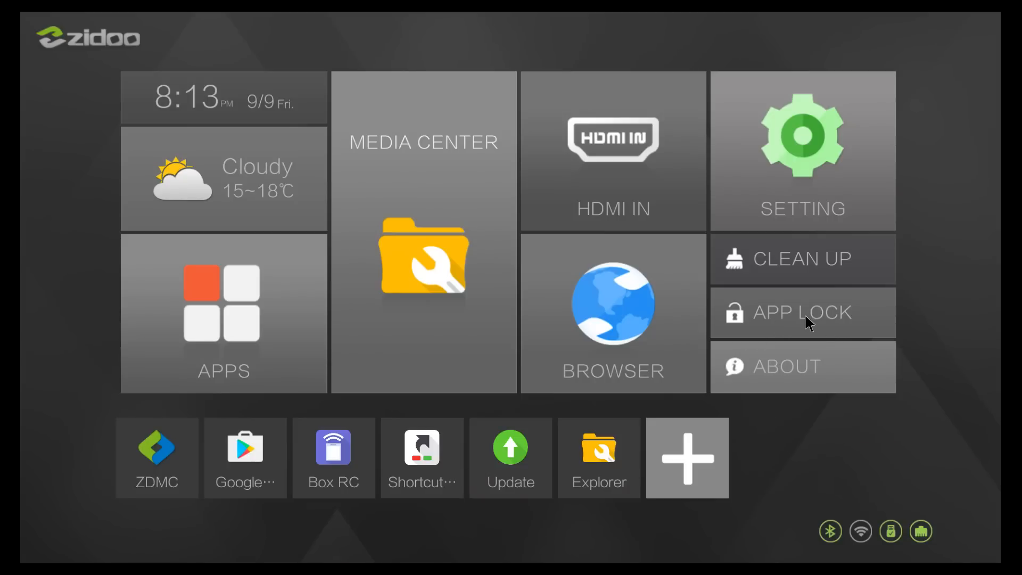
{"action": "left_click", "coordinate": [802, 313]}
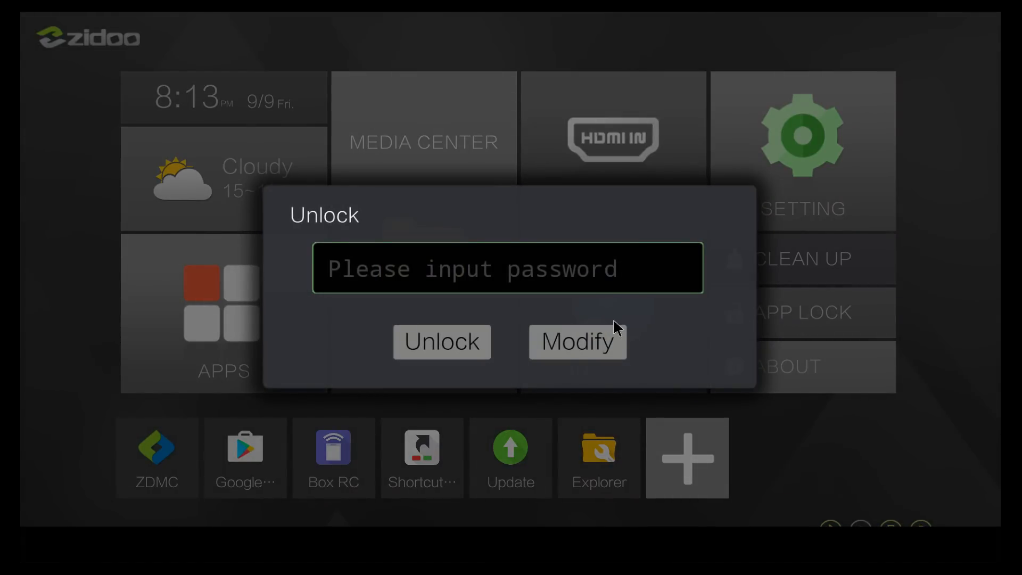
Enter the App Lock password and unlock to view the Select Lock APP list.
{"action": "type", "text": "4"}
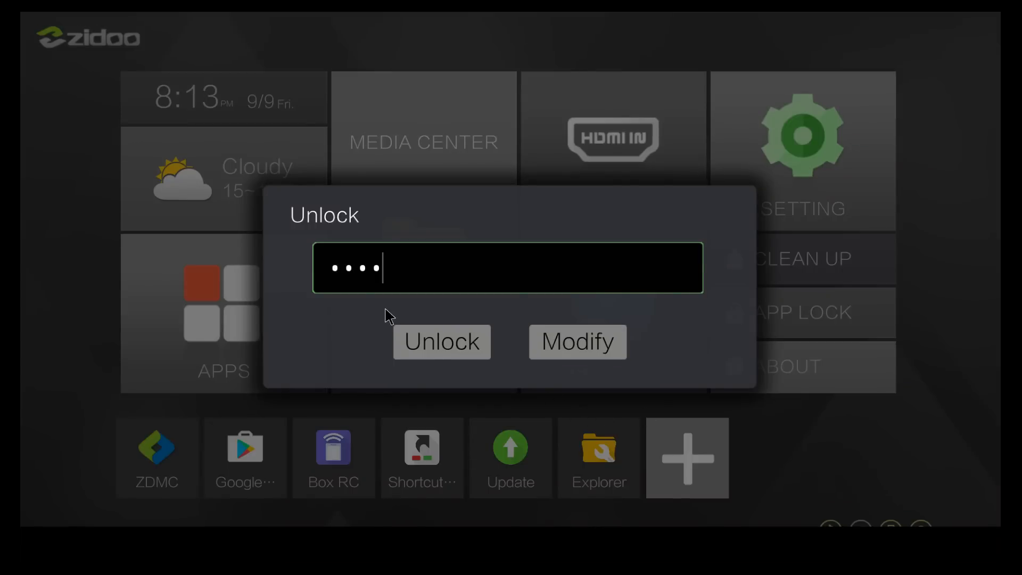
{"action": "left_click", "coordinate": [442, 342]}
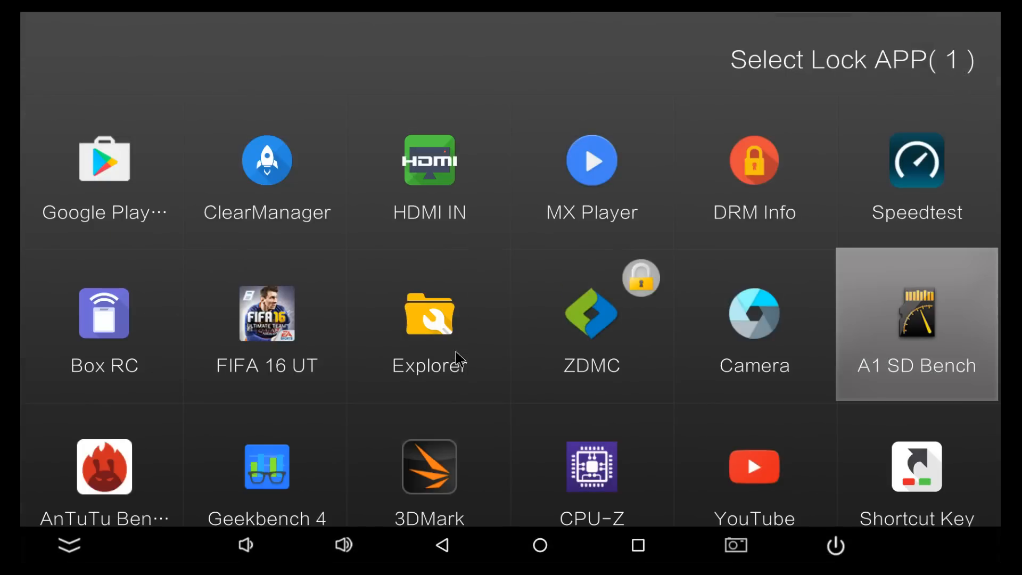
{"action": "mouse_move", "coordinate": [664, 357]}
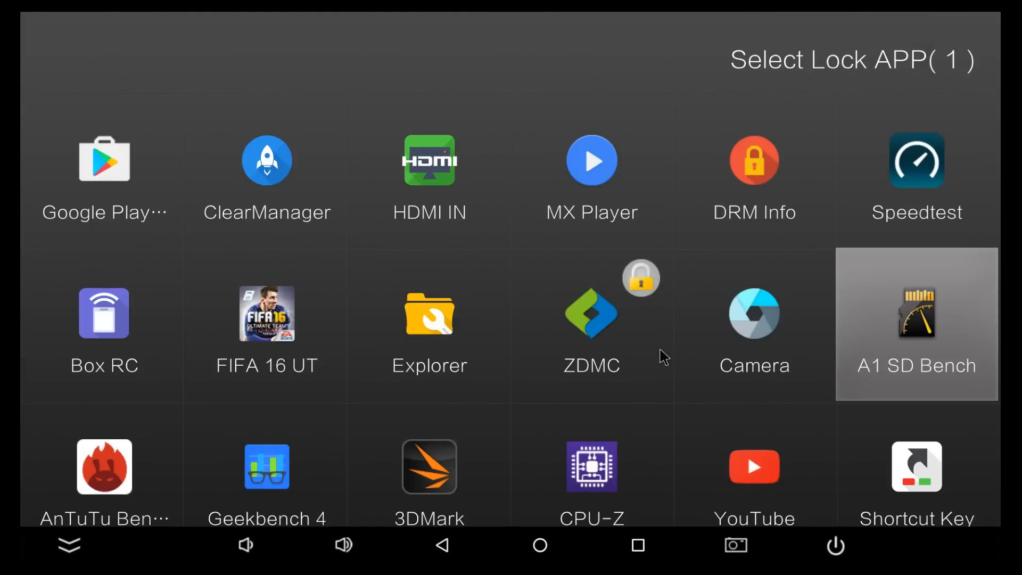
{"action": "mouse_move", "coordinate": [621, 334]}
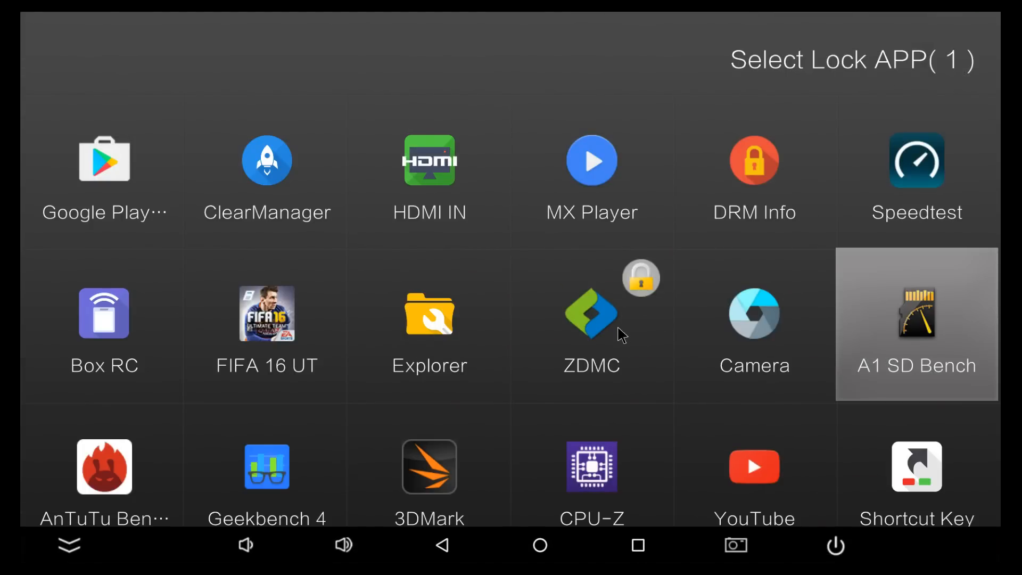
{"action": "mouse_move", "coordinate": [626, 297]}
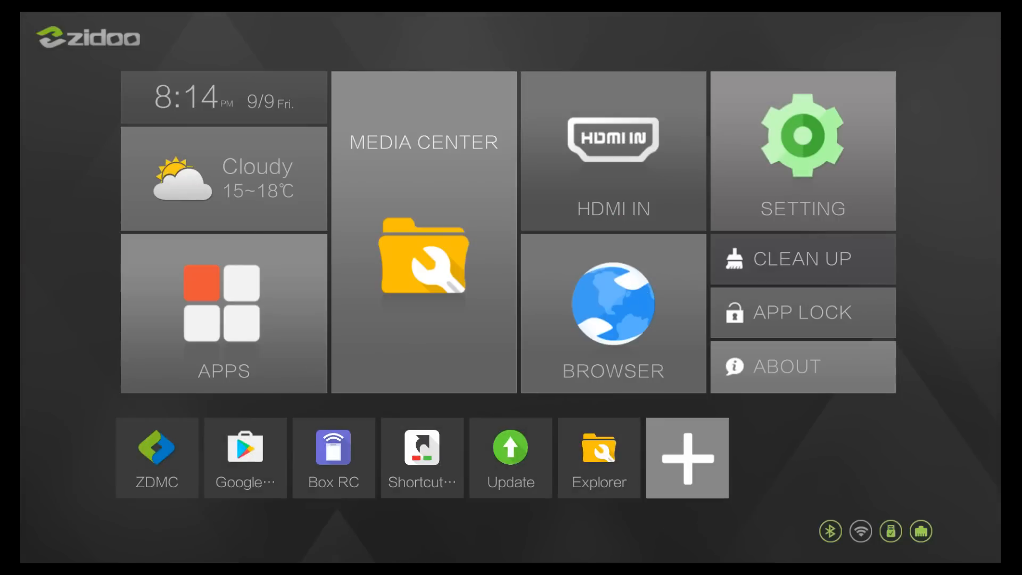
{"action": "mouse_move", "coordinate": [671, 301]}
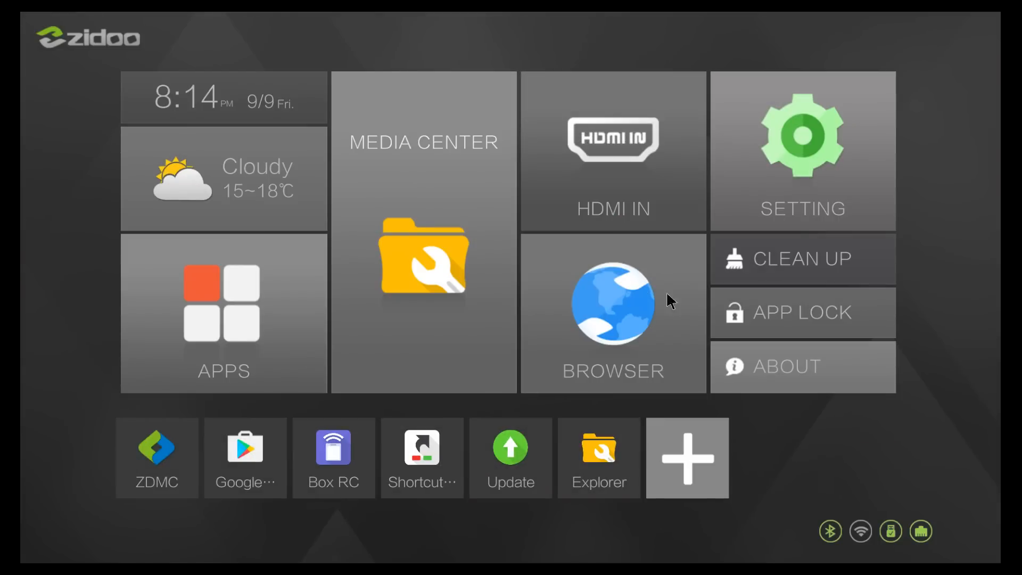
{"action": "mouse_move", "coordinate": [709, 453]}
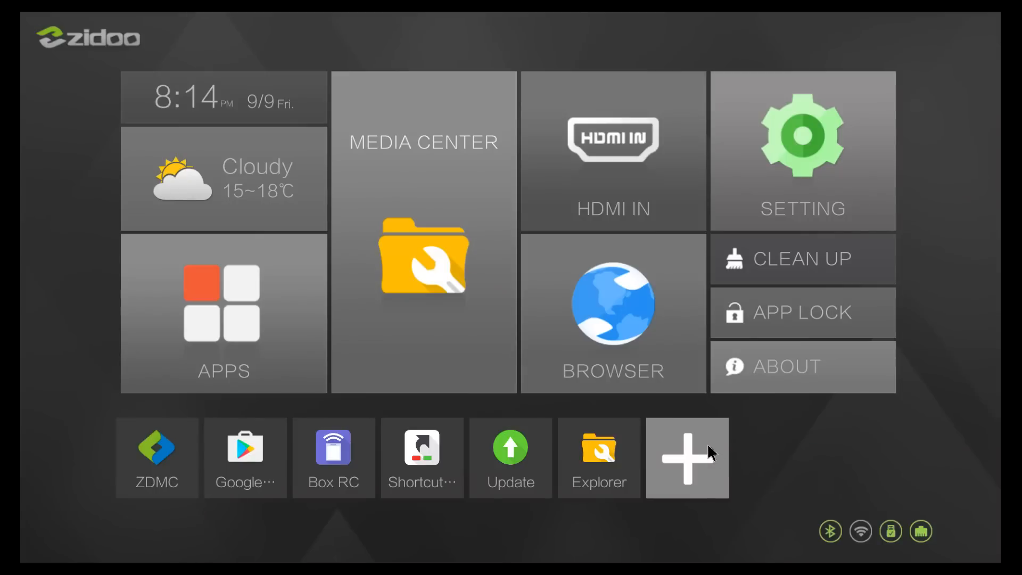
{"action": "mouse_move", "coordinate": [699, 468]}
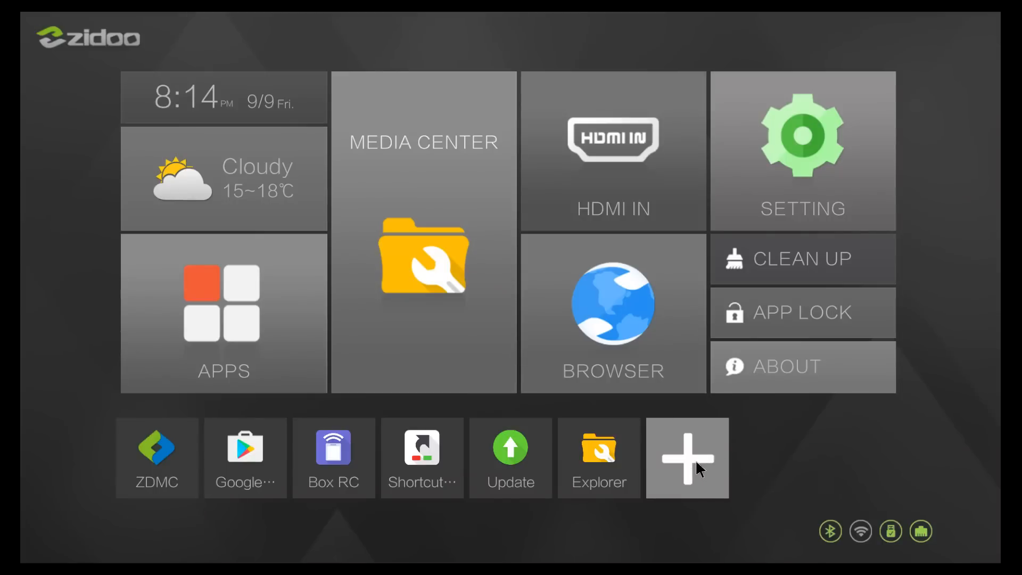
Open the + shortcut picker on the launcher's bottom row.
{"action": "left_click", "coordinate": [686, 457]}
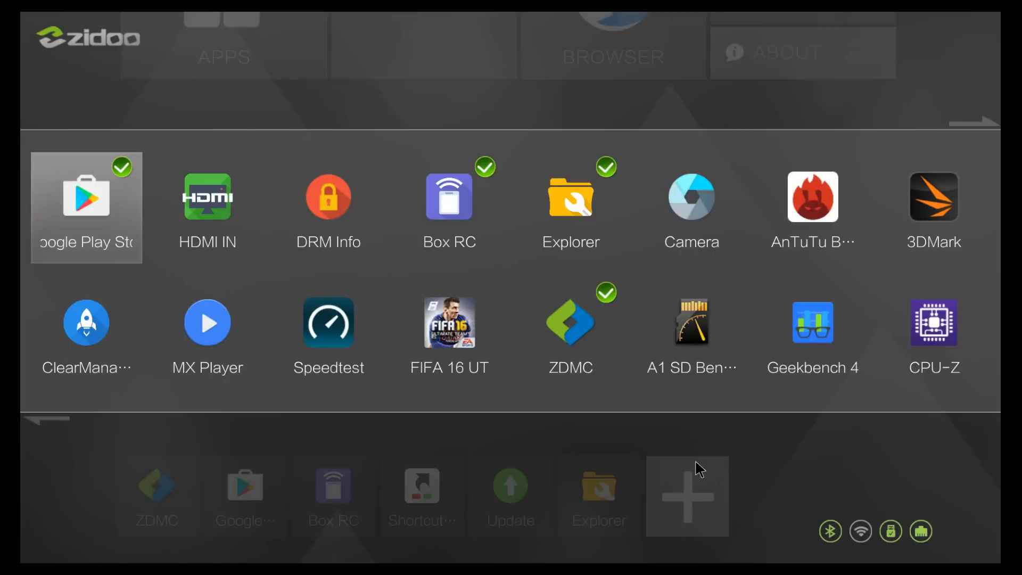
{"action": "mouse_move", "coordinate": [351, 345]}
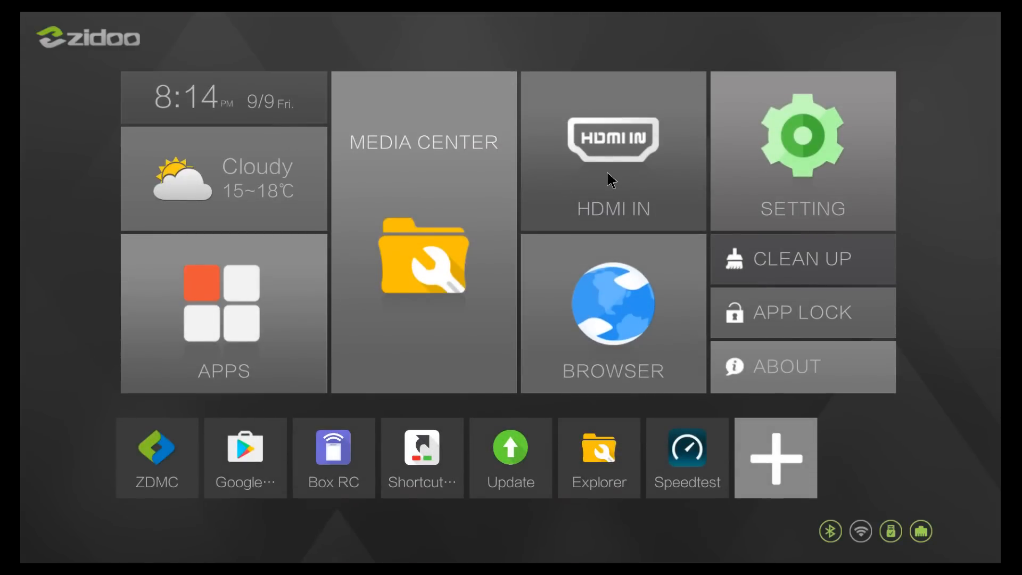
{"action": "mouse_move", "coordinate": [221, 293]}
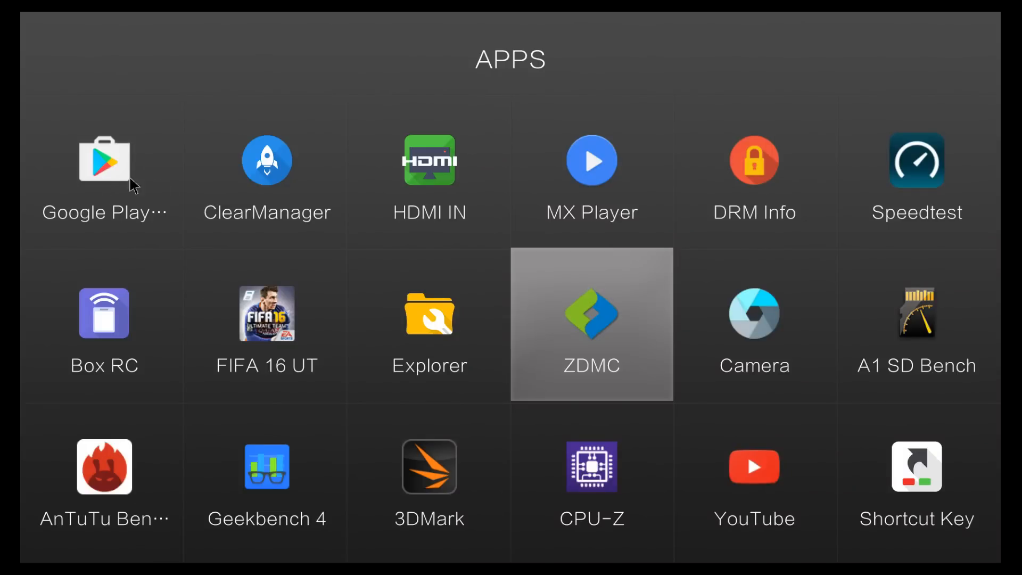
{"action": "mouse_move", "coordinate": [454, 229]}
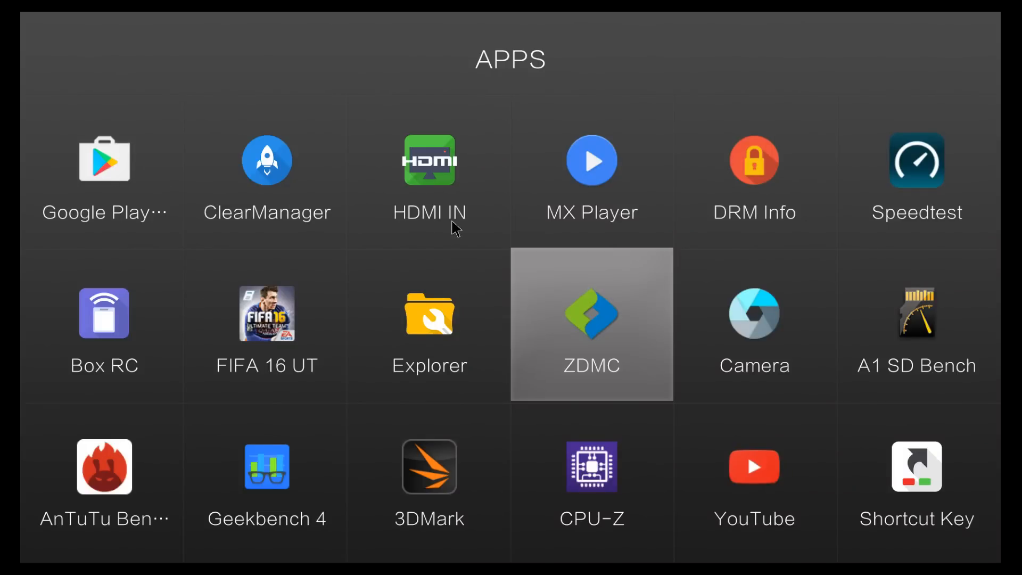
{"action": "mouse_move", "coordinate": [417, 235]}
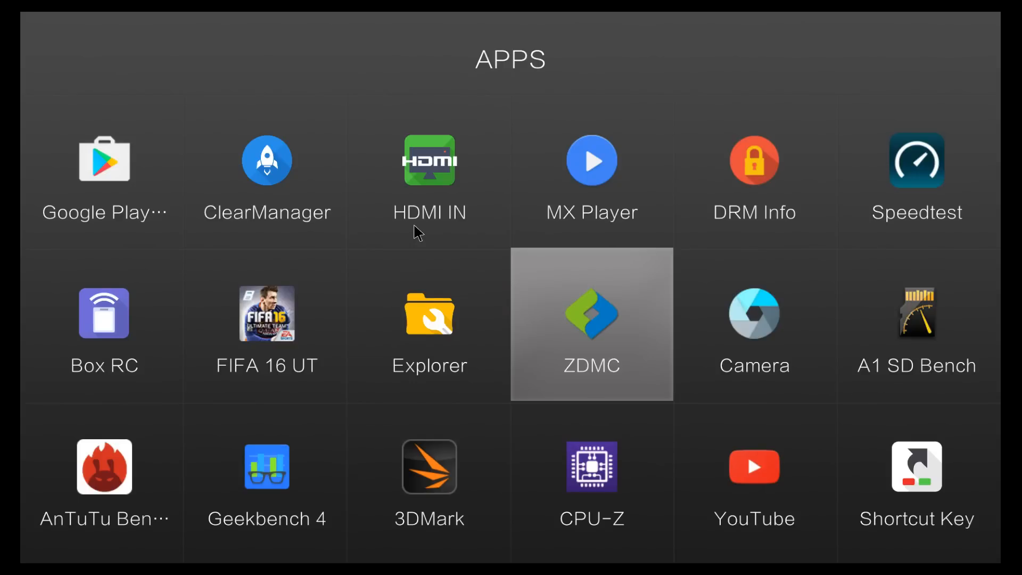
{"action": "mouse_move", "coordinate": [576, 294]}
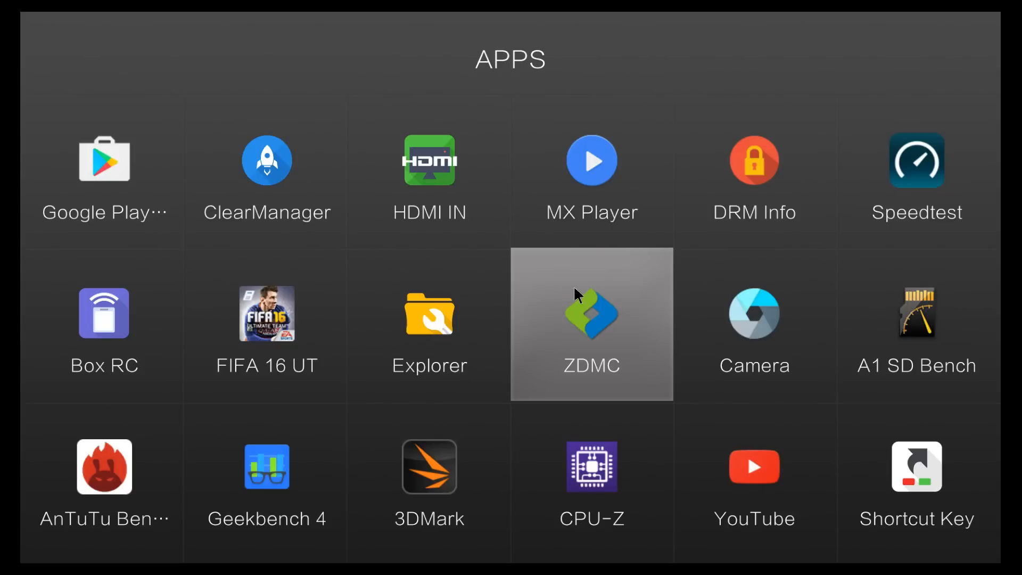
{"action": "mouse_move", "coordinate": [569, 320]}
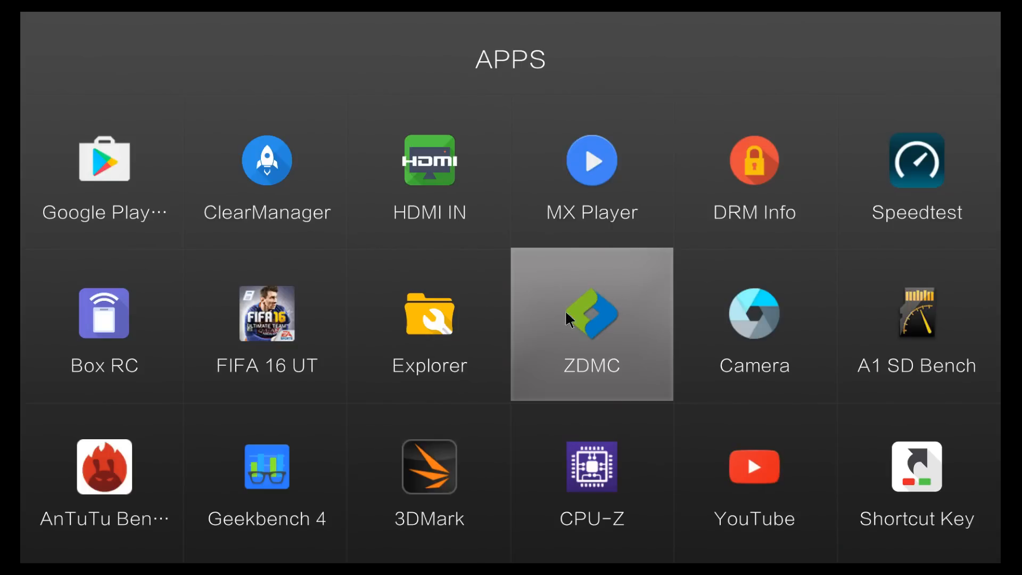
{"action": "mouse_move", "coordinate": [605, 326]}
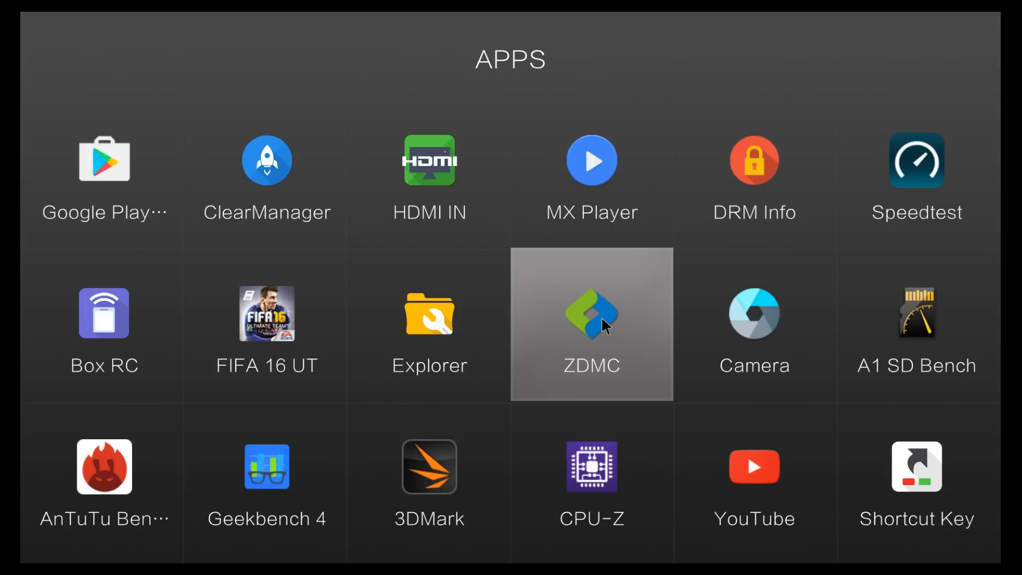
{"action": "mouse_move", "coordinate": [371, 352]}
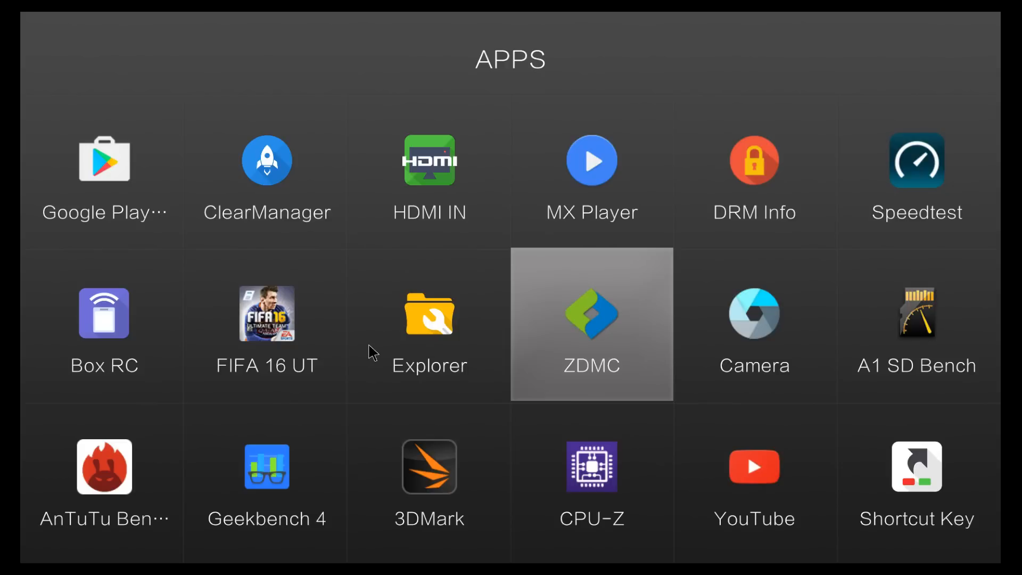
{"action": "mouse_move", "coordinate": [102, 290]}
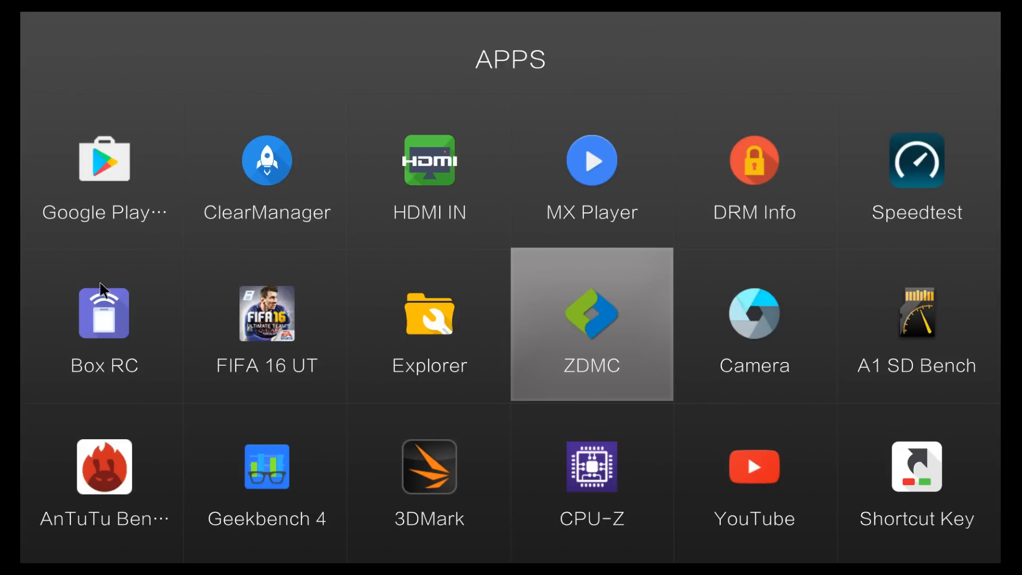
{"action": "mouse_move", "coordinate": [94, 344]}
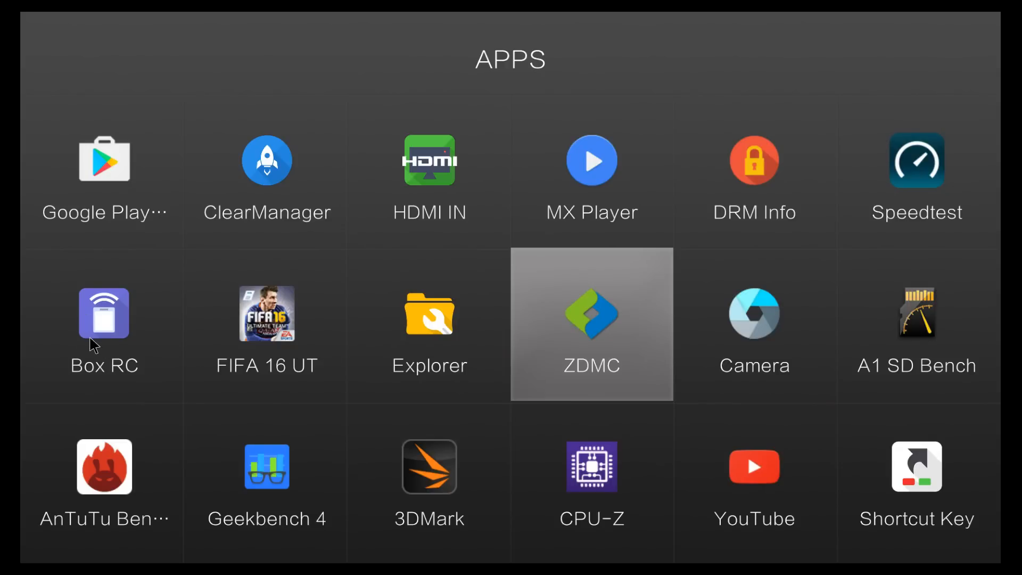
Launch AnTuTu Benchmark from the Apps grid, view its 36233 score, then its Info page.
{"action": "scroll", "scroll_direction": "down", "scroll_amount": 3}
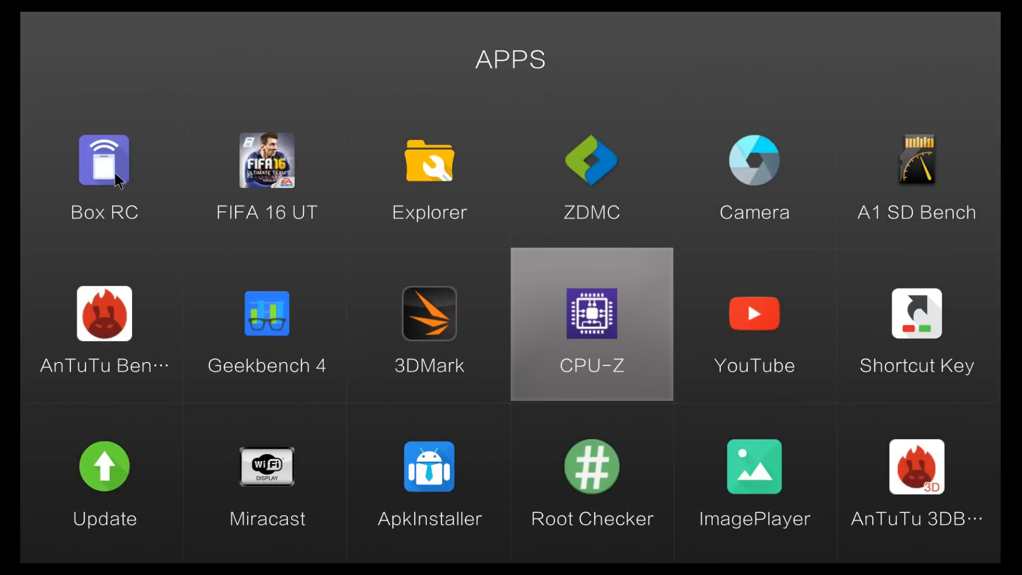
{"action": "scroll", "scroll_direction": "down", "scroll_amount": 3}
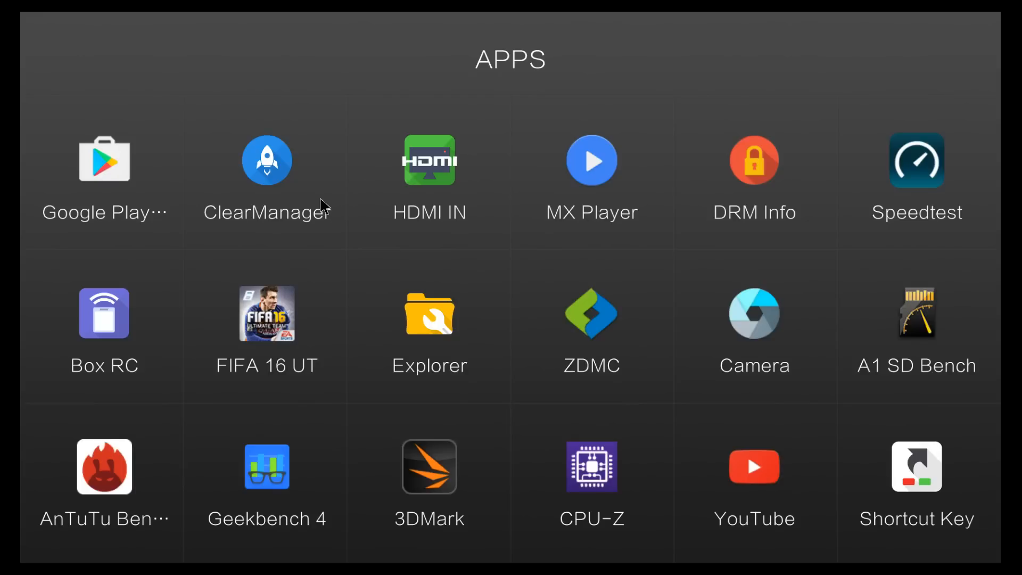
{"action": "mouse_move", "coordinate": [421, 366]}
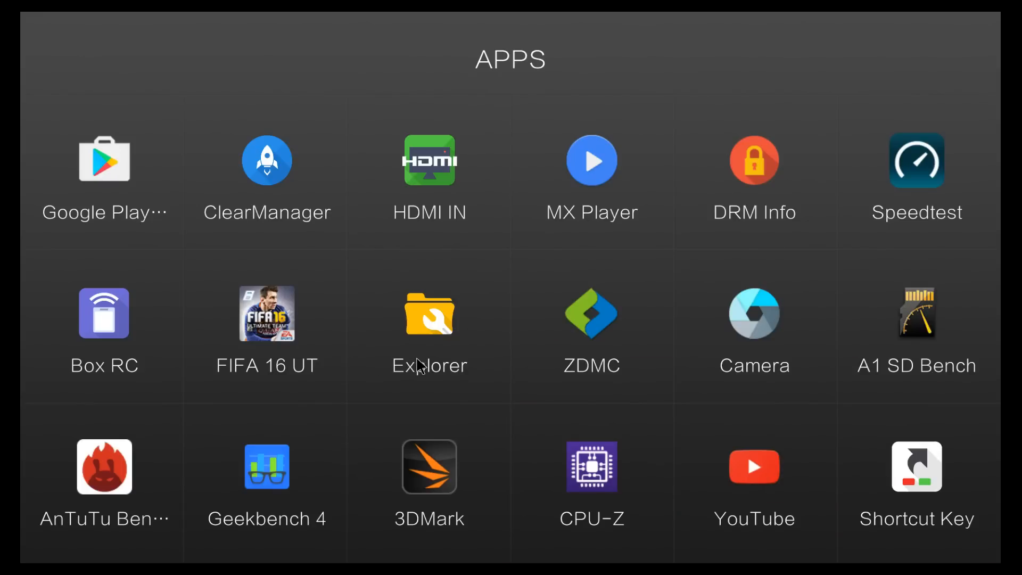
{"action": "mouse_move", "coordinate": [620, 447]}
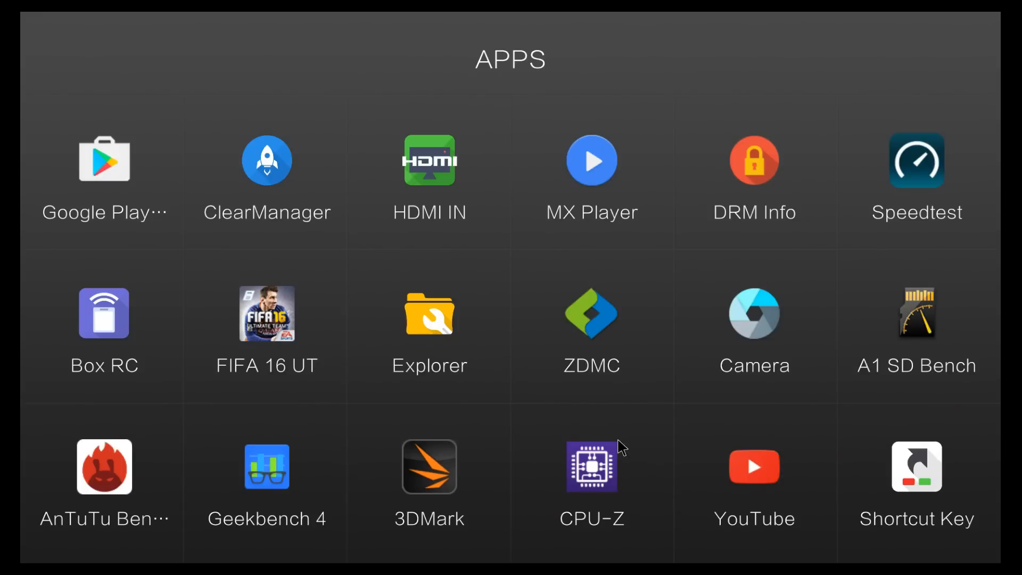
{"action": "scroll", "scroll_direction": "down", "scroll_amount": 3}
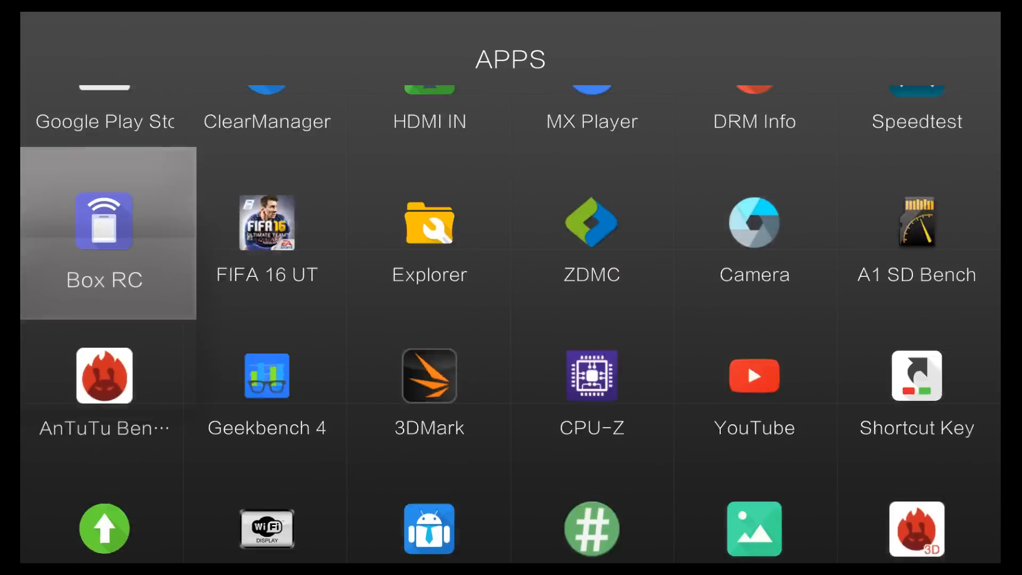
{"action": "scroll", "scroll_direction": "down", "scroll_amount": 3}
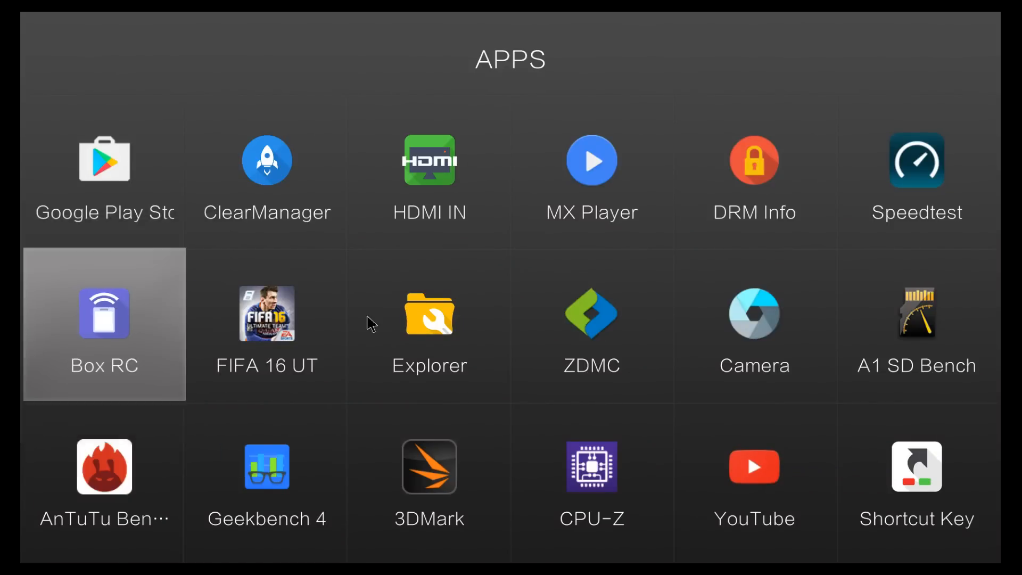
{"action": "left_click", "coordinate": [104, 160]}
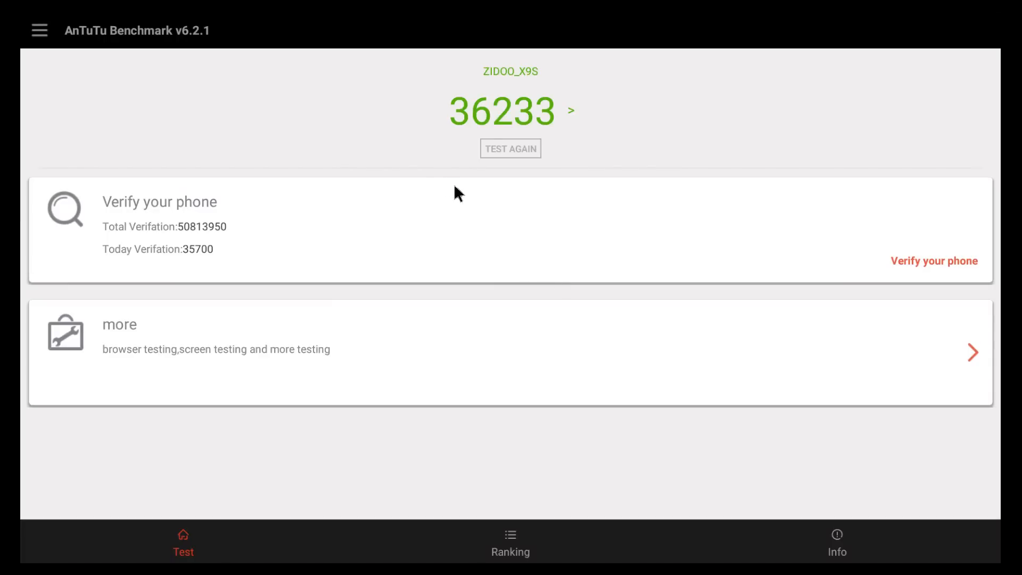
{"action": "mouse_move", "coordinate": [462, 143]}
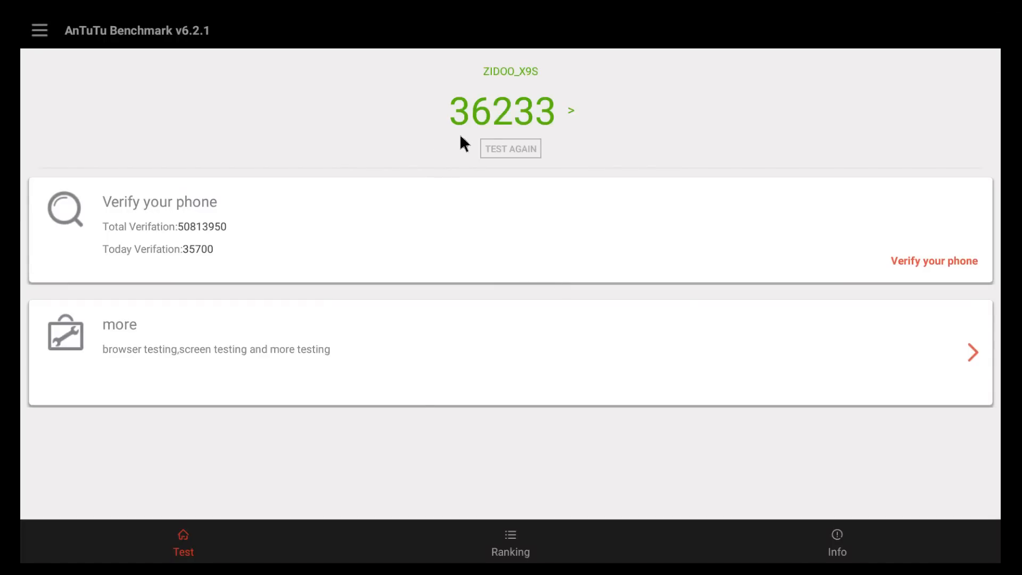
{"action": "left_click", "coordinate": [837, 543]}
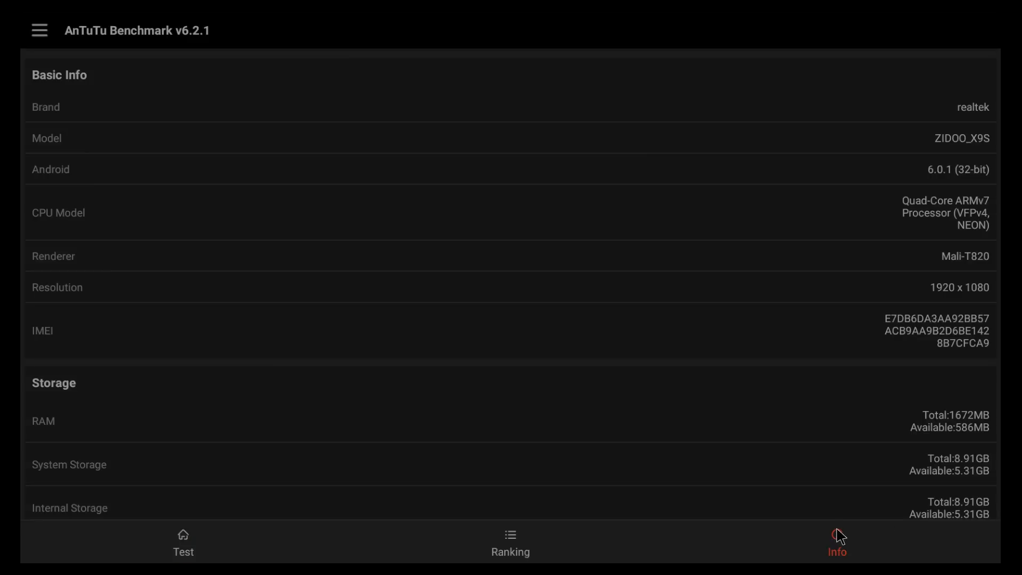
{"action": "mouse_move", "coordinate": [912, 86]}
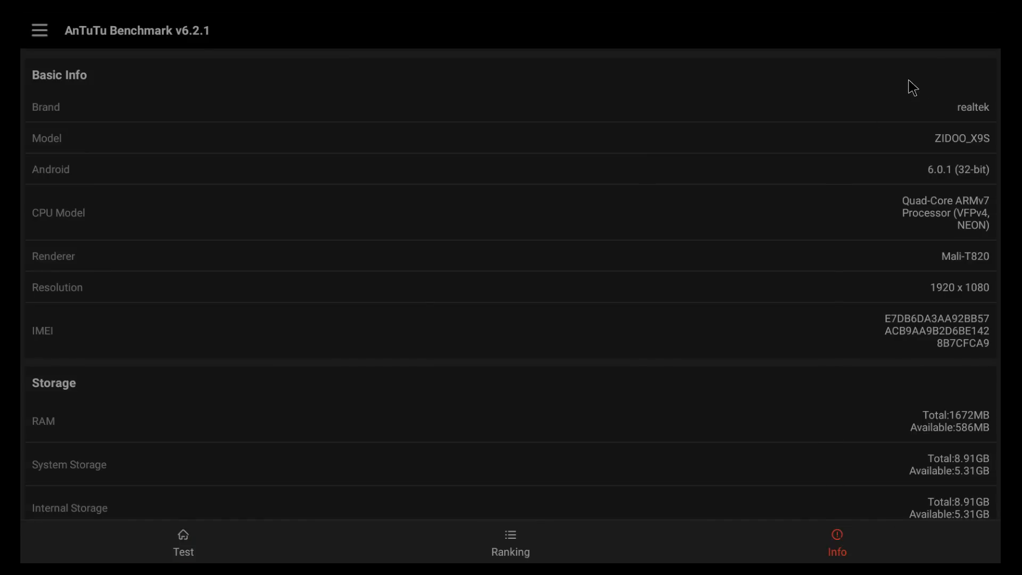
{"action": "scroll", "scroll_direction": "down", "scroll_amount": 3}
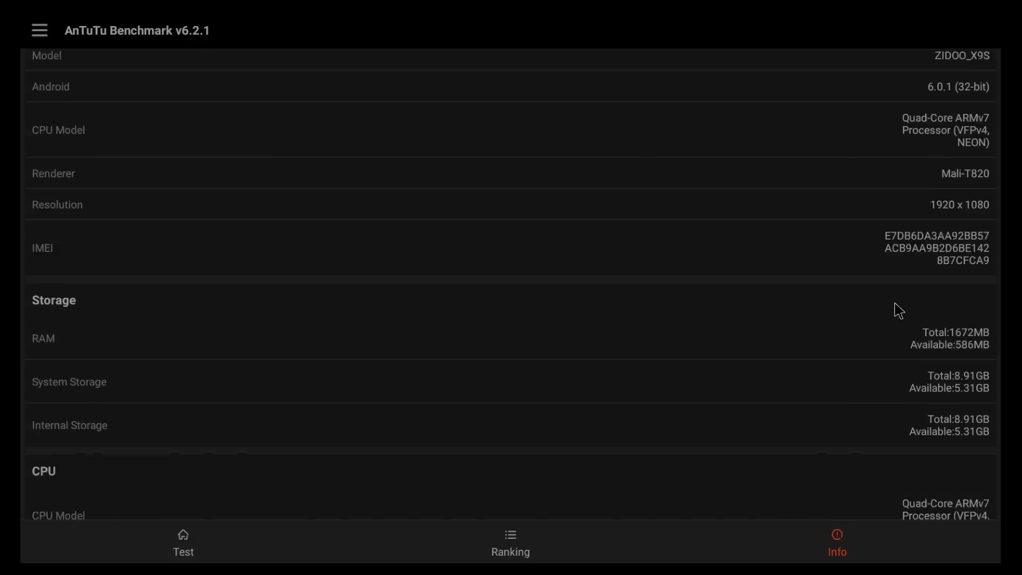
{"action": "scroll", "scroll_direction": "down", "scroll_amount": 3}
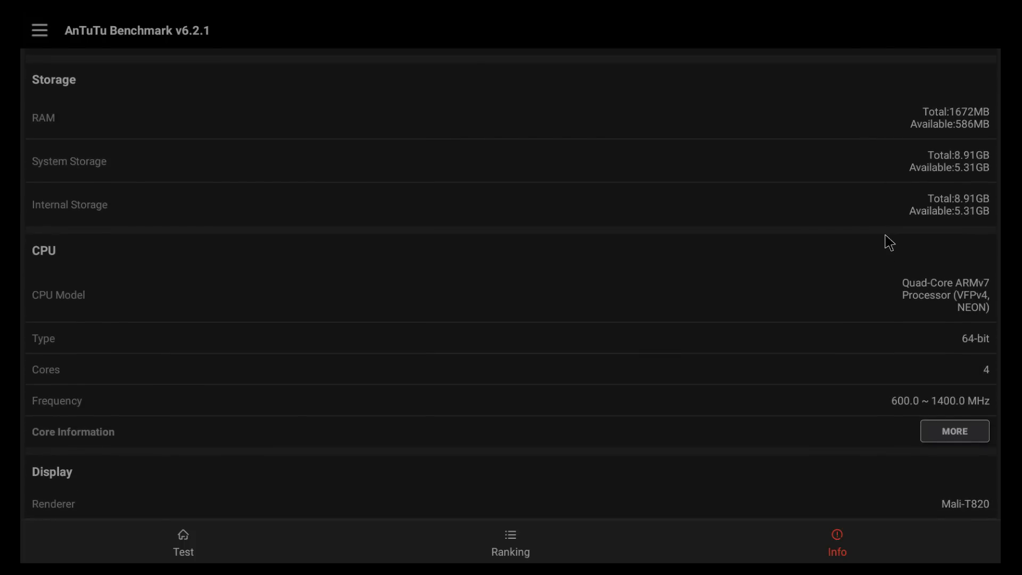
{"action": "scroll", "scroll_direction": "down", "scroll_amount": 3}
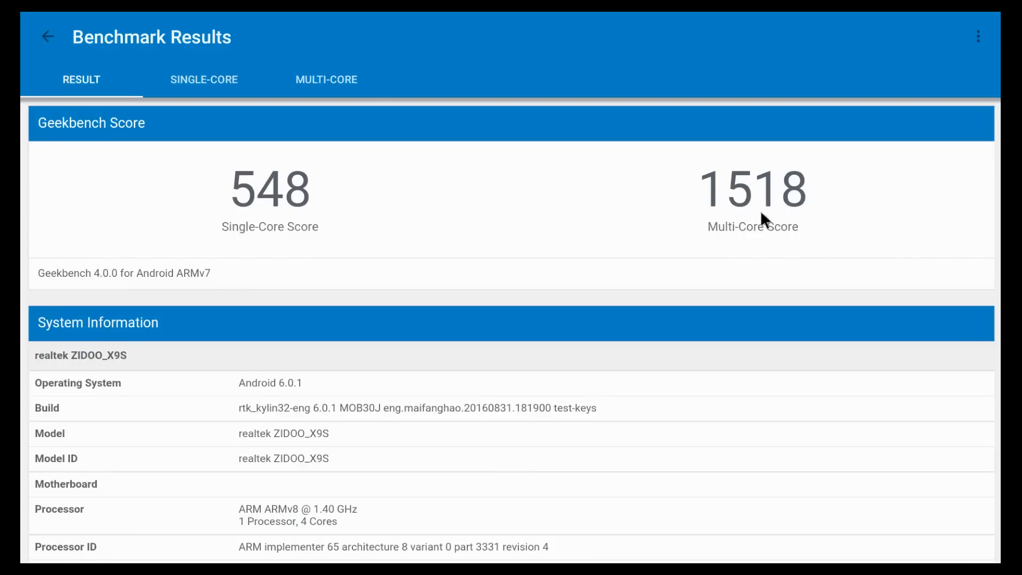
{"action": "mouse_move", "coordinate": [747, 244]}
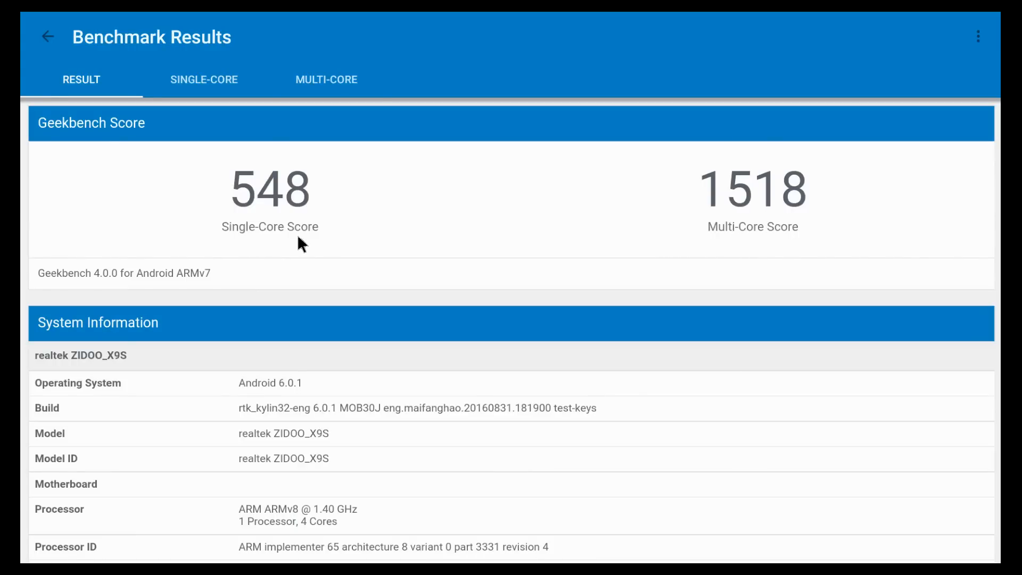
{"action": "scroll", "scroll_direction": "down", "scroll_amount": 3}
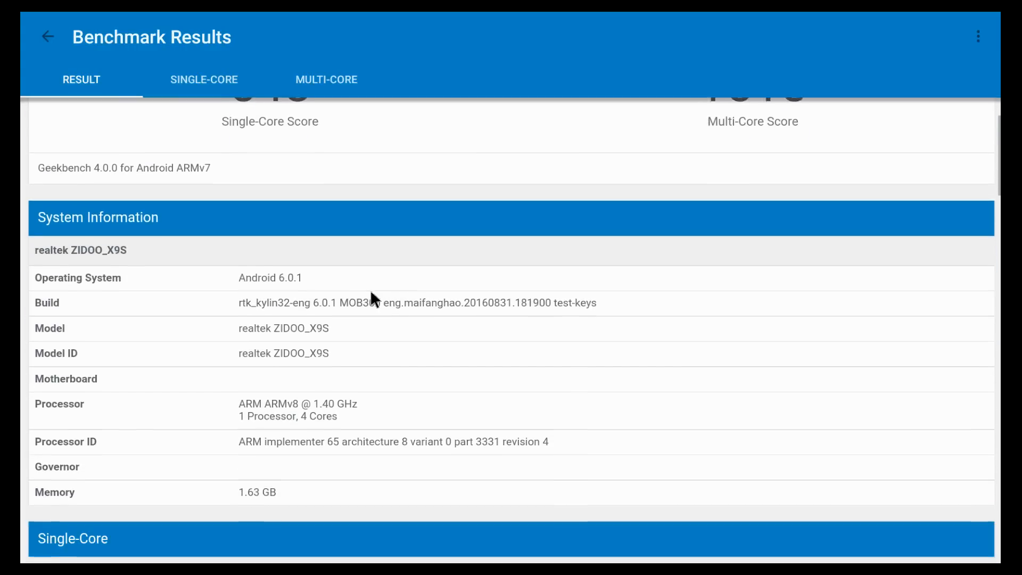
{"action": "scroll", "scroll_direction": "down", "scroll_amount": 3}
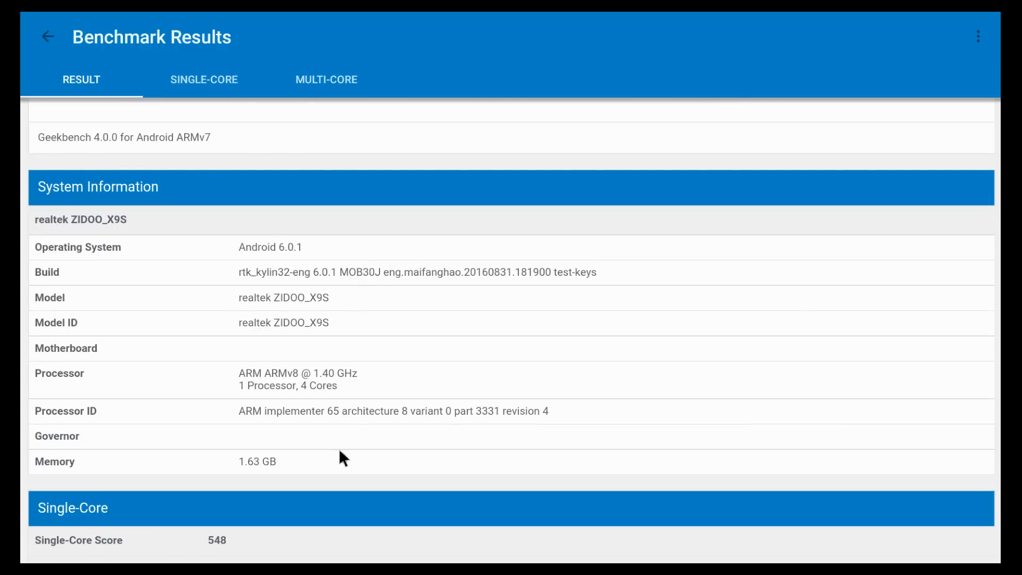
{"action": "scroll", "scroll_direction": "down", "scroll_amount": 3}
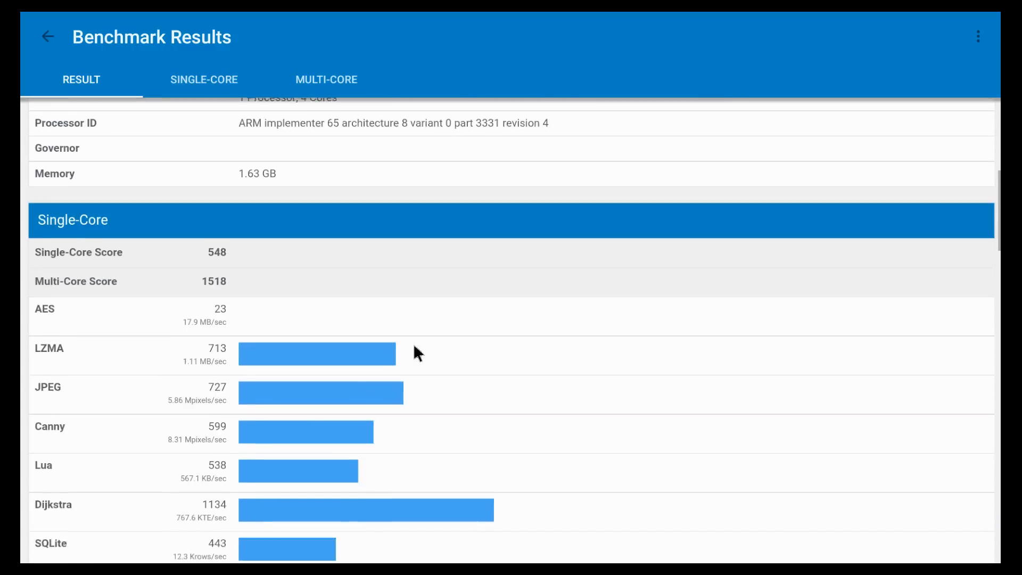
{"action": "scroll", "scroll_direction": "down", "scroll_amount": 3}
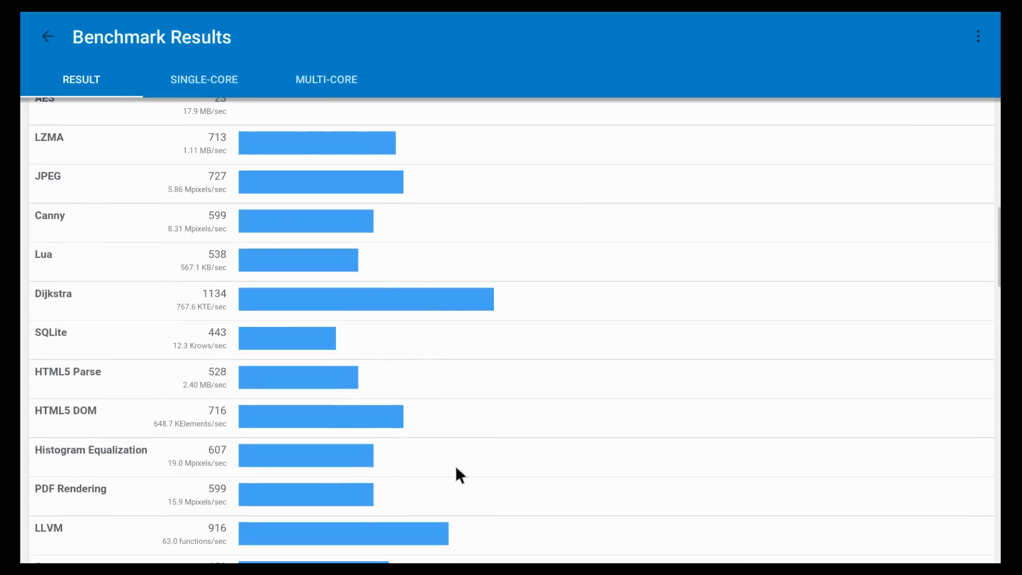
{"action": "scroll", "scroll_direction": "down", "scroll_amount": 3}
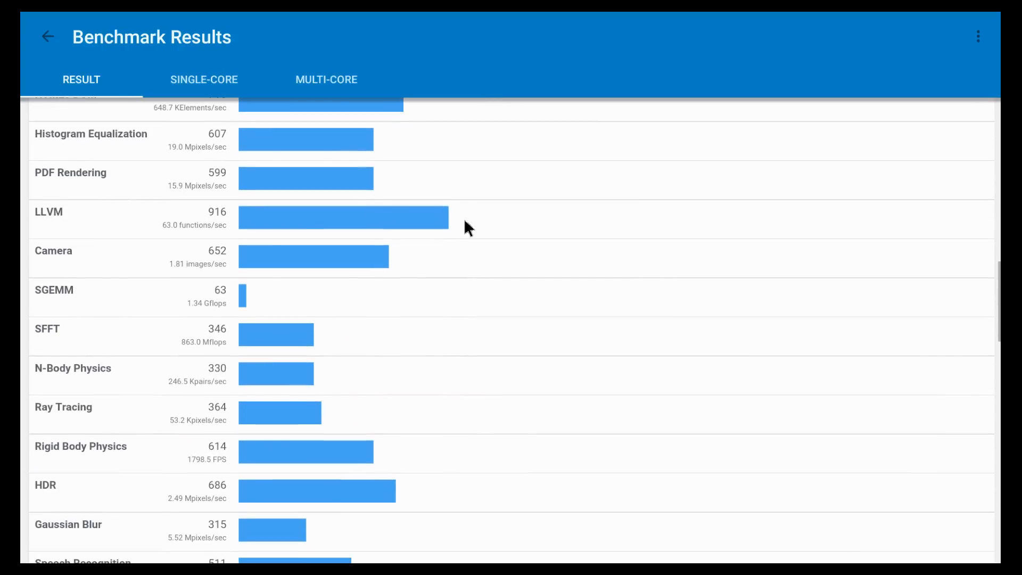
{"action": "scroll", "scroll_direction": "down", "scroll_amount": 3}
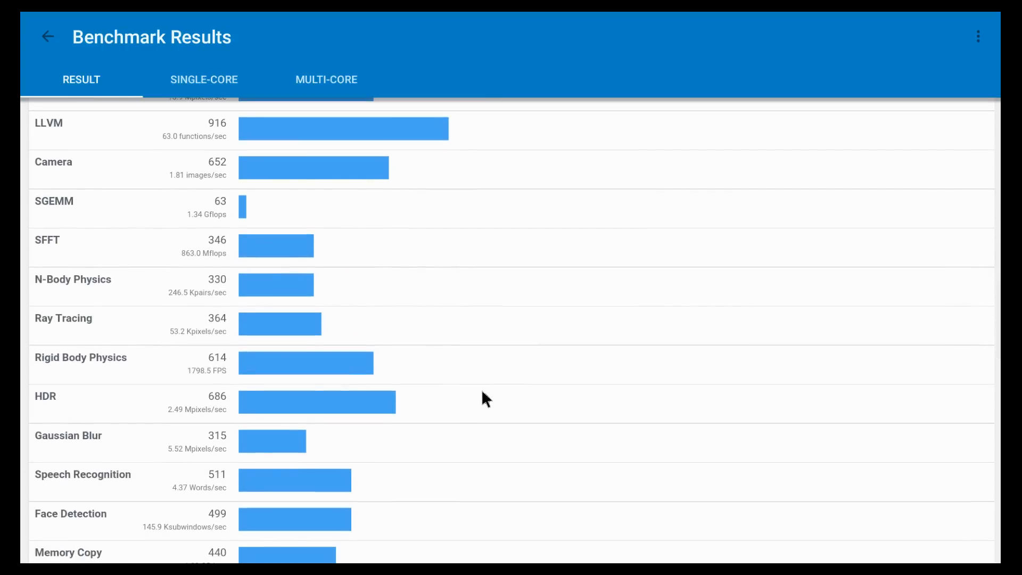
{"action": "scroll", "scroll_direction": "down", "scroll_amount": 3}
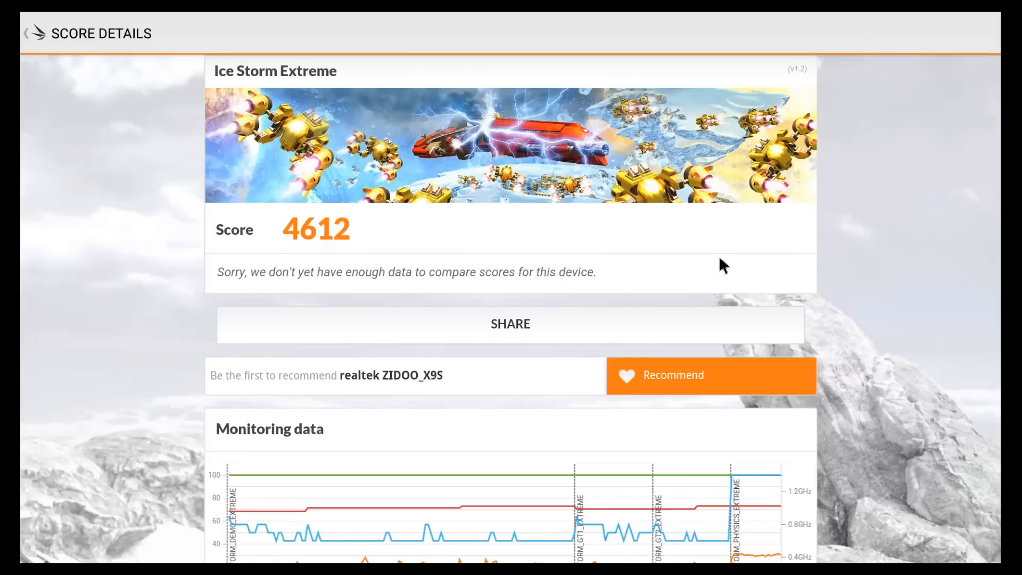
{"action": "mouse_move", "coordinate": [355, 247]}
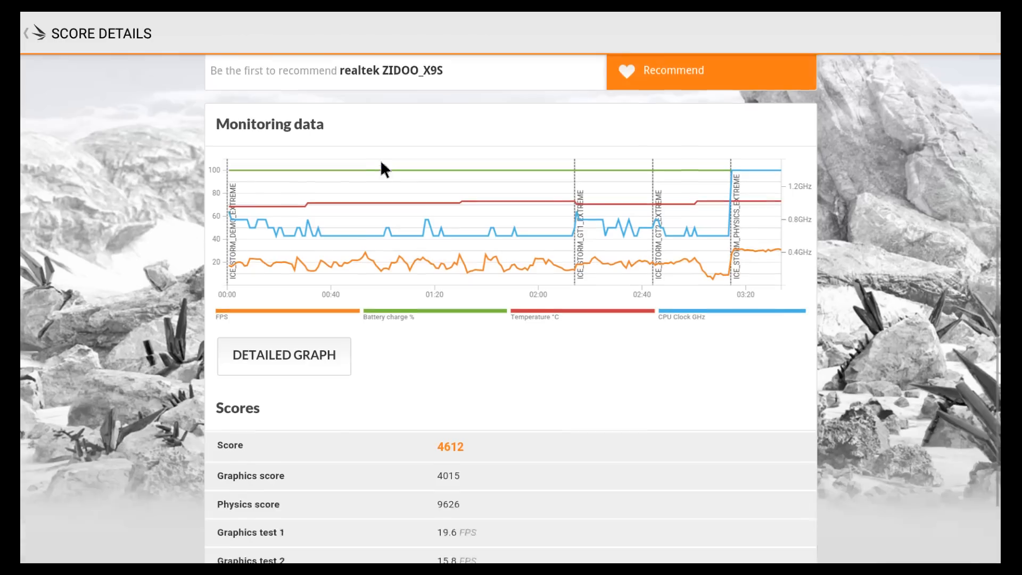
{"action": "scroll", "scroll_direction": "down", "scroll_amount": 3}
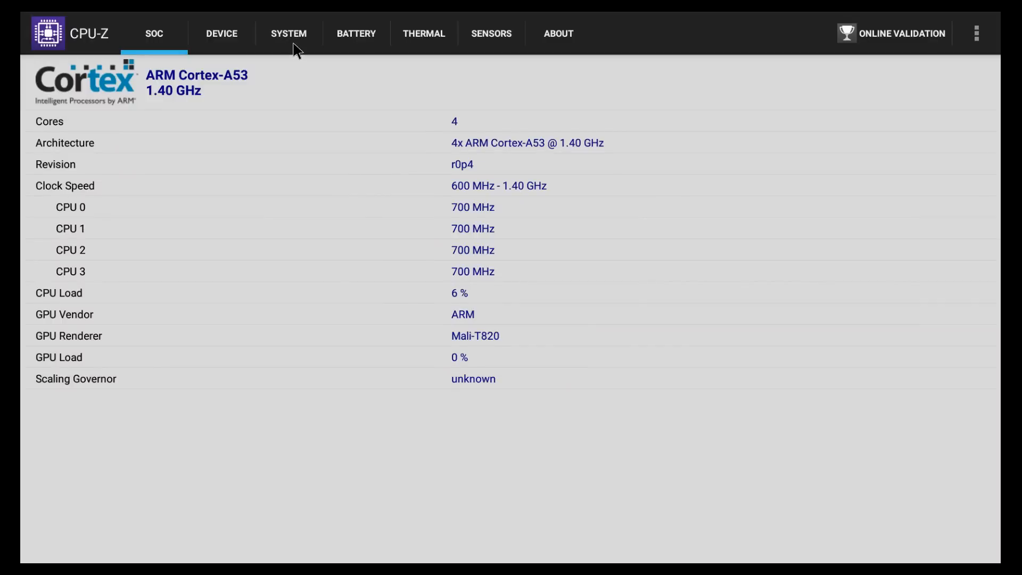
View CPU-Z's Device, System and Thermal tabs, showing 1672 MB RAM and Android 6.0.1.
{"action": "left_click", "coordinate": [221, 33]}
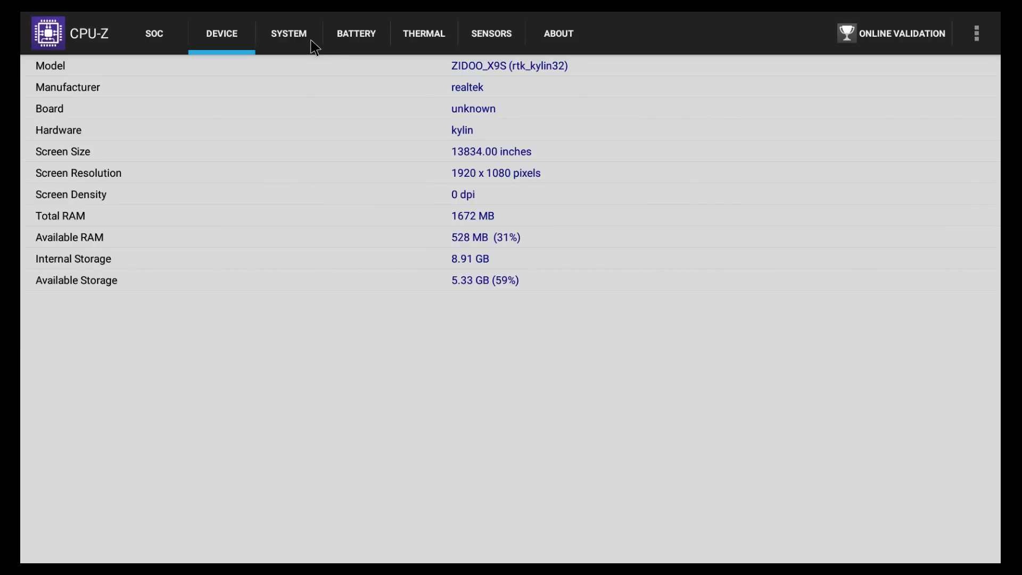
{"action": "left_click", "coordinate": [288, 33]}
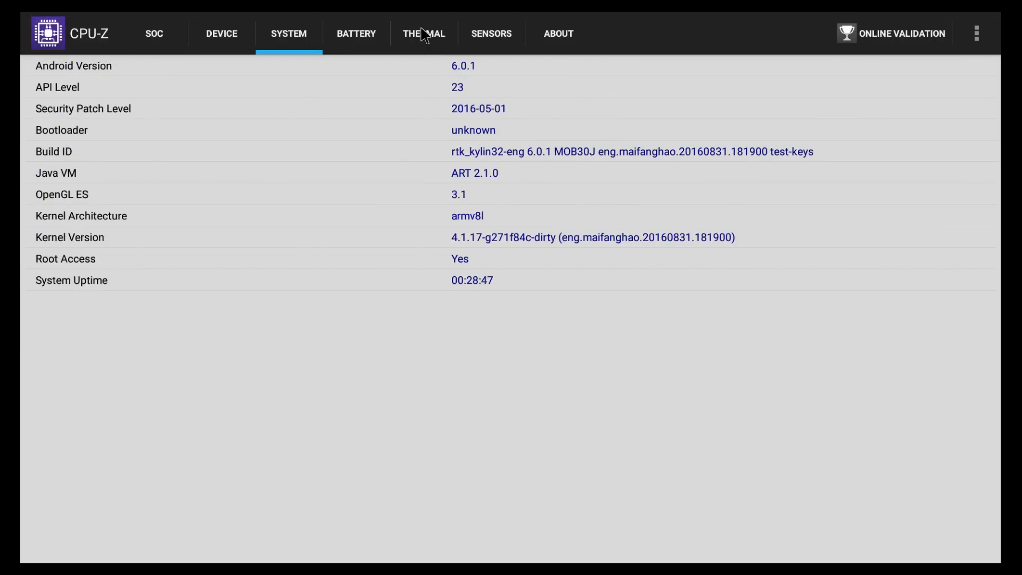
{"action": "left_click", "coordinate": [423, 33]}
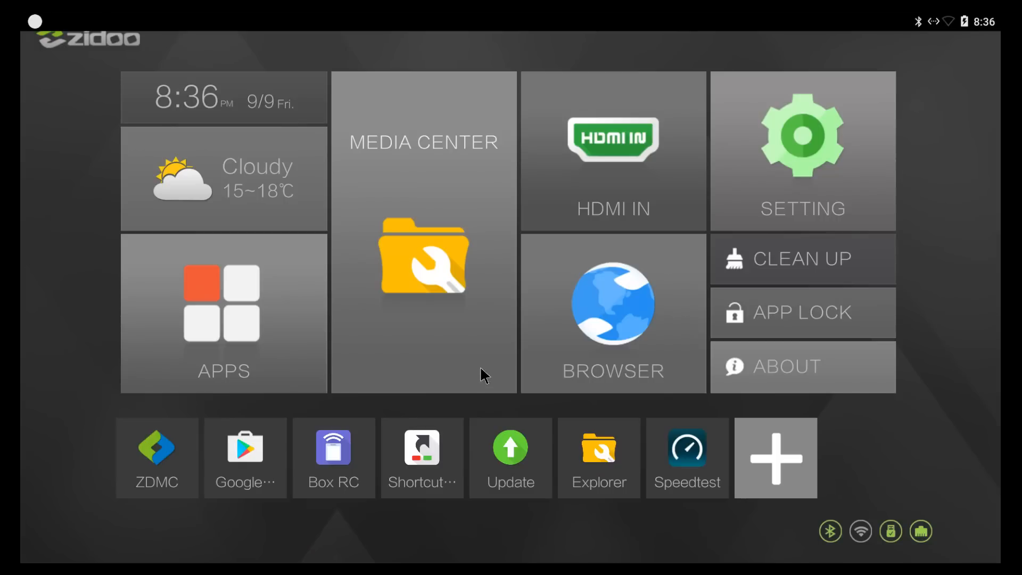
{"action": "mouse_move", "coordinate": [624, 215]}
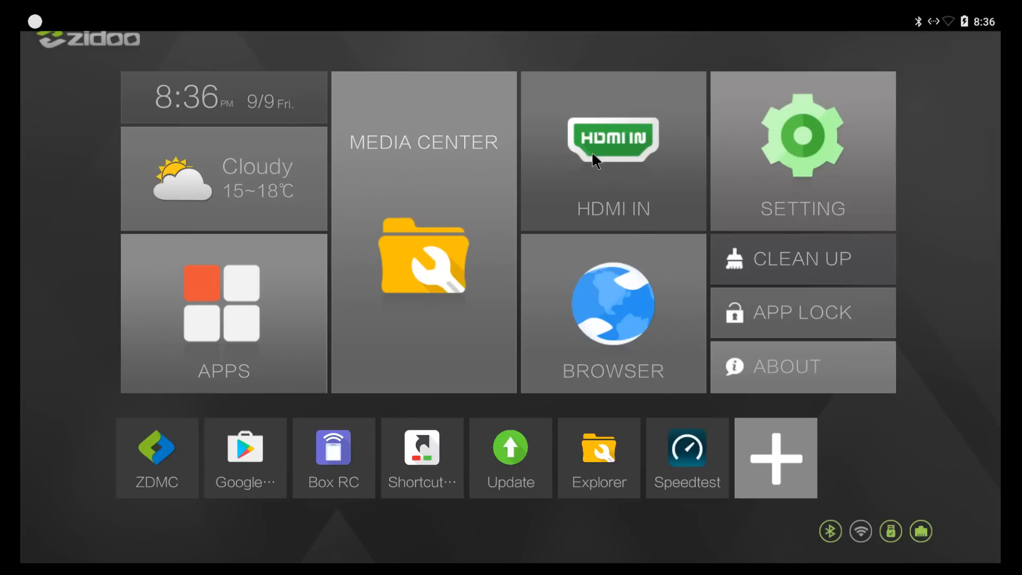
Launch the HDMI IN app from the Zidoo home screen.
{"action": "left_click", "coordinate": [613, 151]}
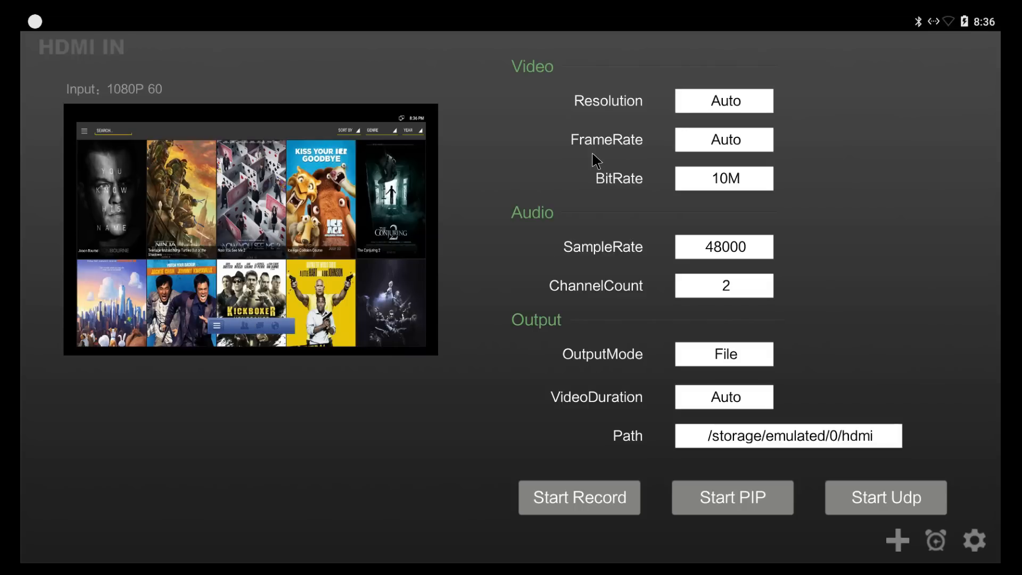
Change the audio sample rate setting in the HDMI IN app.
{"action": "left_click", "coordinate": [723, 247]}
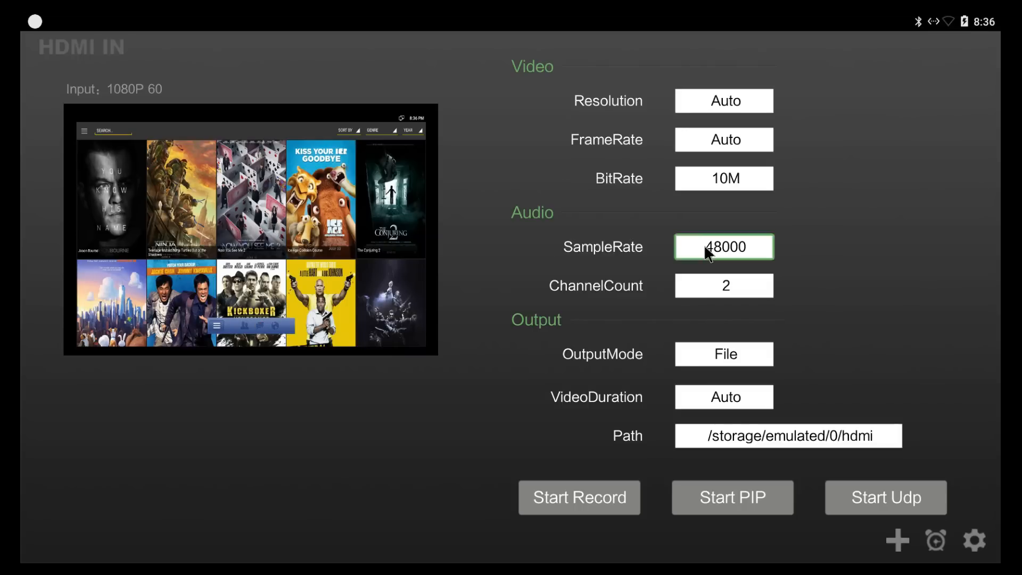
{"action": "left_click", "coordinate": [724, 397]}
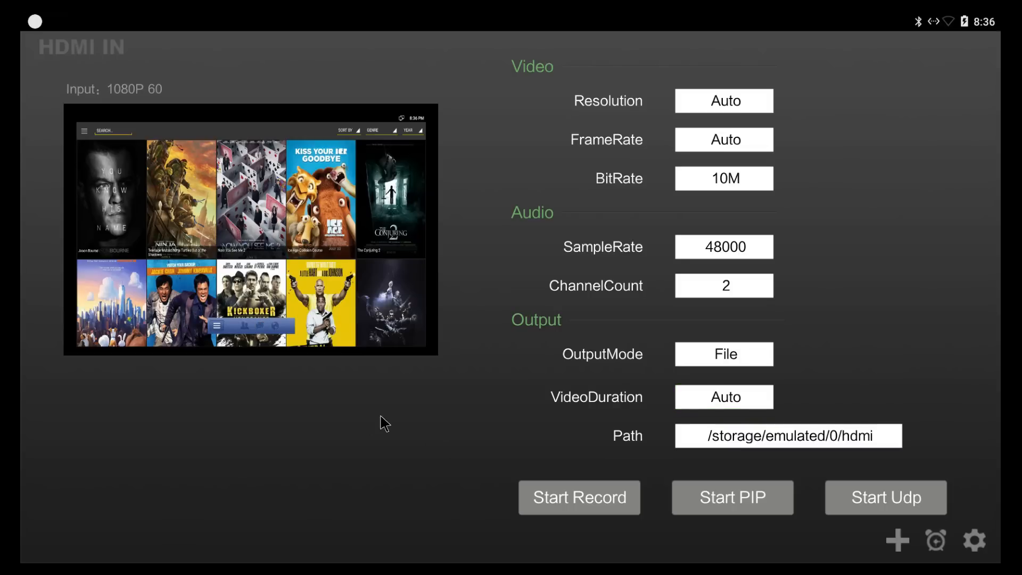
{"action": "mouse_move", "coordinate": [210, 360]}
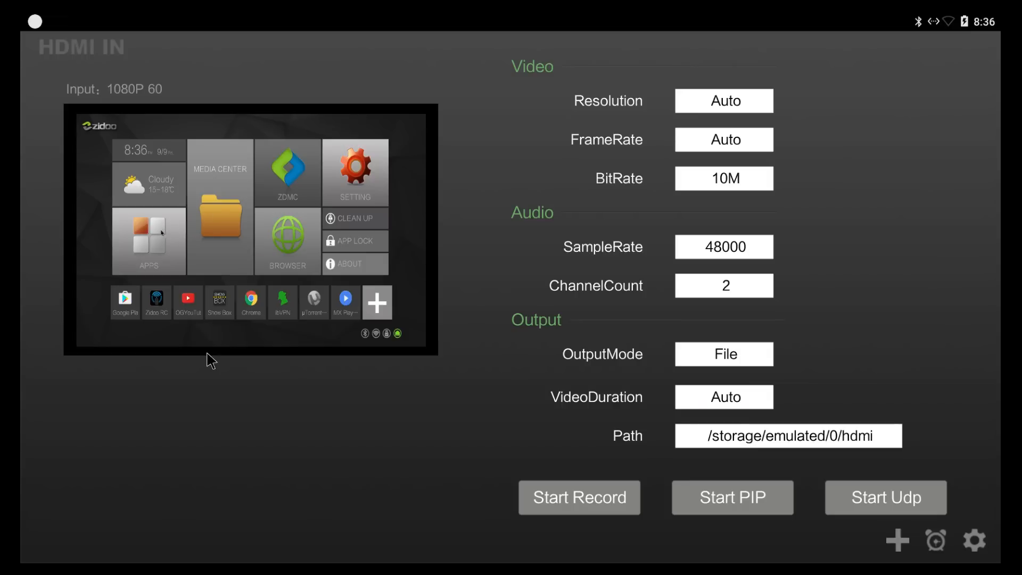
{"action": "left_click", "coordinate": [148, 241]}
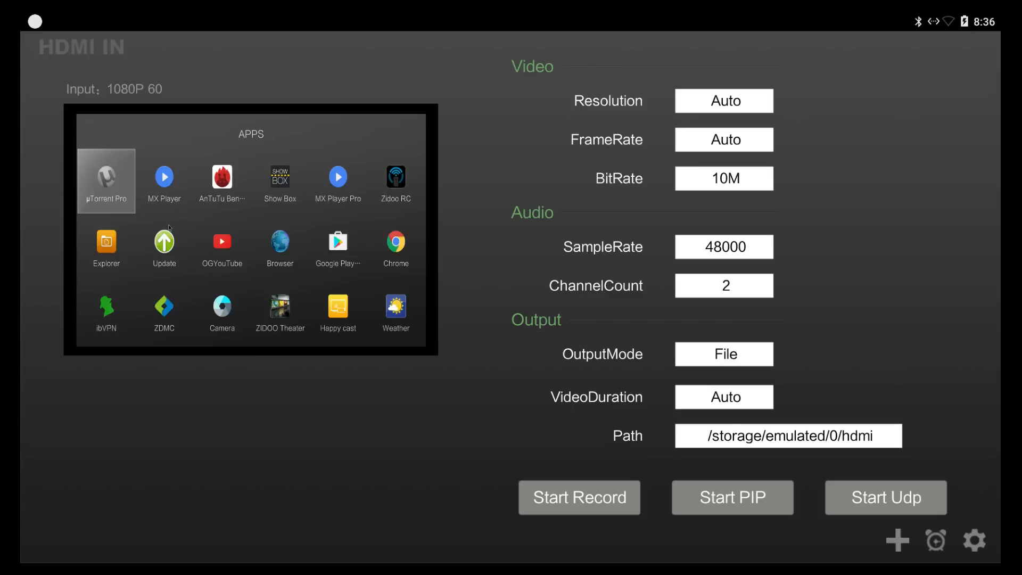
{"action": "mouse_move", "coordinate": [165, 454]}
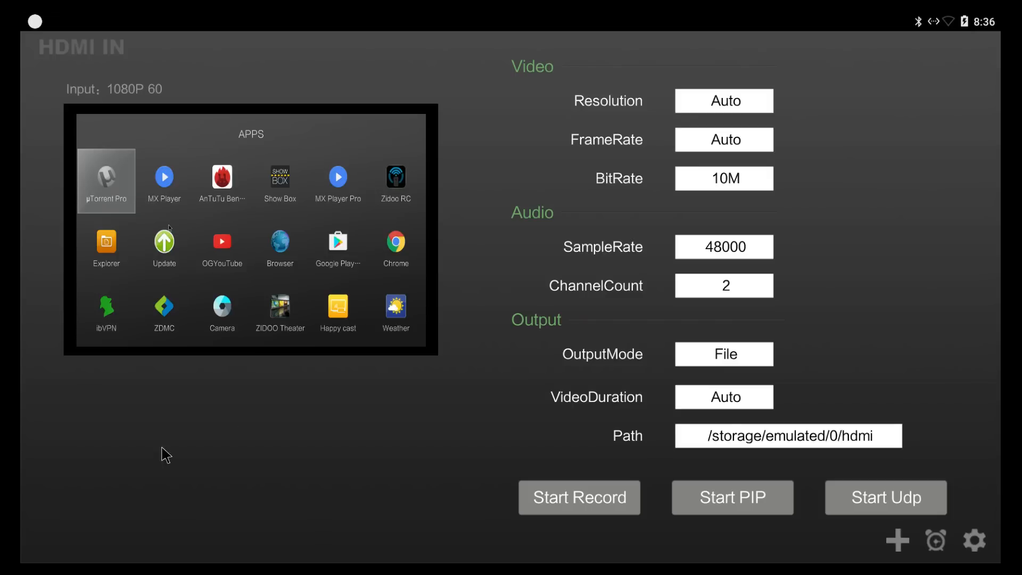
{"action": "mouse_move", "coordinate": [914, 531]}
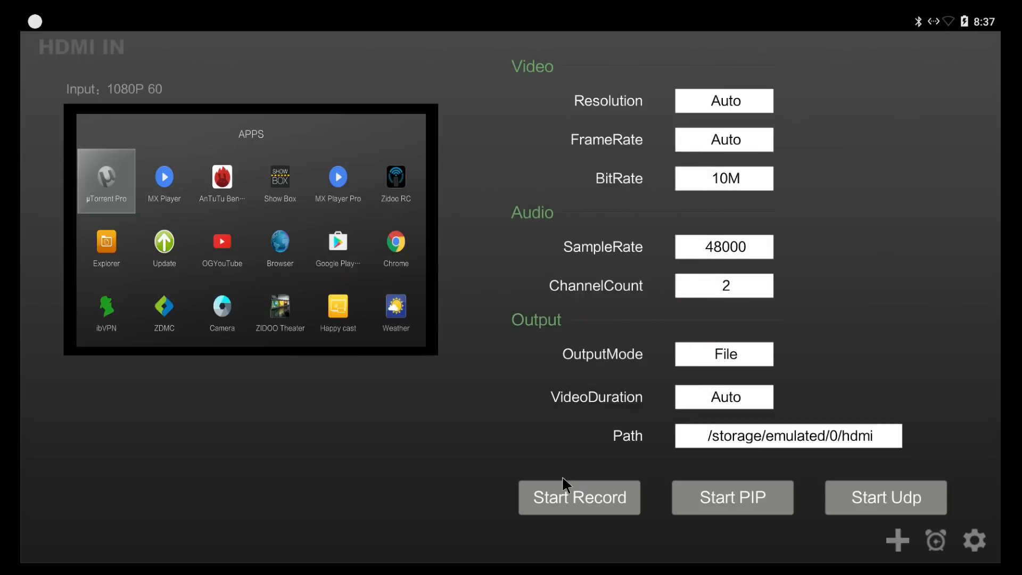
Show the 1080P 60 HDMI input as picture-in-picture with Start PIP.
{"action": "left_click", "coordinate": [732, 497]}
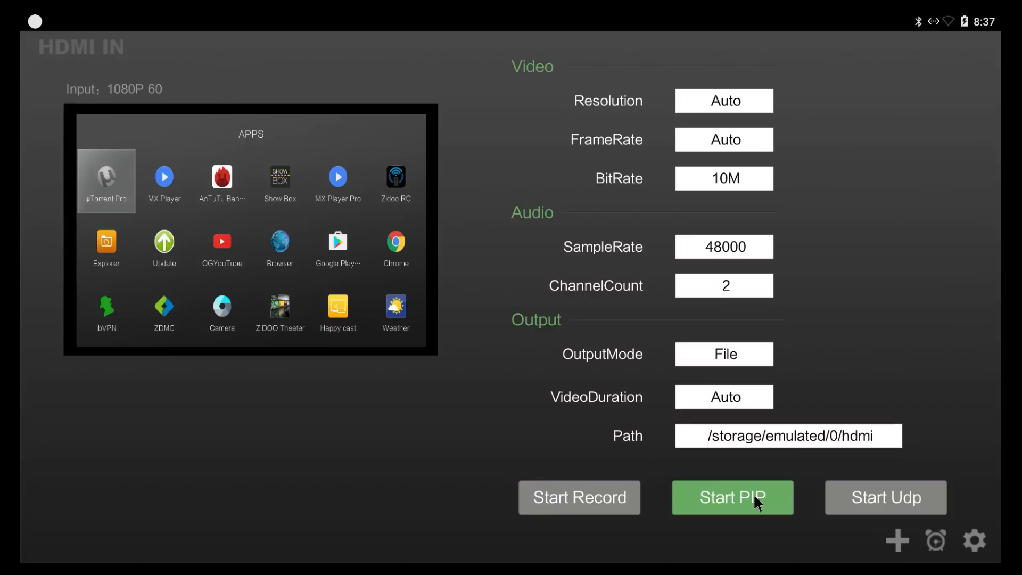
{"action": "left_click", "coordinate": [732, 497]}
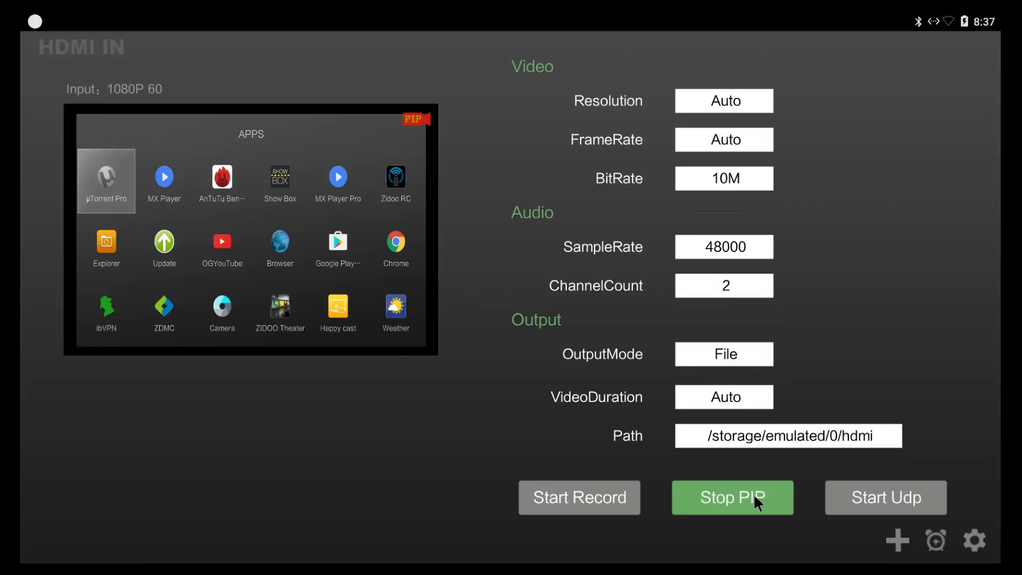
{"action": "left_click", "coordinate": [731, 497]}
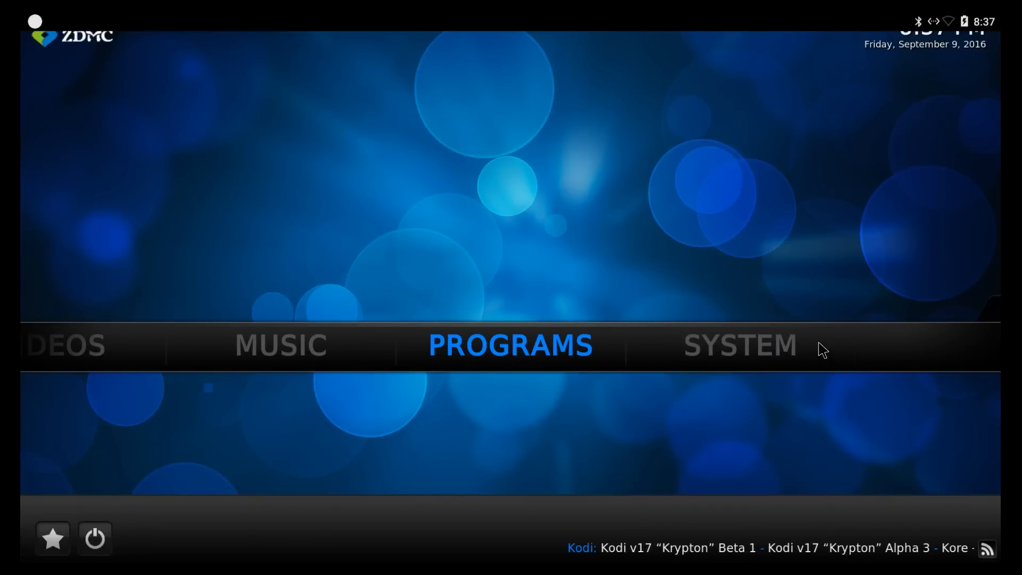
{"action": "left_click", "coordinate": [739, 345]}
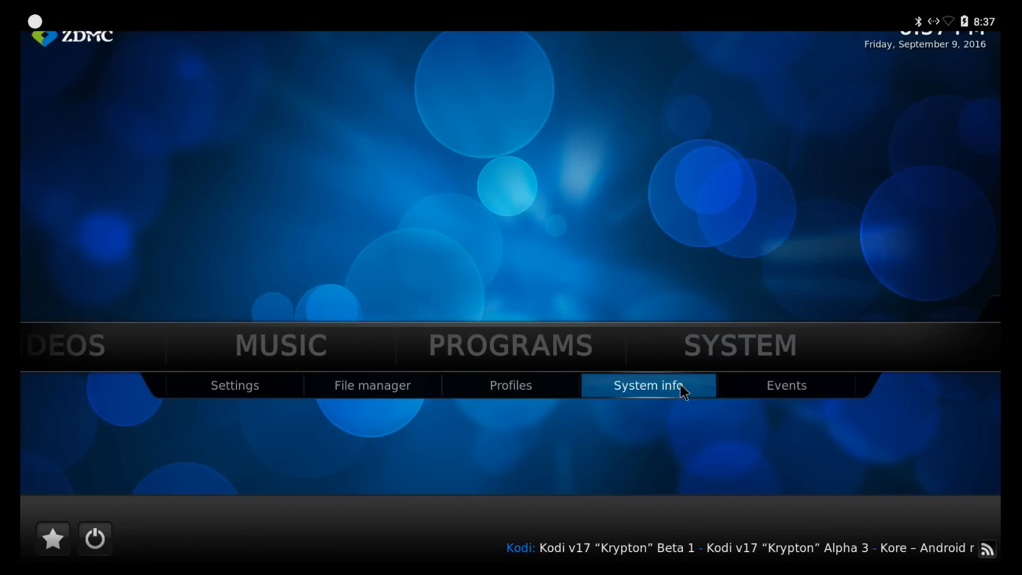
{"action": "left_click", "coordinate": [647, 386]}
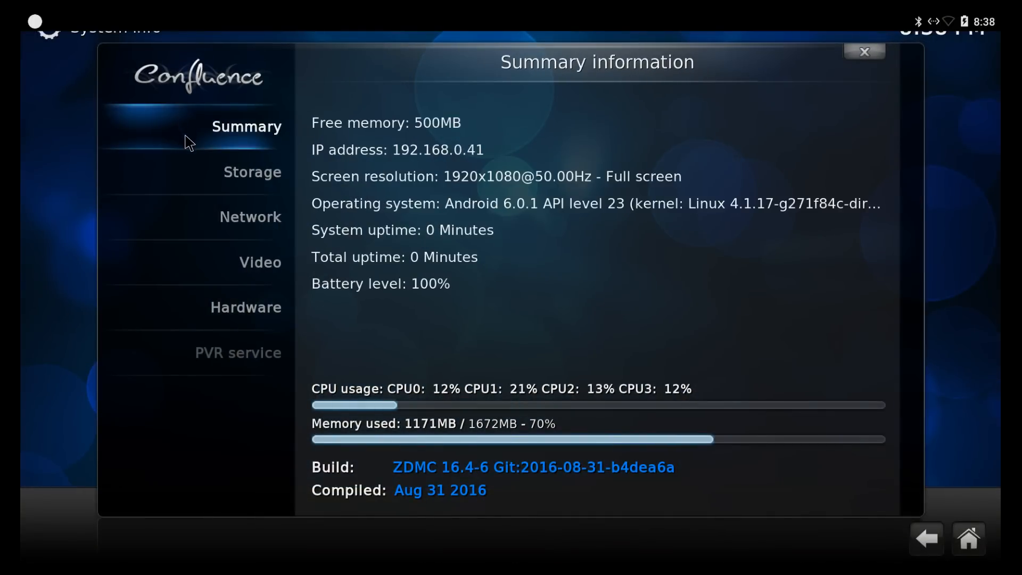
{"action": "left_click", "coordinate": [250, 217]}
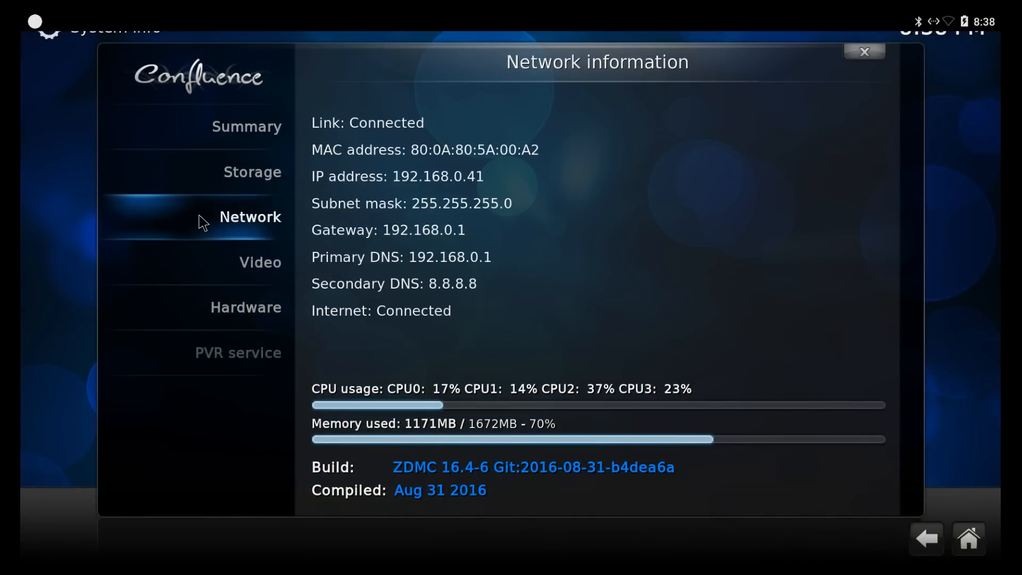
{"action": "left_click", "coordinate": [246, 307]}
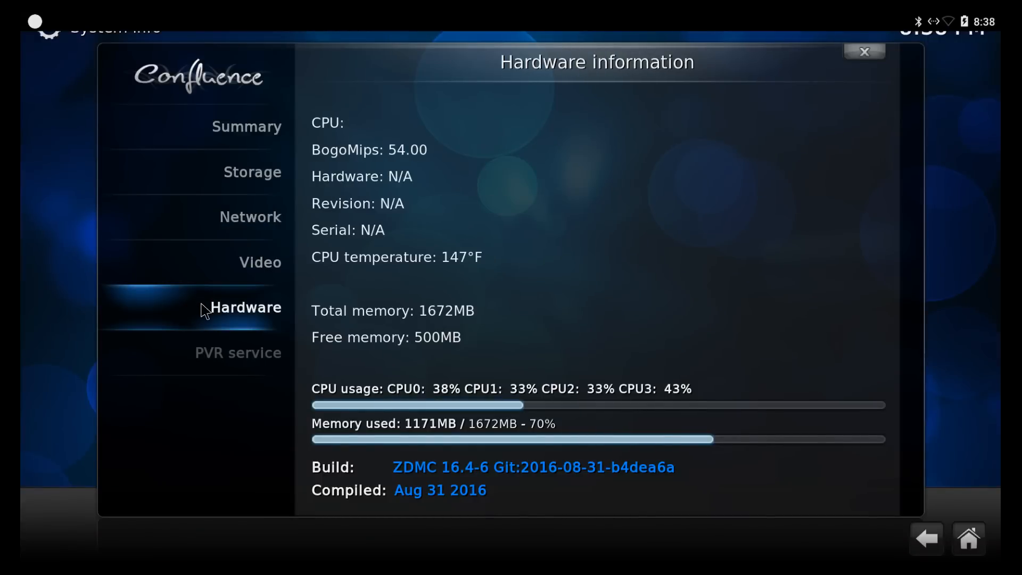
{"action": "mouse_move", "coordinate": [920, 517]}
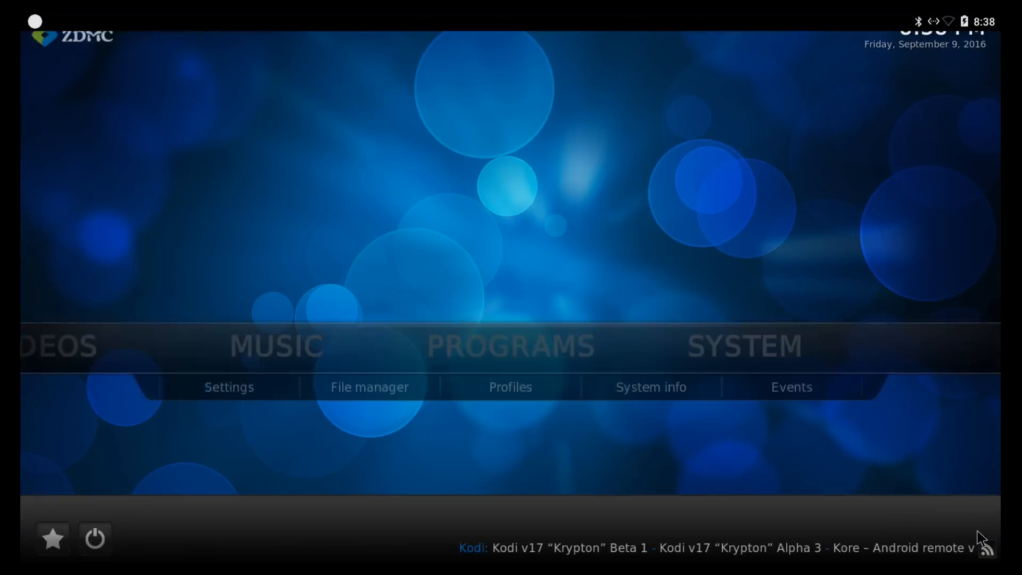
{"action": "mouse_move", "coordinate": [573, 369]}
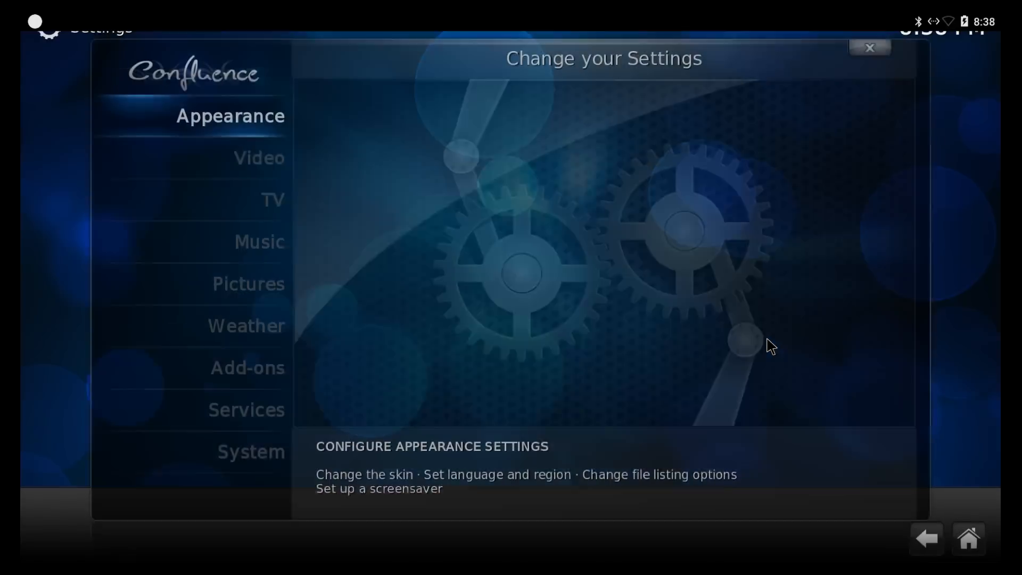
{"action": "left_click", "coordinate": [250, 451]}
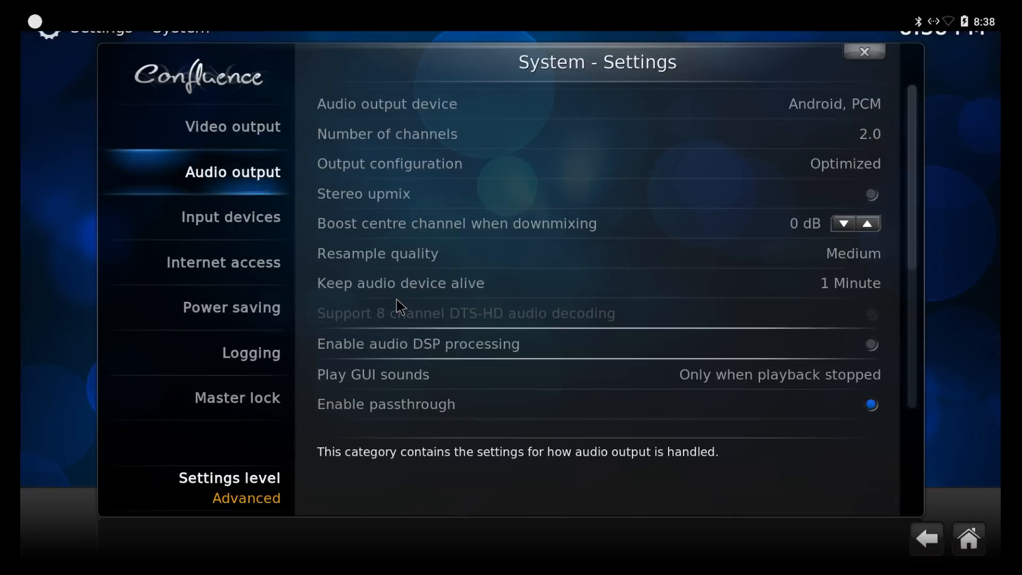
{"action": "mouse_move", "coordinate": [604, 345]}
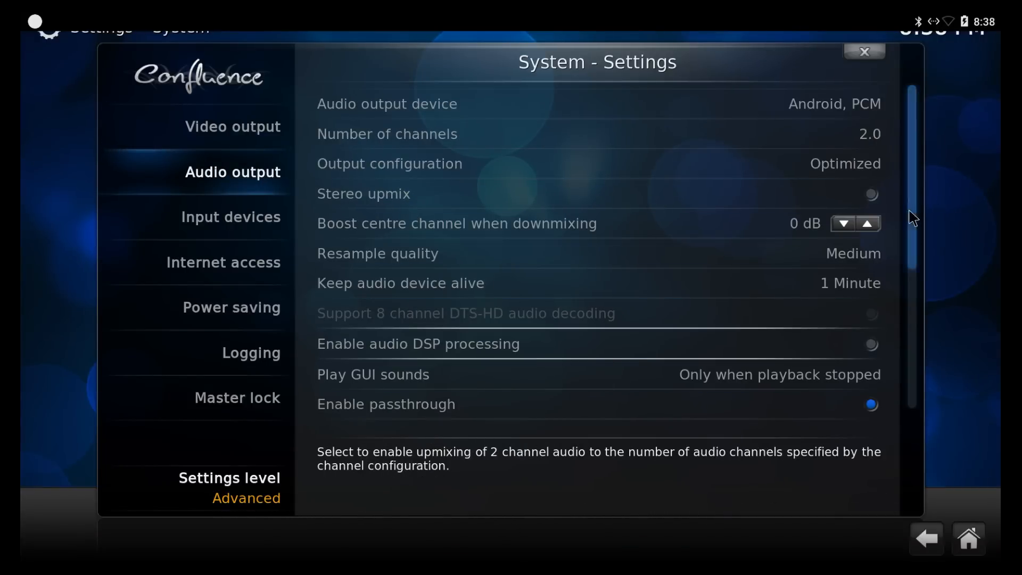
{"action": "scroll", "scroll_direction": "down", "scroll_amount": 3}
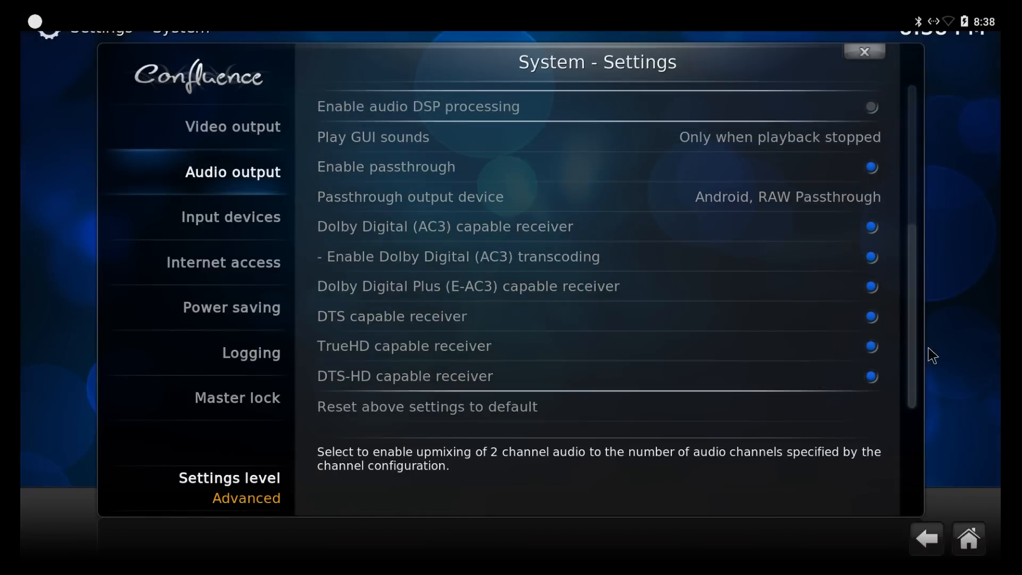
{"action": "mouse_move", "coordinate": [937, 457]}
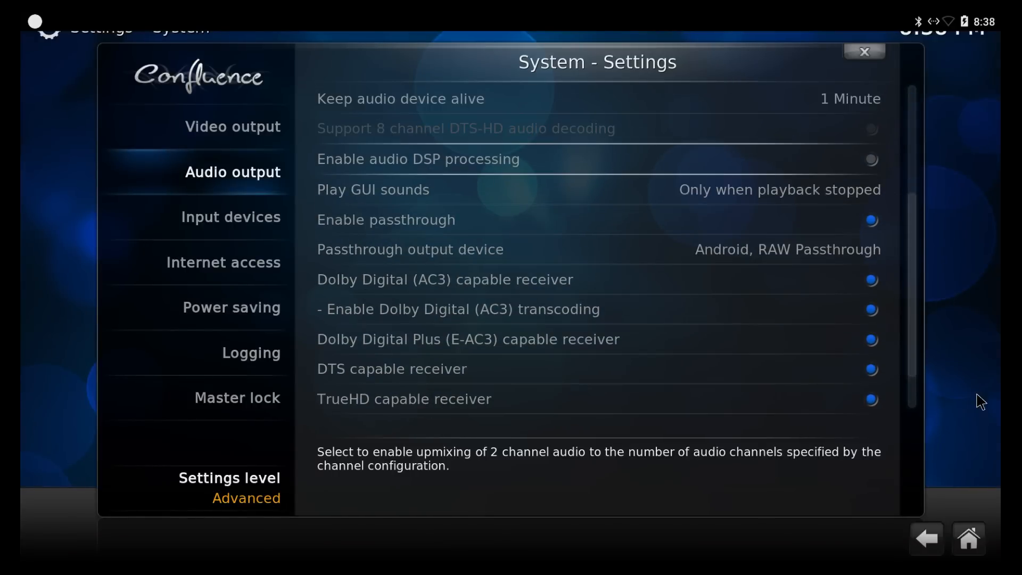
{"action": "left_click", "coordinate": [864, 52]}
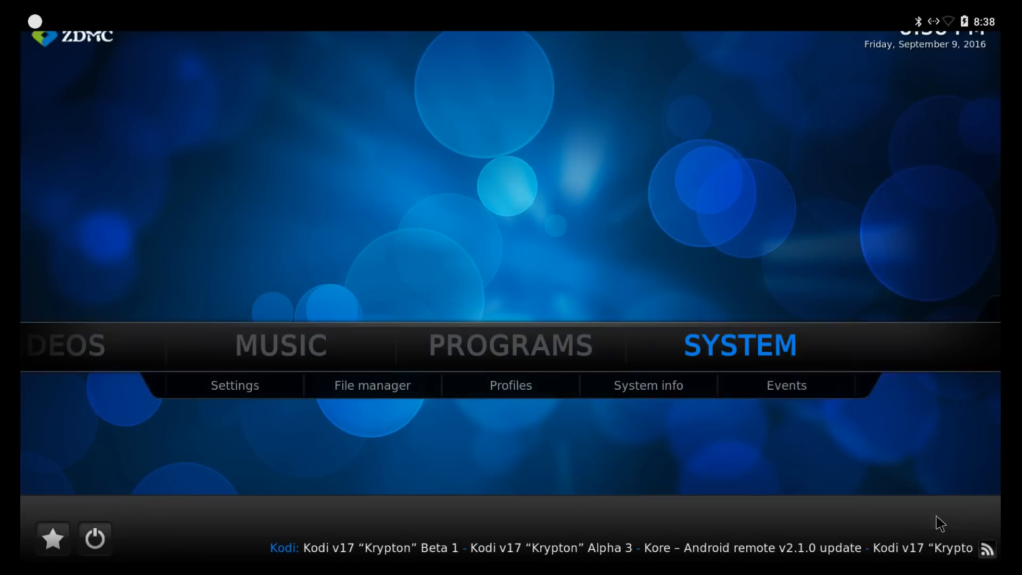
{"action": "mouse_move", "coordinate": [110, 323]}
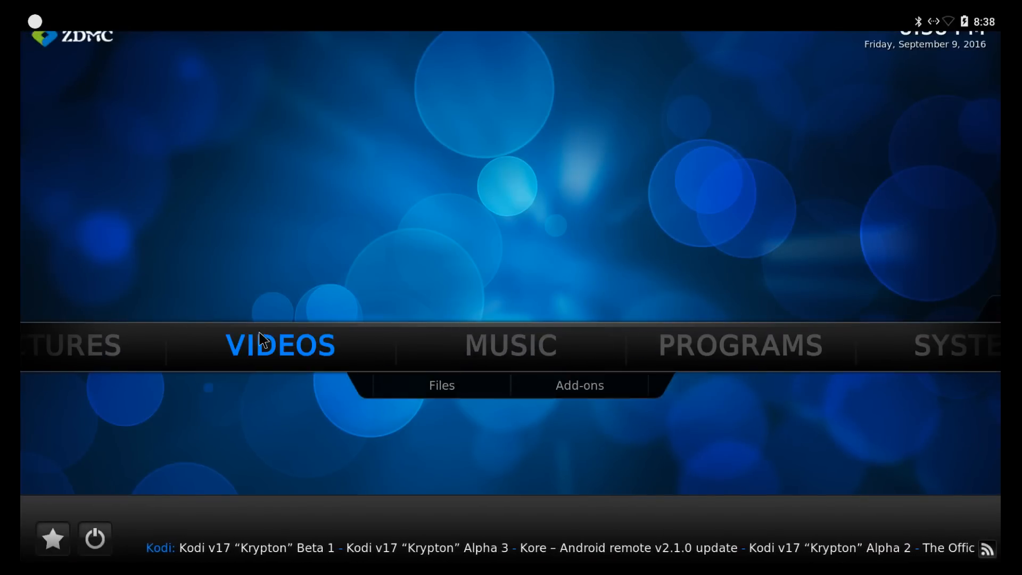
Launch the Canada On Demand add-on from ZDMC's video add-ons.
{"action": "left_click", "coordinate": [279, 345]}
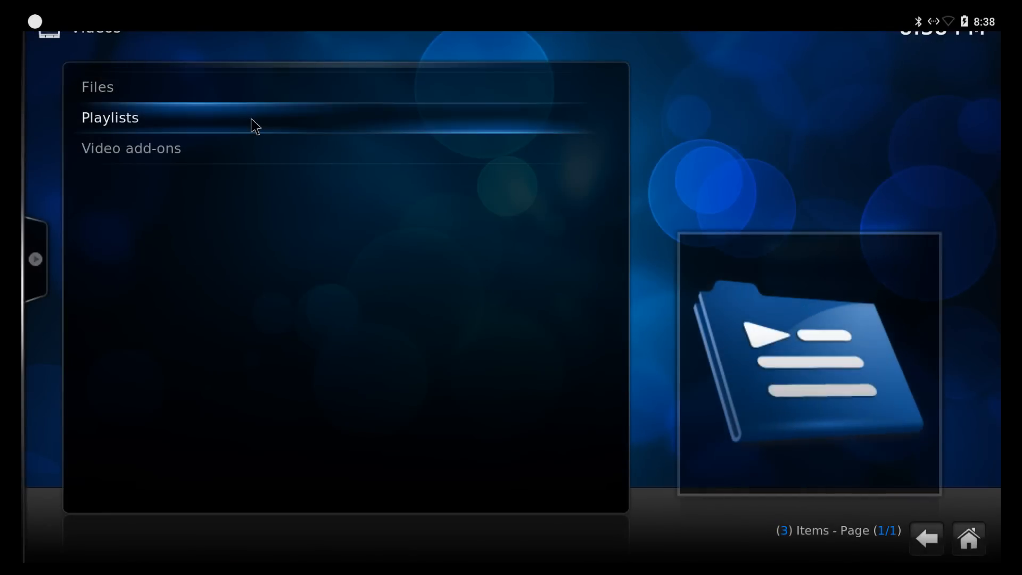
{"action": "left_click", "coordinate": [130, 148]}
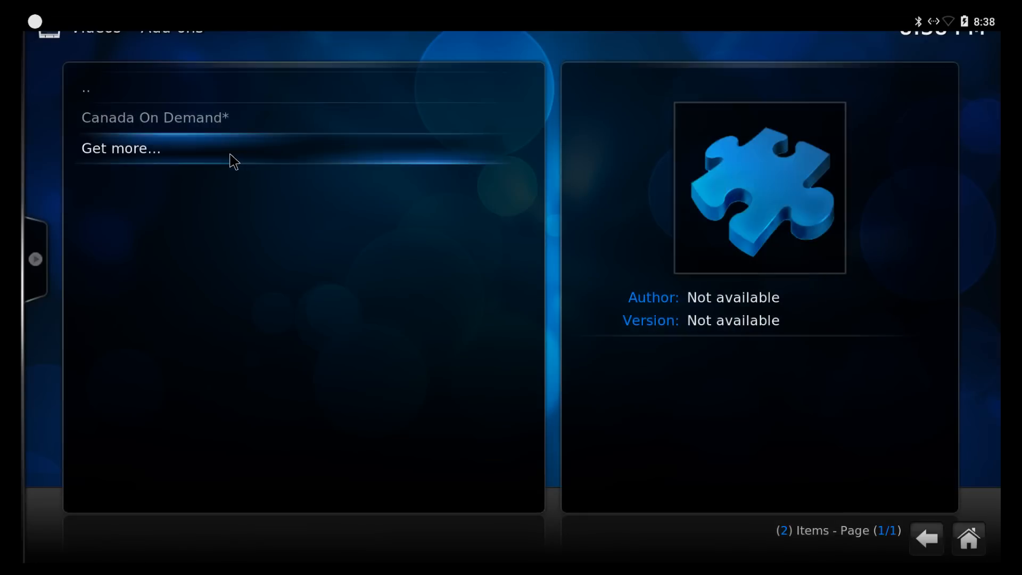
{"action": "left_click", "coordinate": [155, 118]}
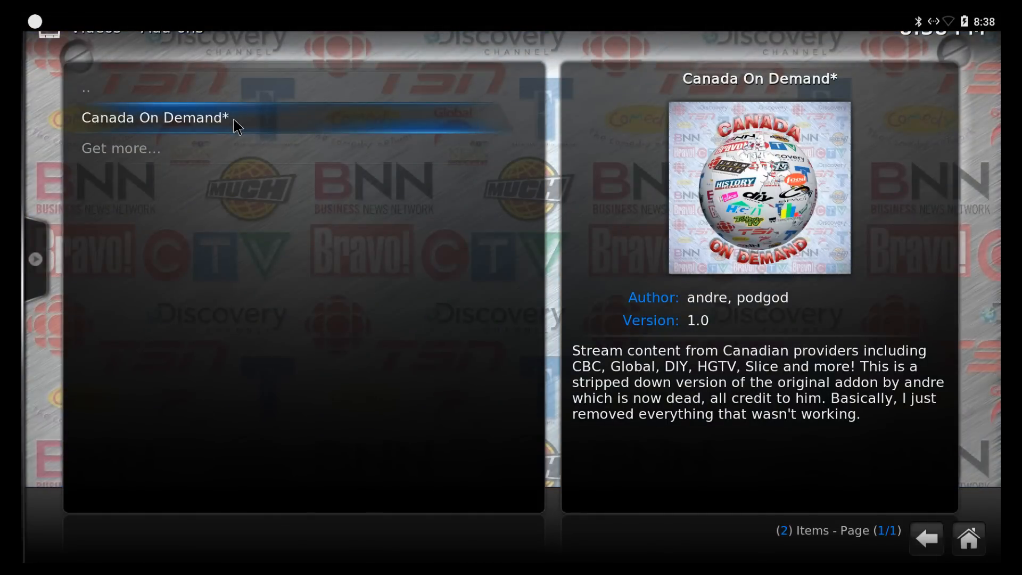
{"action": "left_click", "coordinate": [155, 117]}
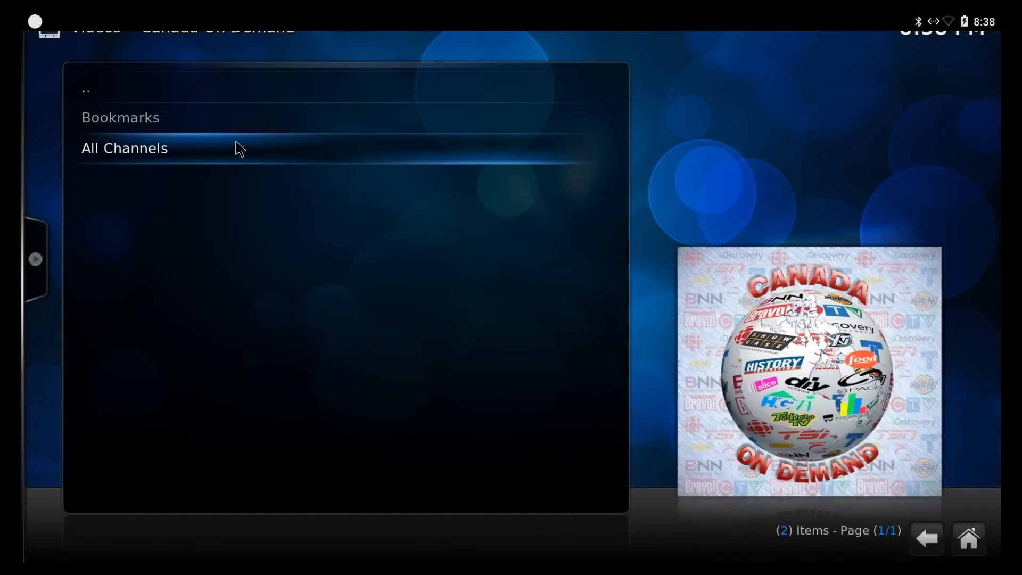
Browse Global News Toronto's Morning Show clips and play the garage clutter clip.
{"action": "left_click", "coordinate": [124, 148]}
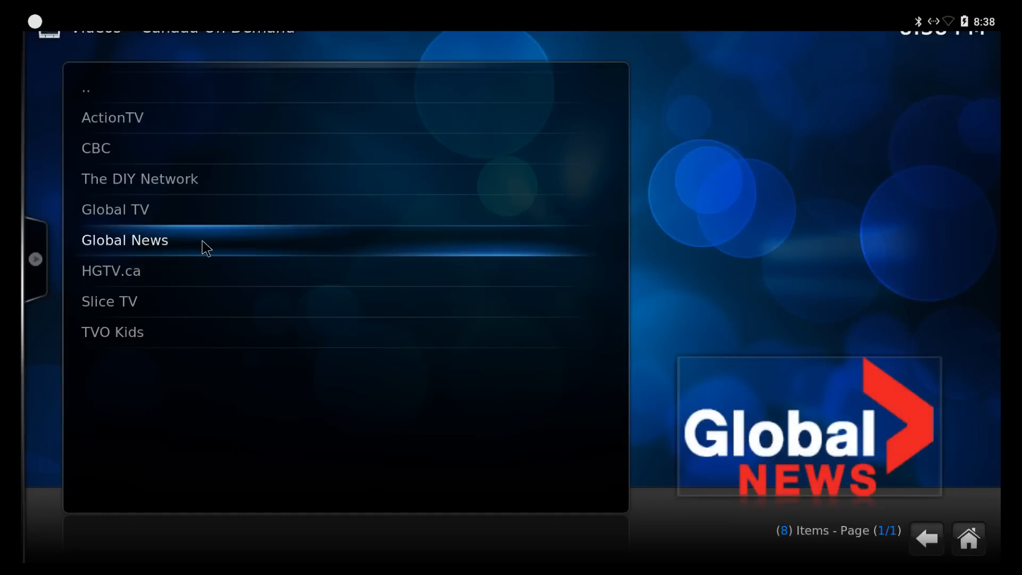
{"action": "left_click", "coordinate": [125, 239]}
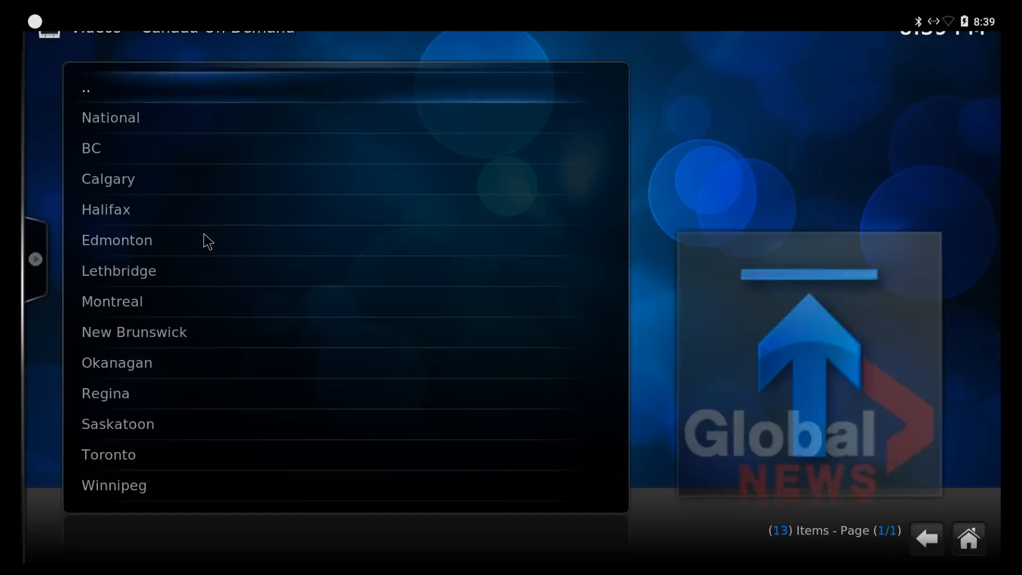
{"action": "mouse_move", "coordinate": [118, 424]}
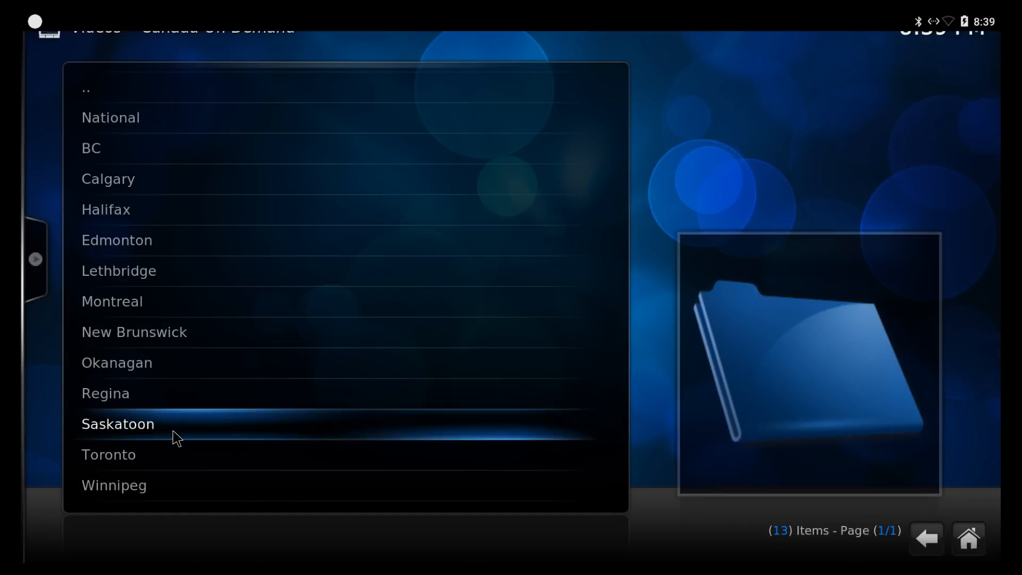
{"action": "left_click", "coordinate": [109, 454]}
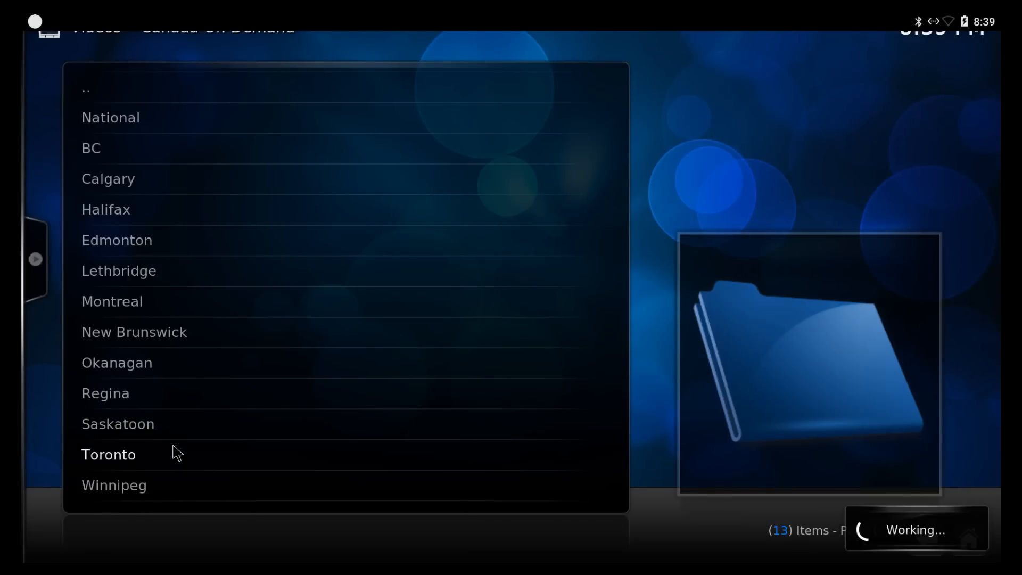
{"action": "left_click", "coordinate": [108, 454]}
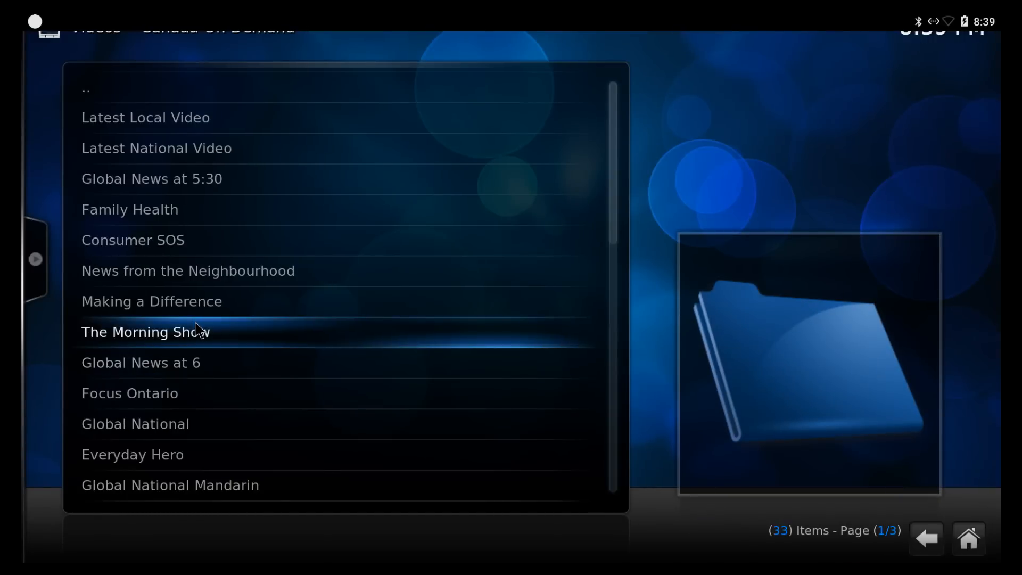
{"action": "left_click", "coordinate": [146, 332]}
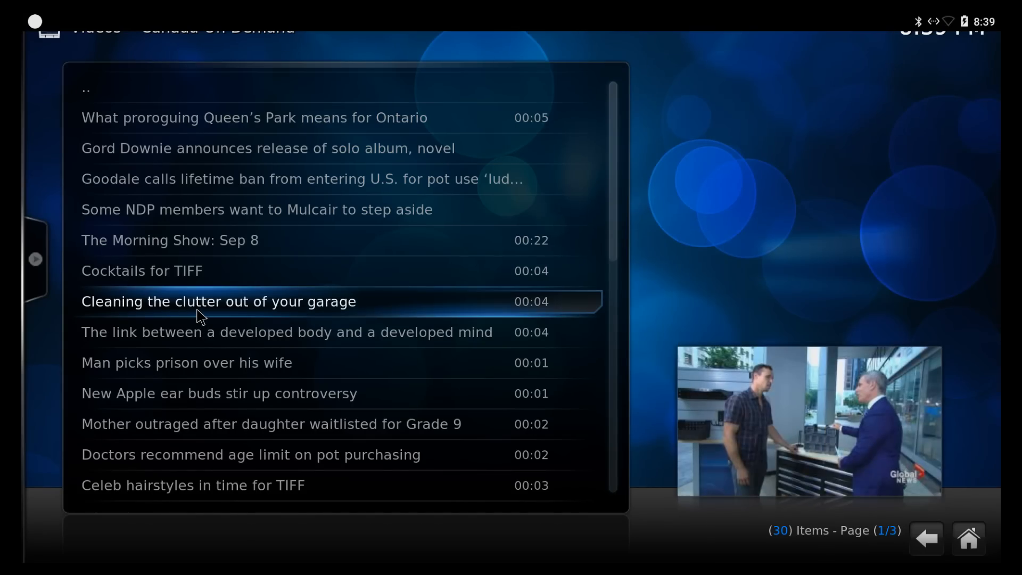
{"action": "left_click", "coordinate": [218, 301]}
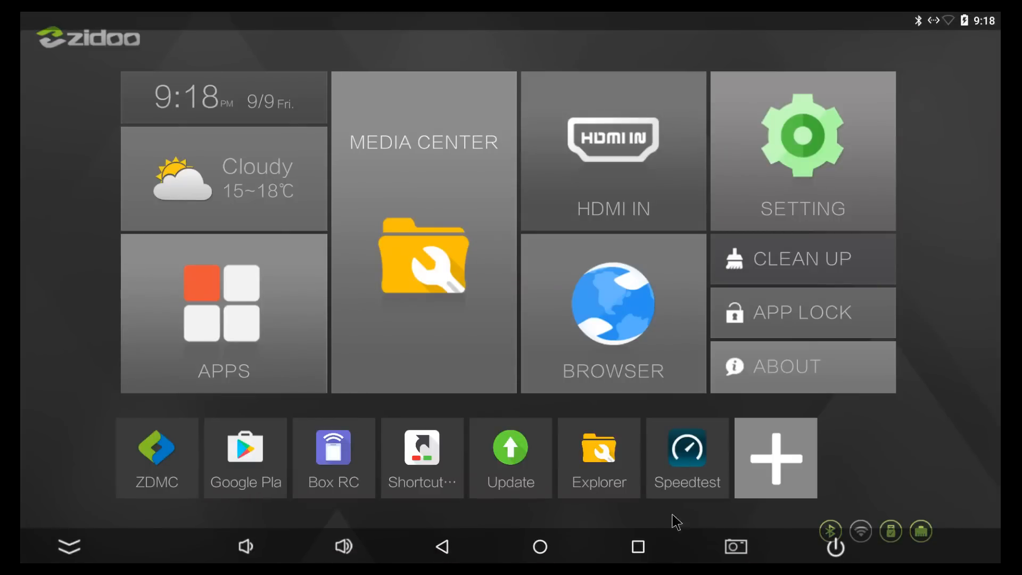
{"action": "mouse_move", "coordinate": [637, 552]}
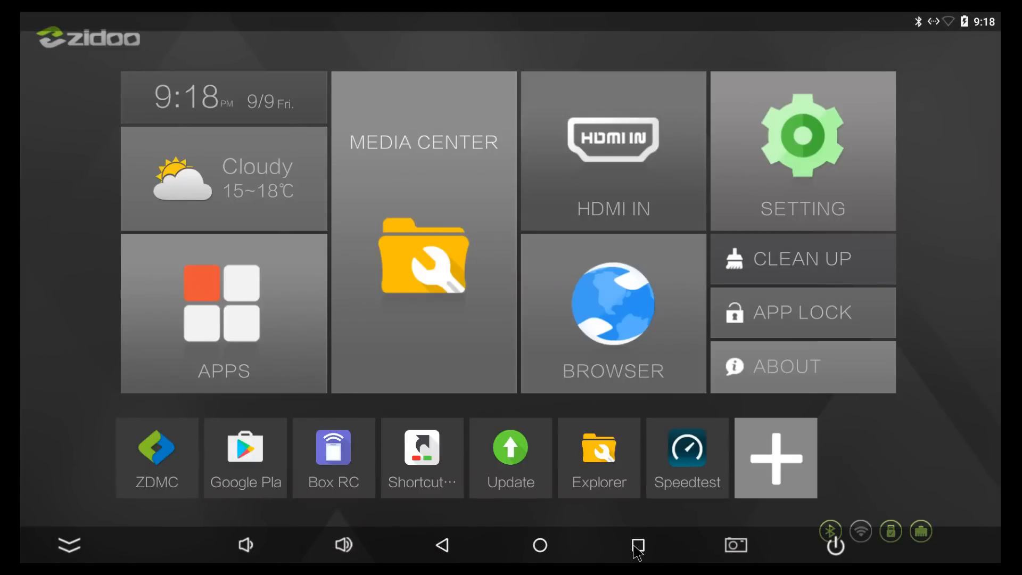
Switch to AnTuTu via Recent Apps, listing YouTube, FIFA 16 UT, HDMI IN and Speedtest.
{"action": "left_click", "coordinate": [637, 546]}
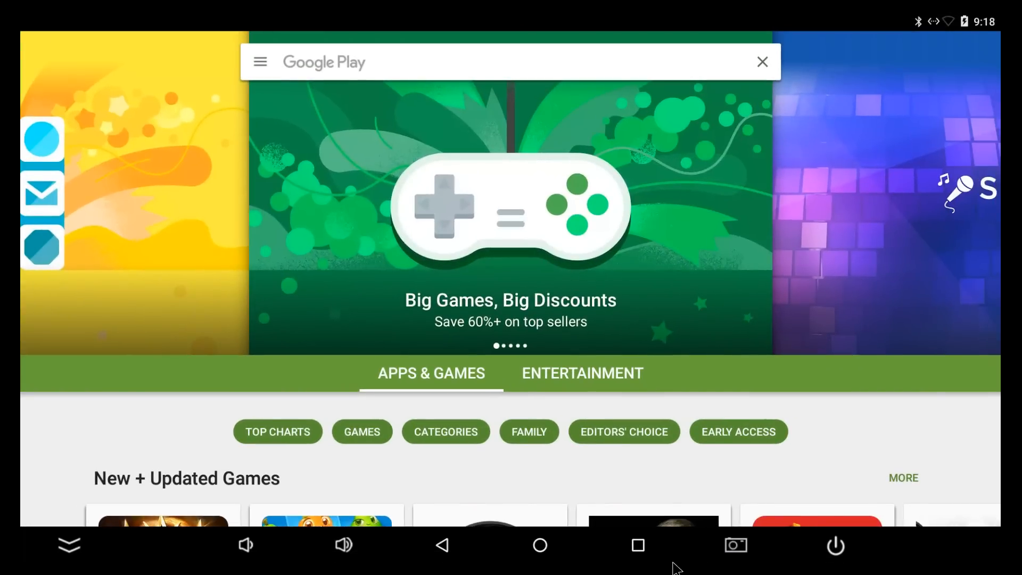
{"action": "left_click", "coordinate": [638, 545]}
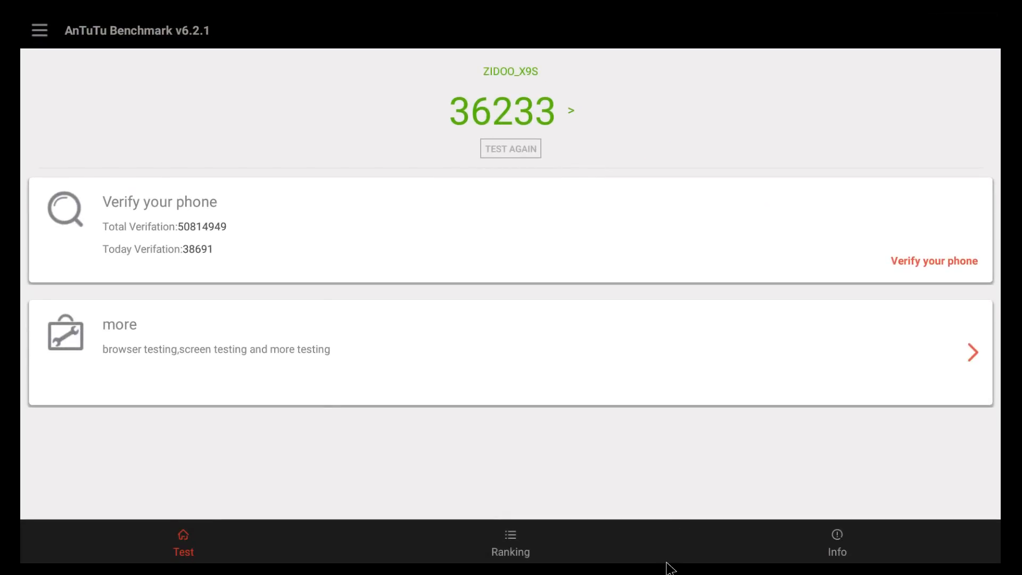
{"action": "left_click", "coordinate": [638, 545]}
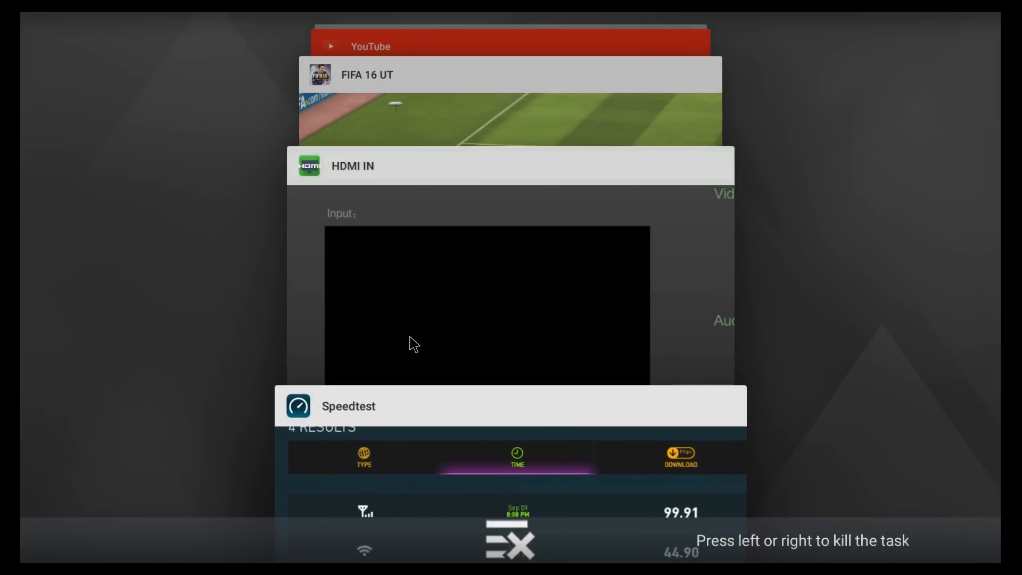
{"action": "left_click", "coordinate": [513, 405]}
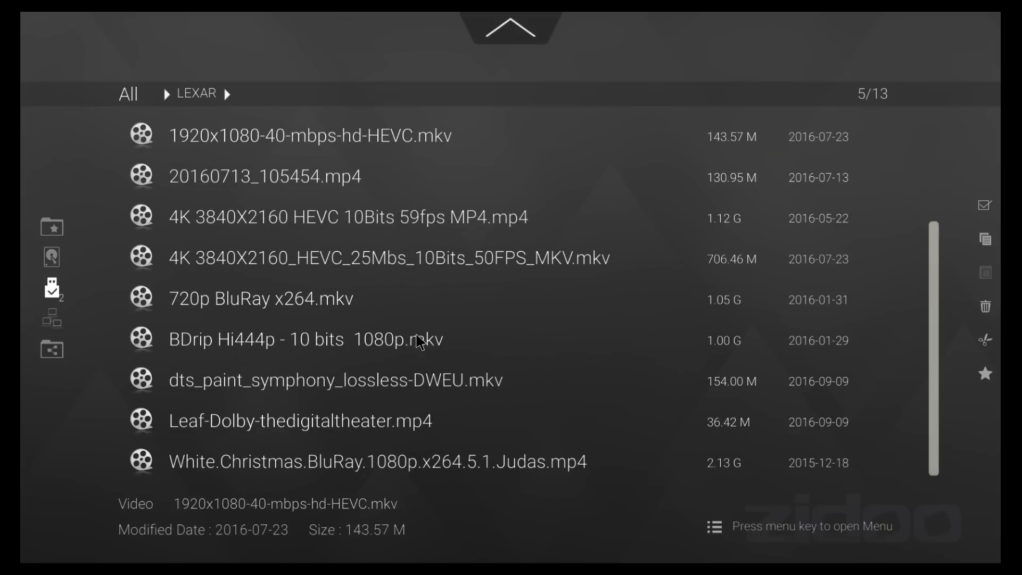
{"action": "mouse_move", "coordinate": [326, 351]}
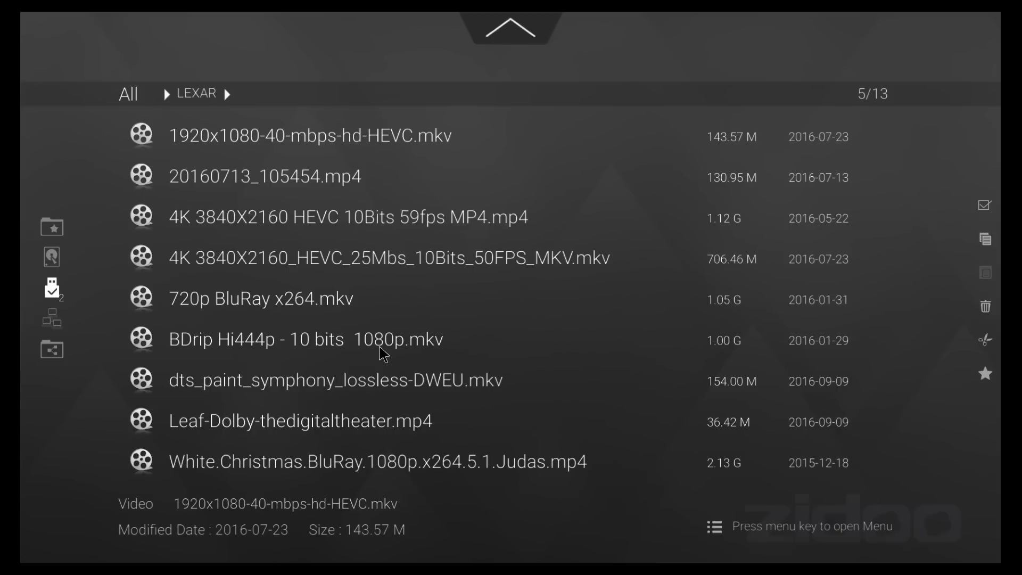
{"action": "mouse_move", "coordinate": [392, 264]}
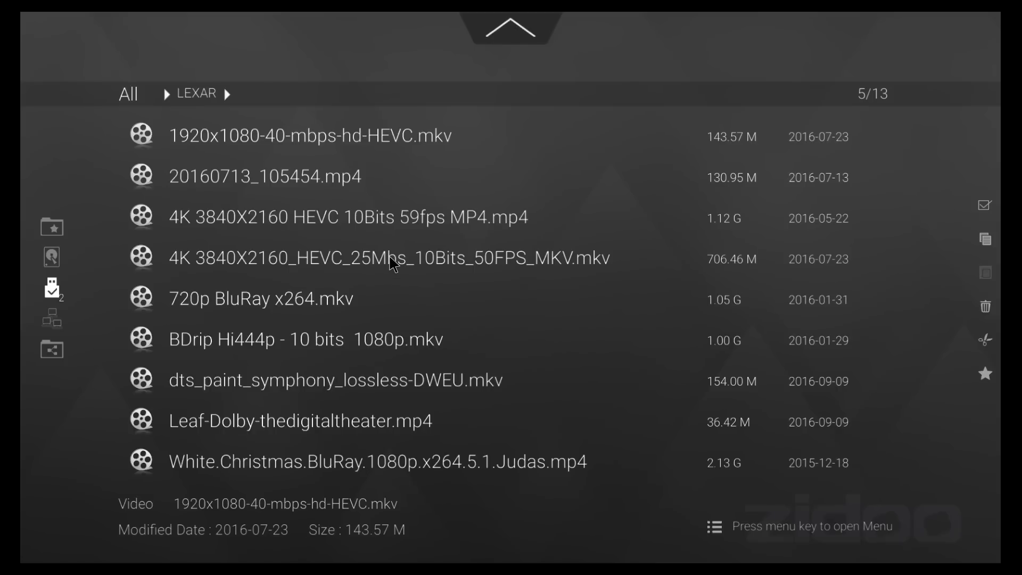
{"action": "mouse_move", "coordinate": [390, 224]}
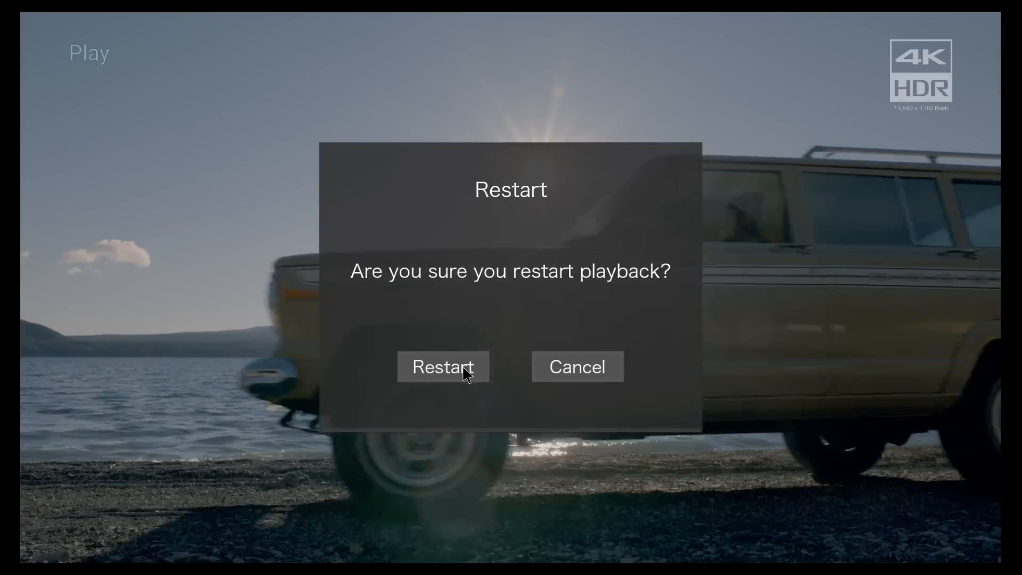
Restart one LEXAR 4K HDR video from the beginning and resume the next one.
{"action": "left_click", "coordinate": [442, 367]}
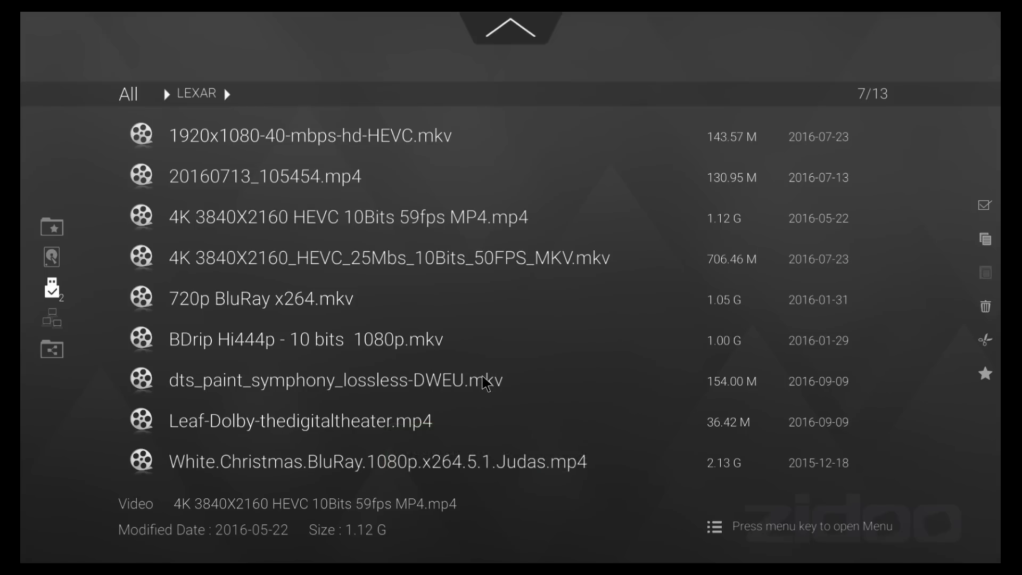
{"action": "mouse_move", "coordinate": [418, 269]}
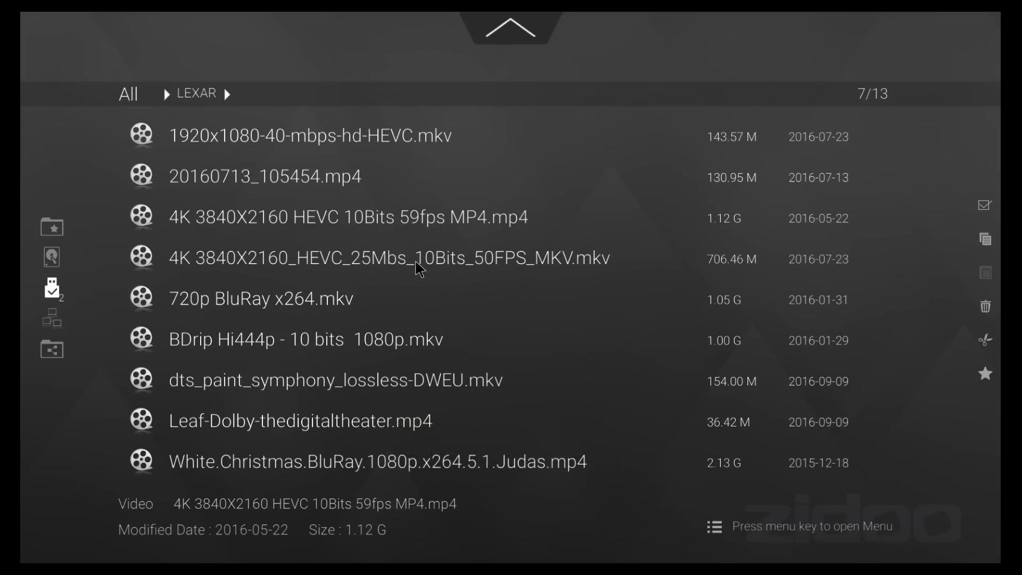
{"action": "mouse_move", "coordinate": [441, 266]}
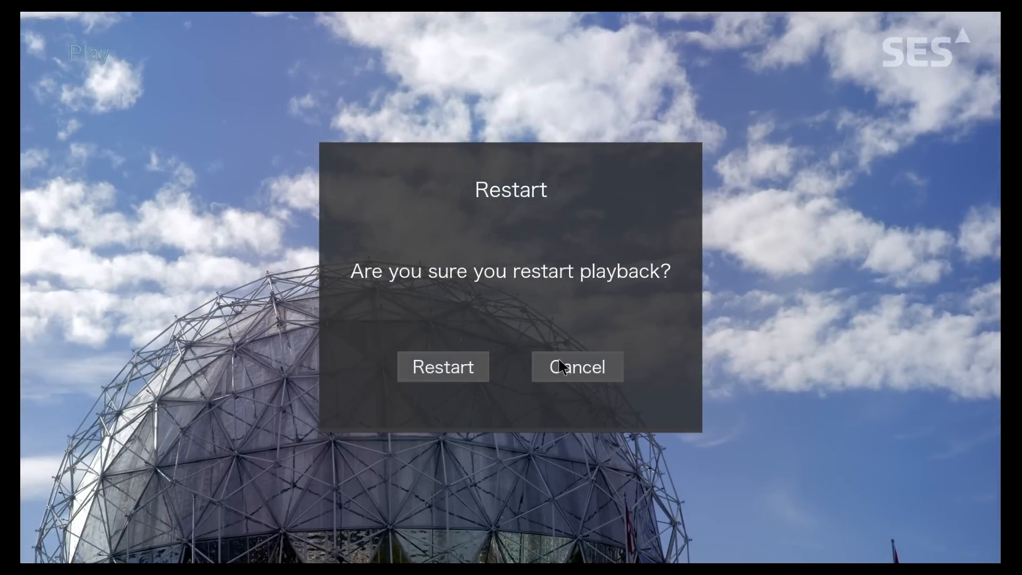
{"action": "left_click", "coordinate": [576, 366]}
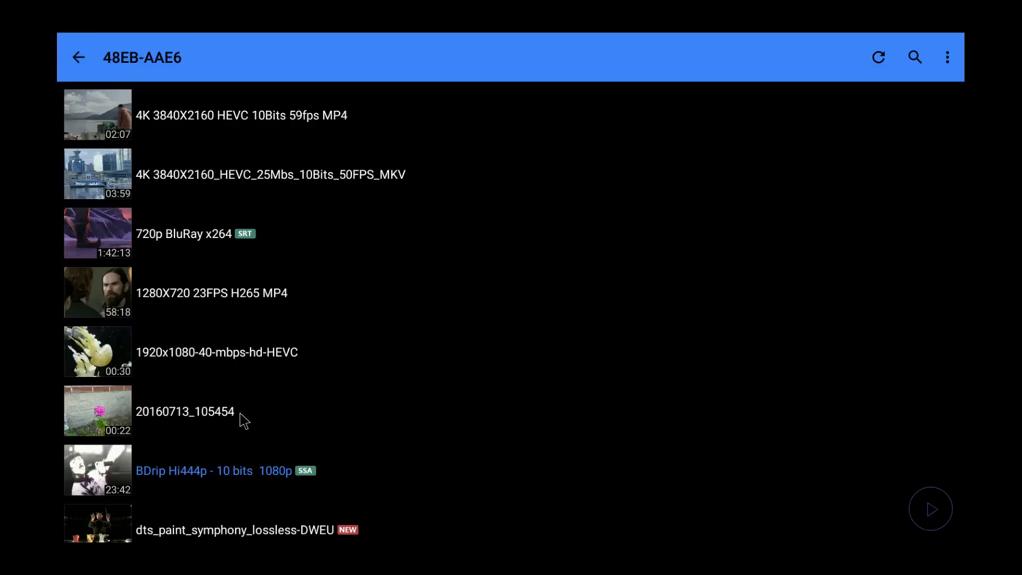
{"action": "mouse_move", "coordinate": [311, 496]}
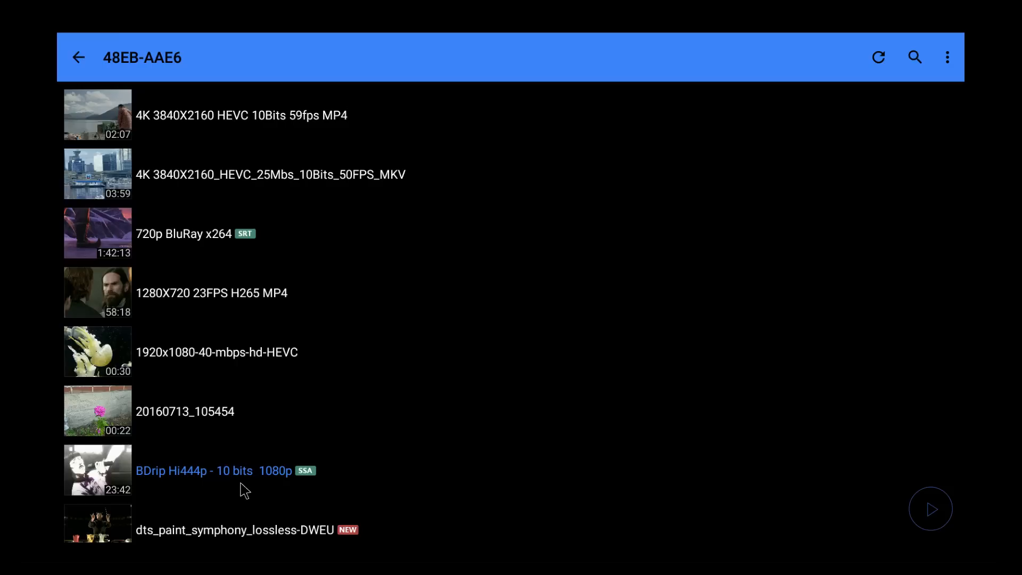
{"action": "mouse_move", "coordinate": [155, 481]}
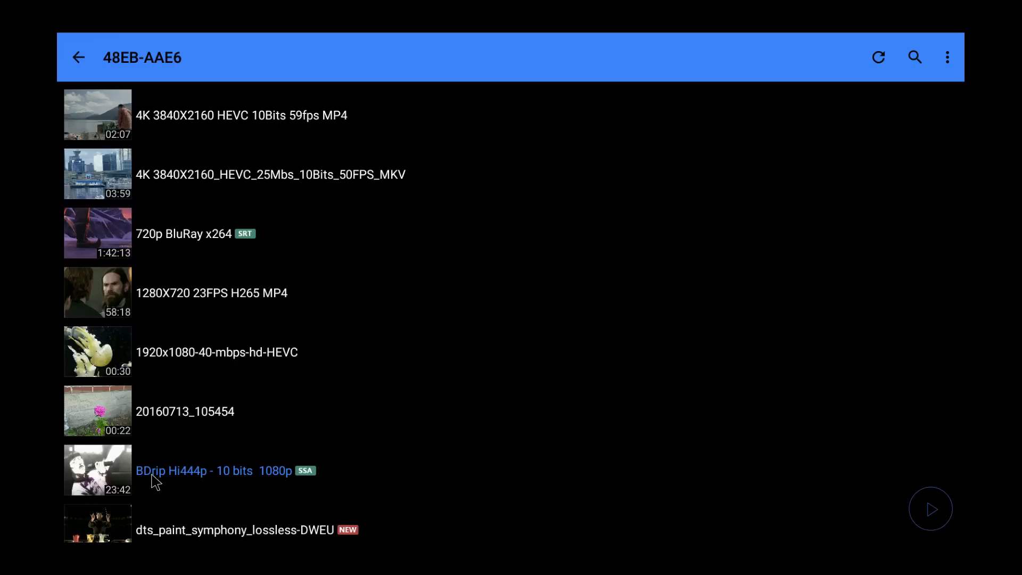
Play the BDrip Hi444p 10-bit 1080p file from the 48EB-AAE6 drive.
{"action": "left_click", "coordinate": [194, 471]}
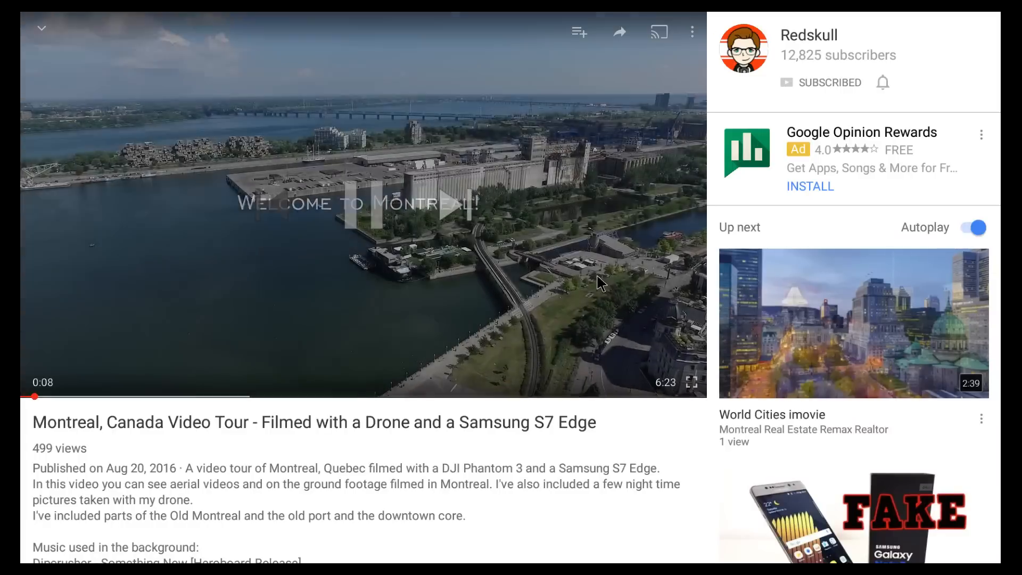
Hide the player controls over the Montreal, Canada drone video tour.
{"action": "left_click", "coordinate": [363, 213]}
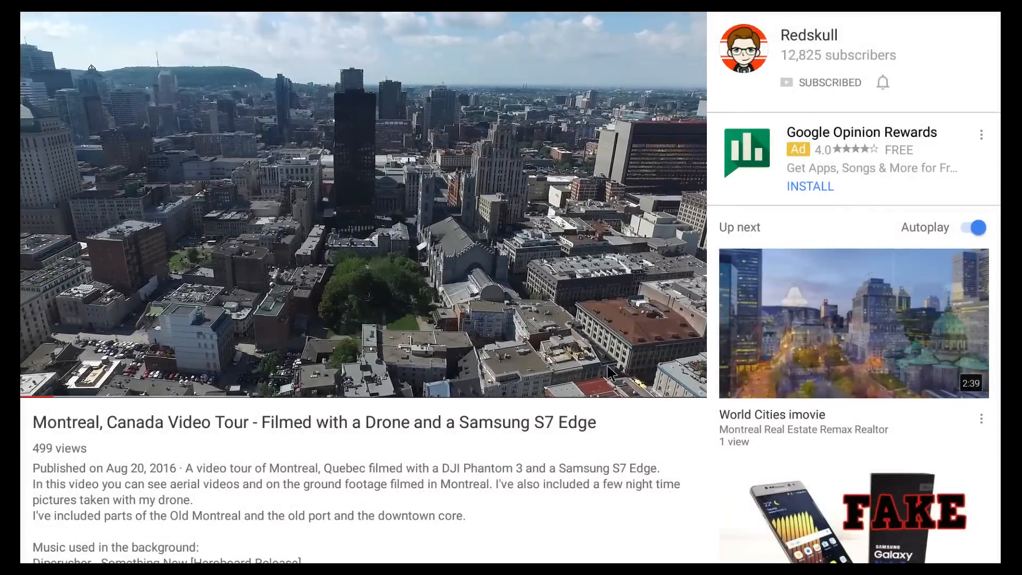
{"action": "left_click", "coordinate": [363, 202]}
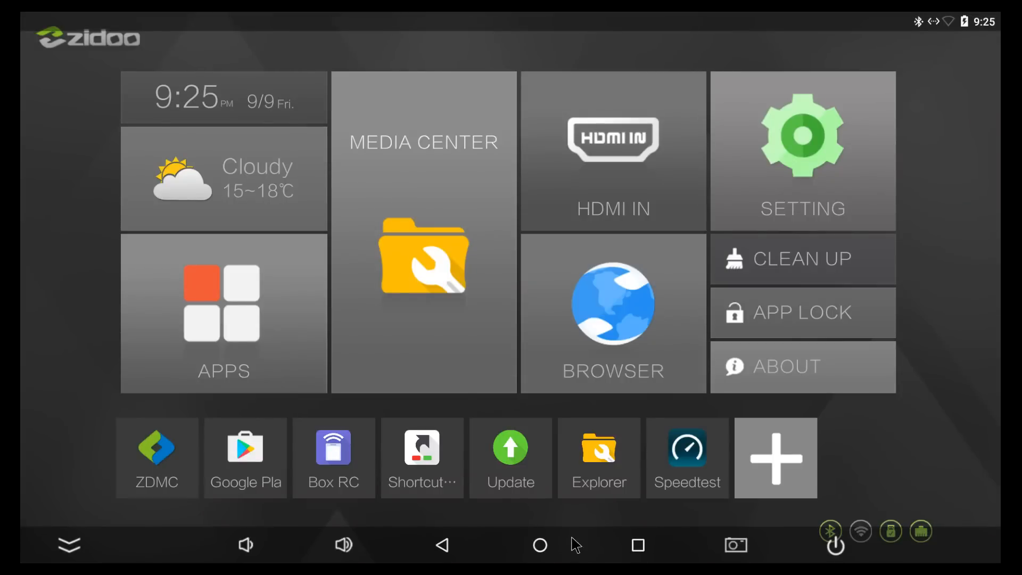
{"action": "mouse_move", "coordinate": [554, 447]}
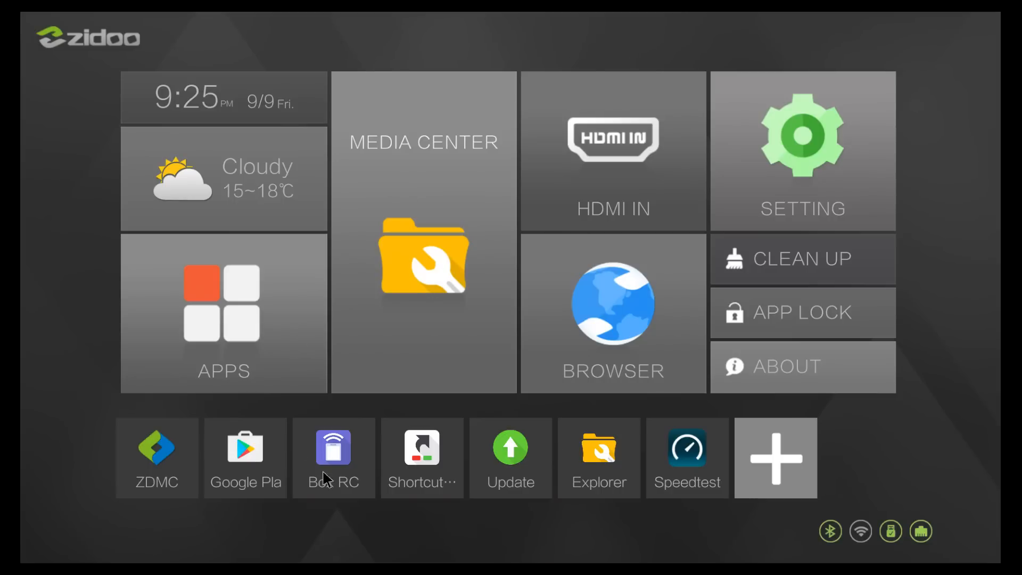
{"action": "left_click", "coordinate": [612, 152]}
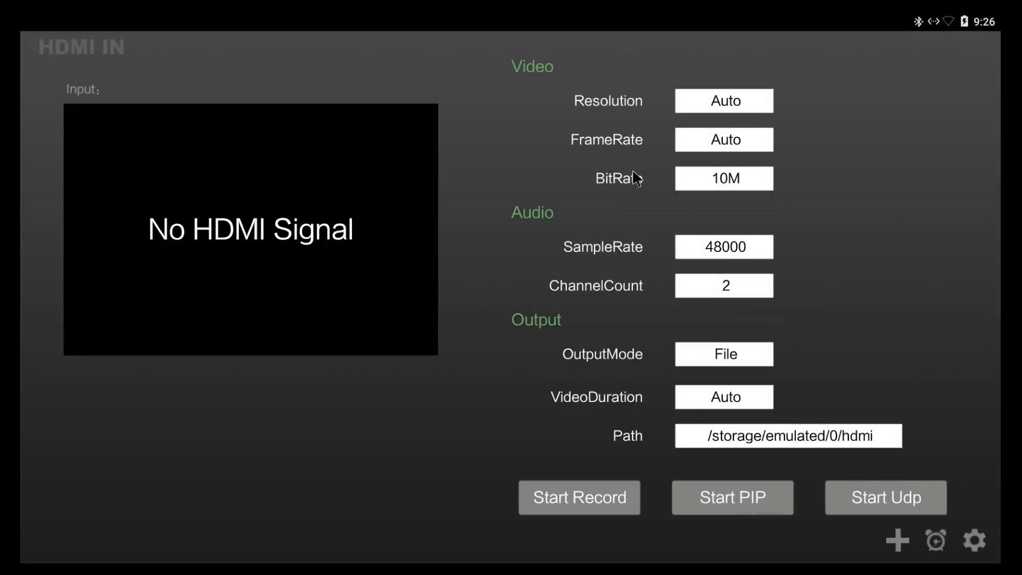
{"action": "mouse_move", "coordinate": [412, 460]}
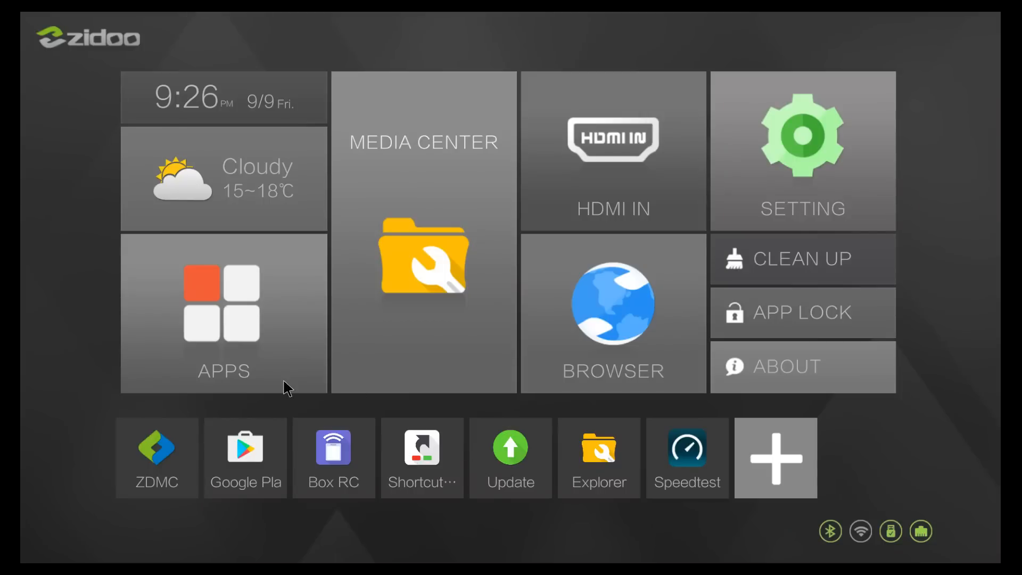
{"action": "mouse_move", "coordinate": [288, 385]}
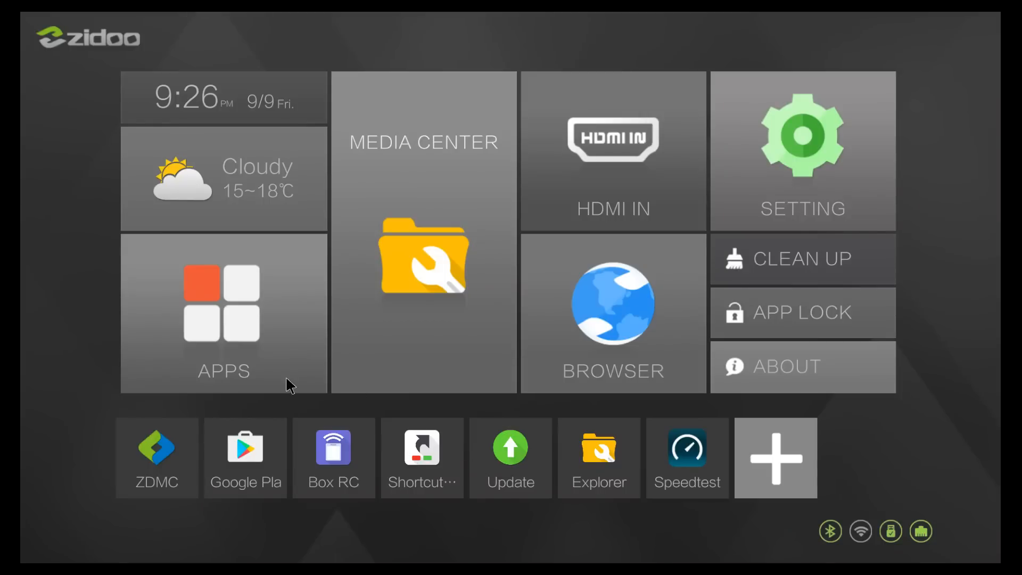
{"action": "mouse_move", "coordinate": [223, 311]}
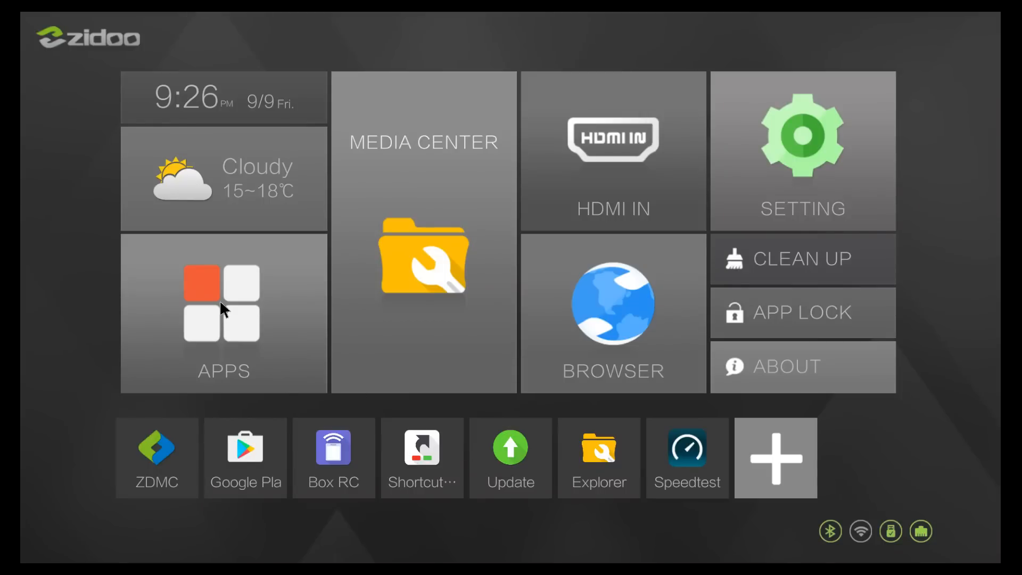
{"action": "left_click", "coordinate": [223, 315]}
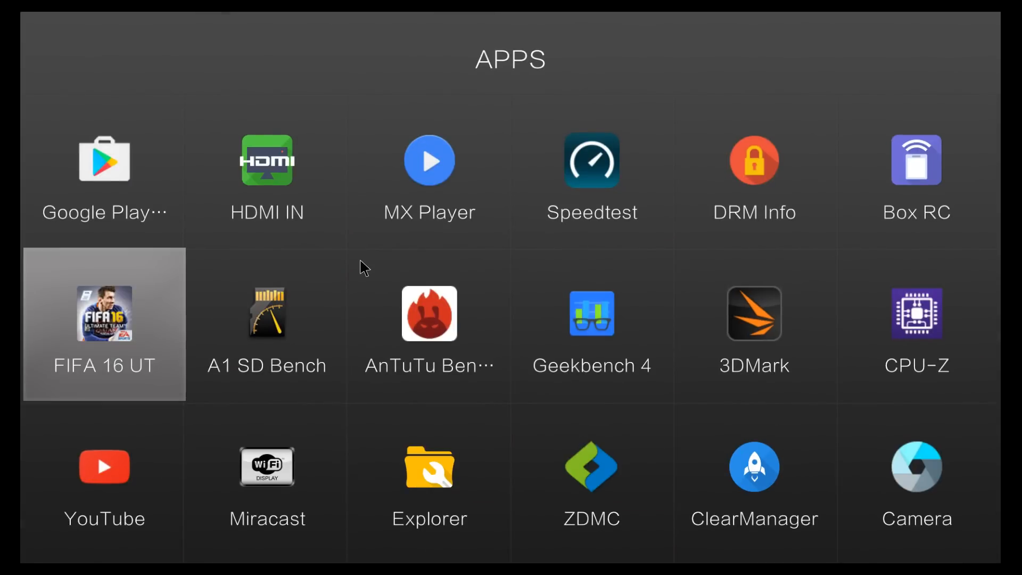
{"action": "mouse_move", "coordinate": [749, 235]}
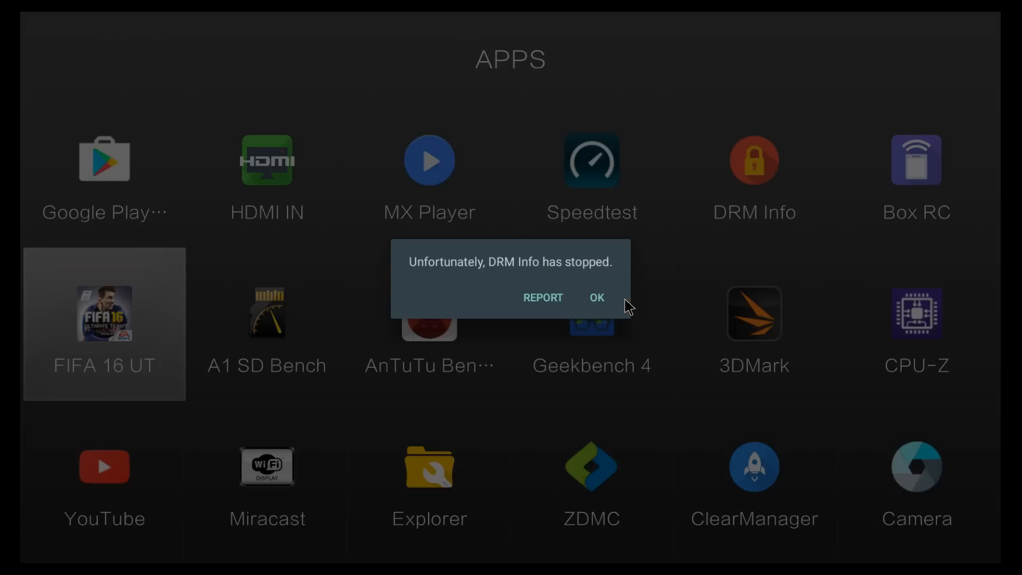
{"action": "left_click", "coordinate": [595, 297]}
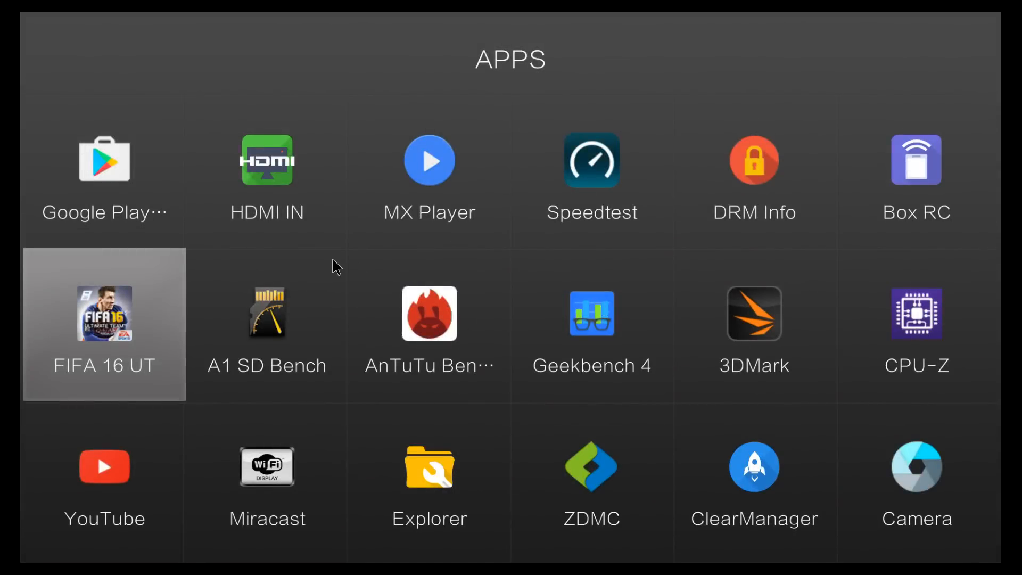
{"action": "key", "text": "Back"}
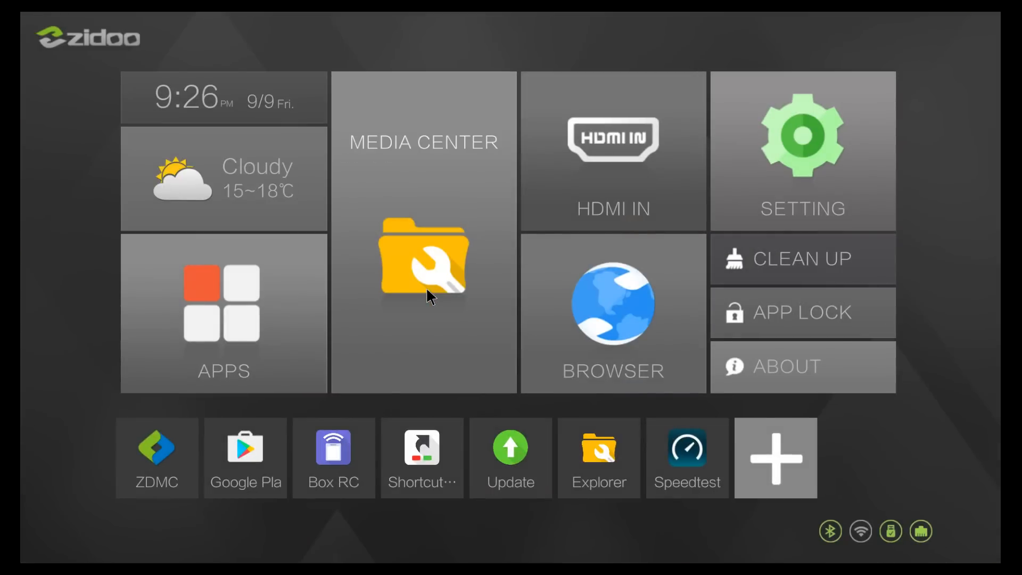